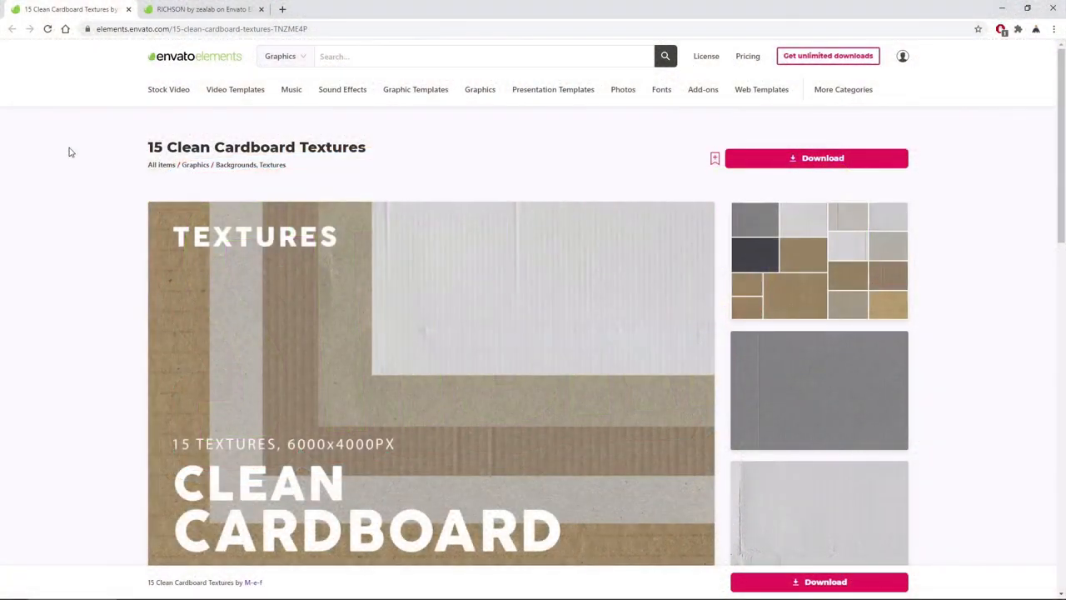
mouse_move(153, 185)
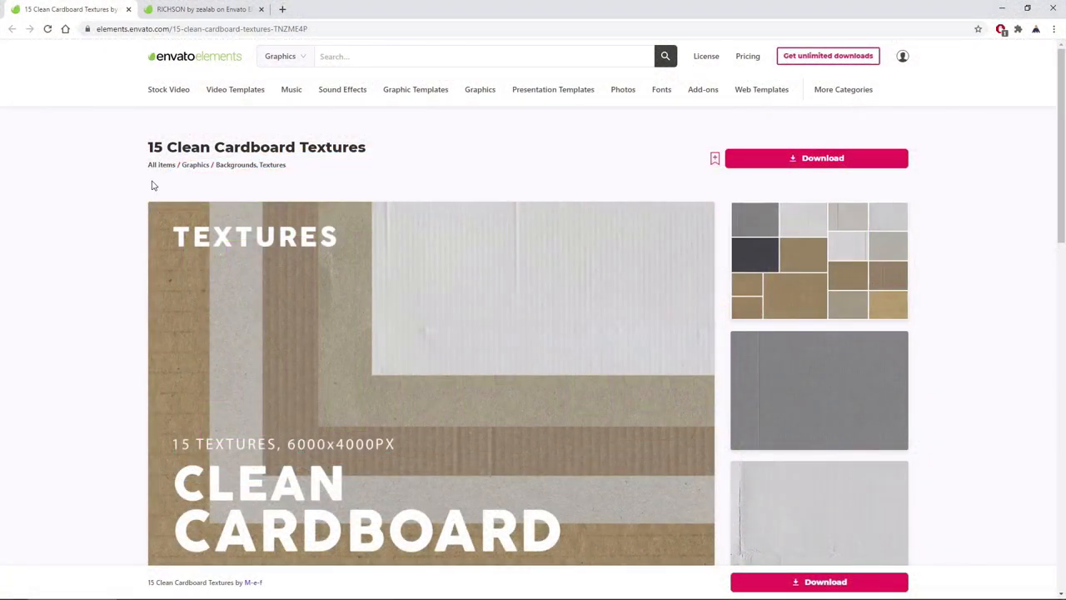
mouse_move(225, 70)
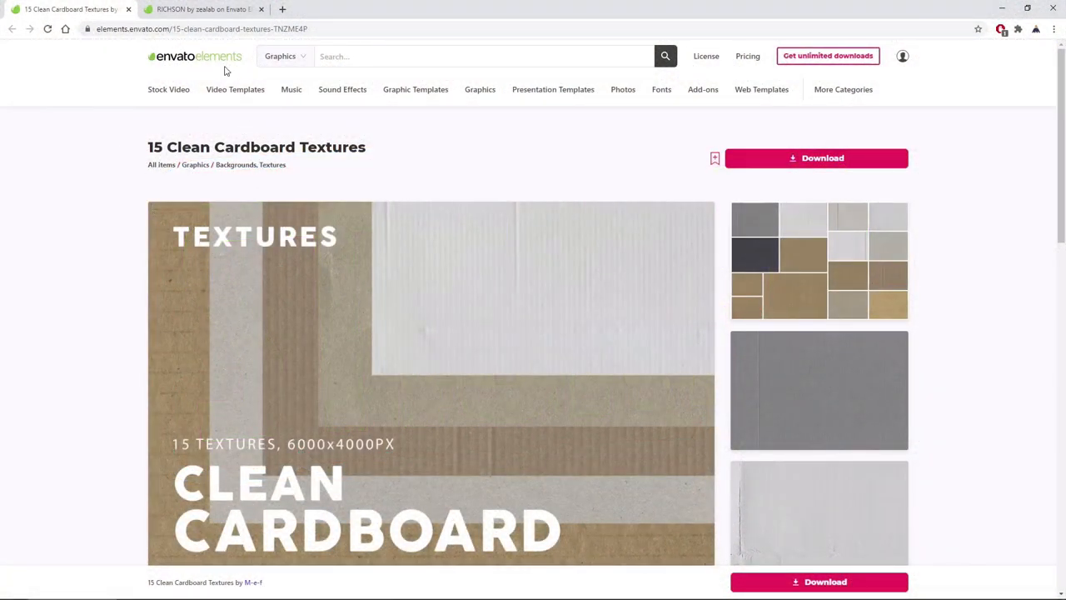
Step: Switch the browser from the Clean Cardboard Textures pack to the RICHSON font page
left_click(203, 10)
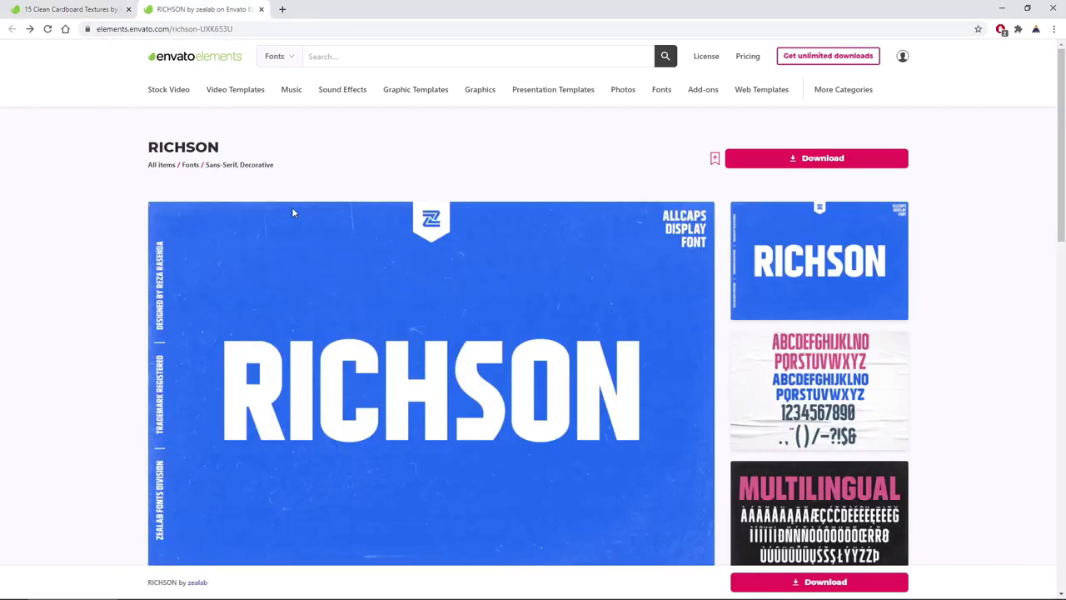
mouse_move(270, 256)
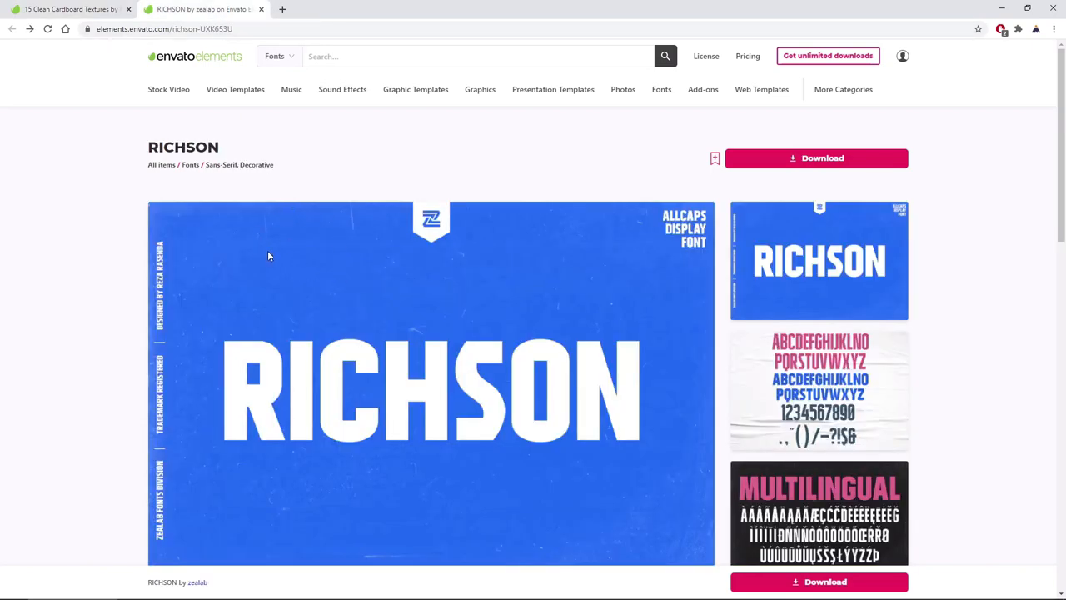
mouse_move(287, 157)
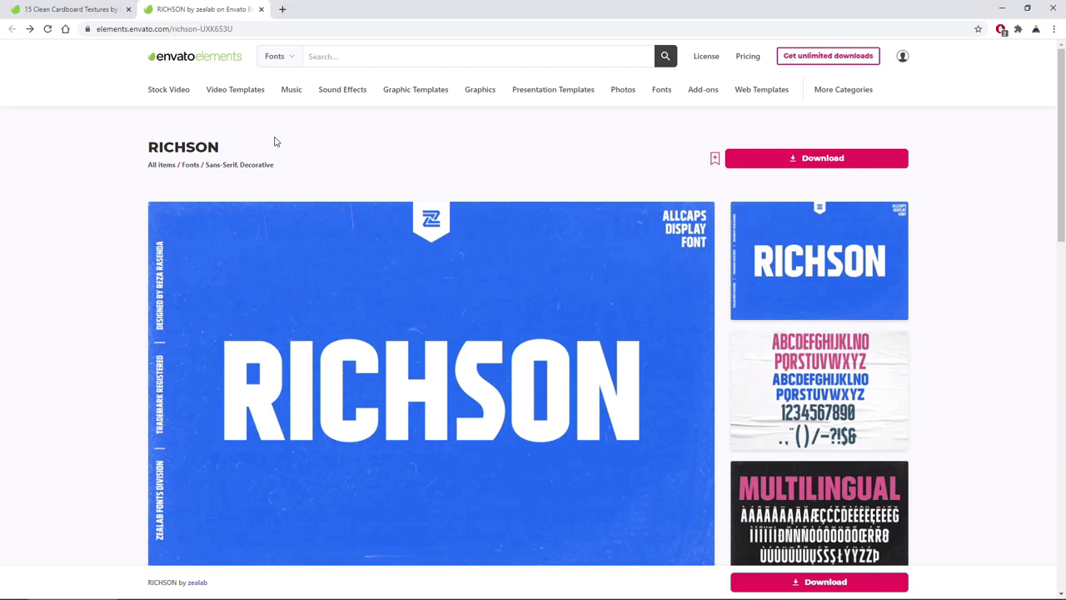
mouse_move(260, 102)
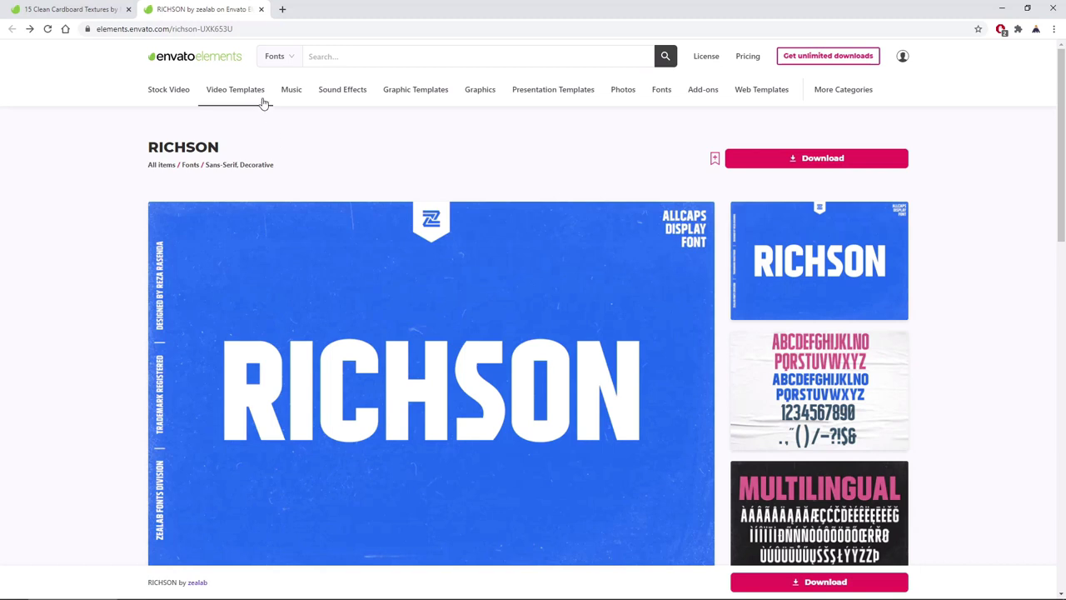
mouse_move(553, 95)
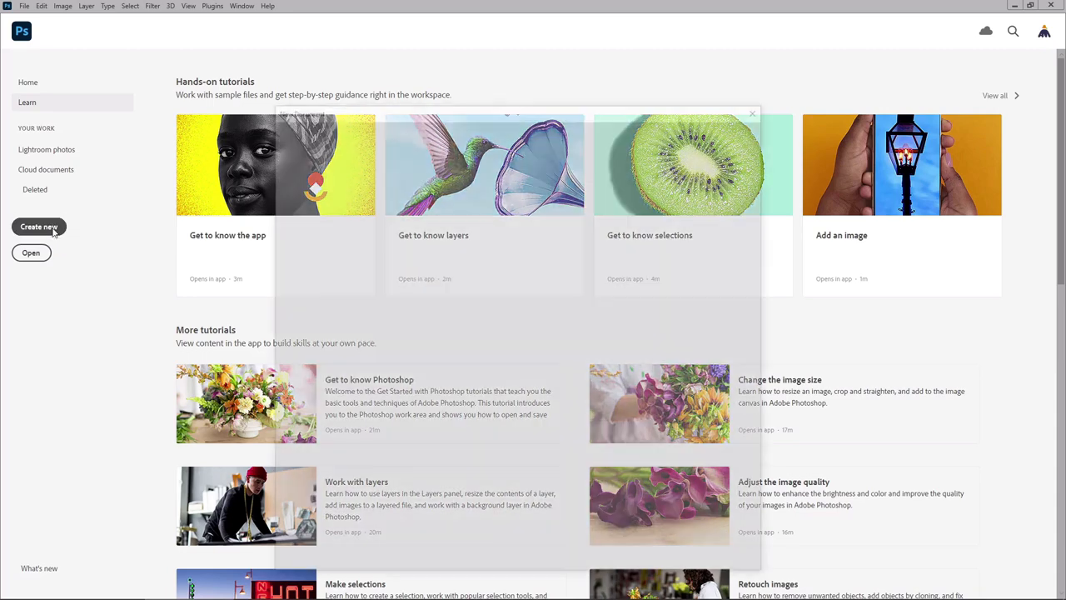
Step: Create a new blank 850 × 600 px document at 72 ppi
left_click(38, 226)
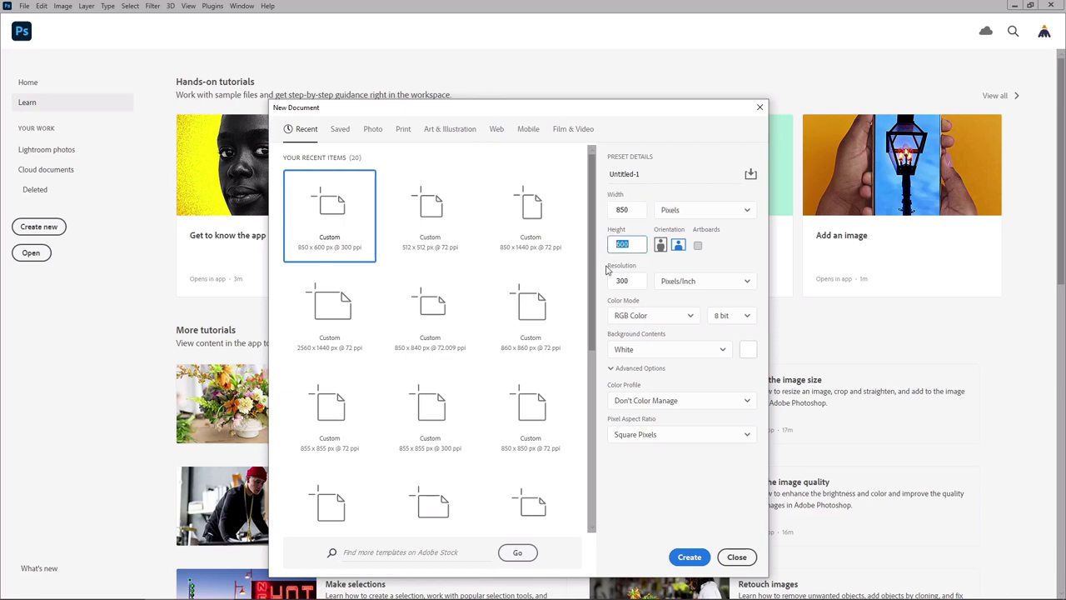
left_click(626, 280)
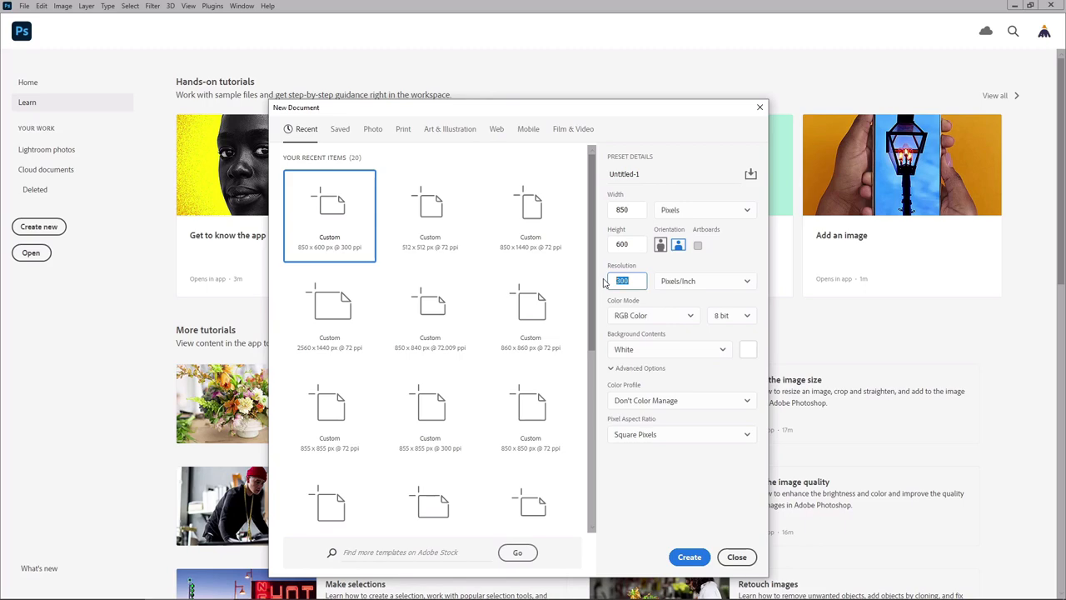
type("72")
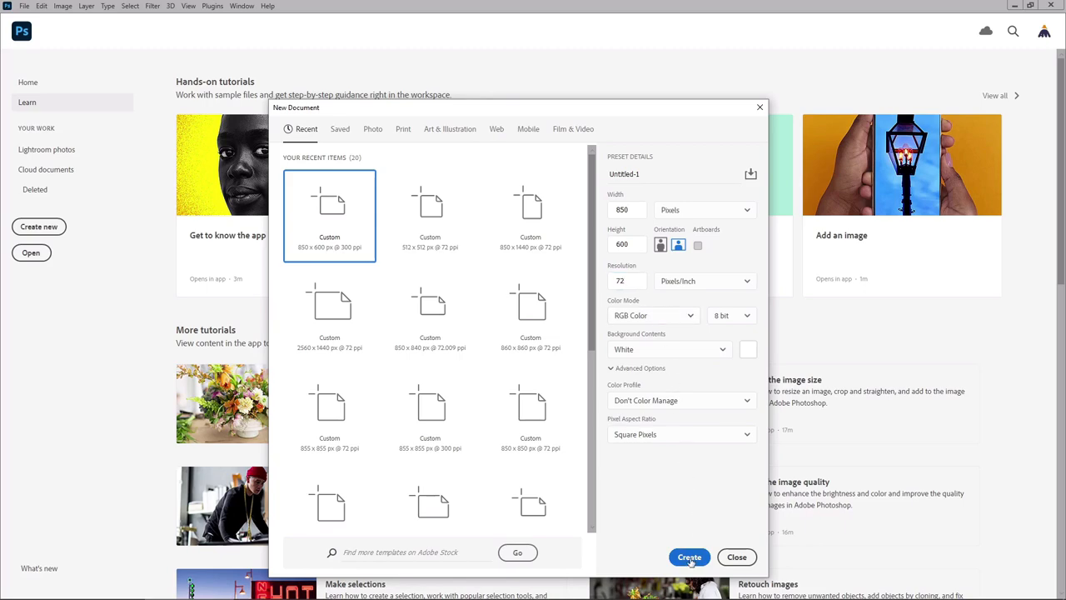
left_click(688, 556)
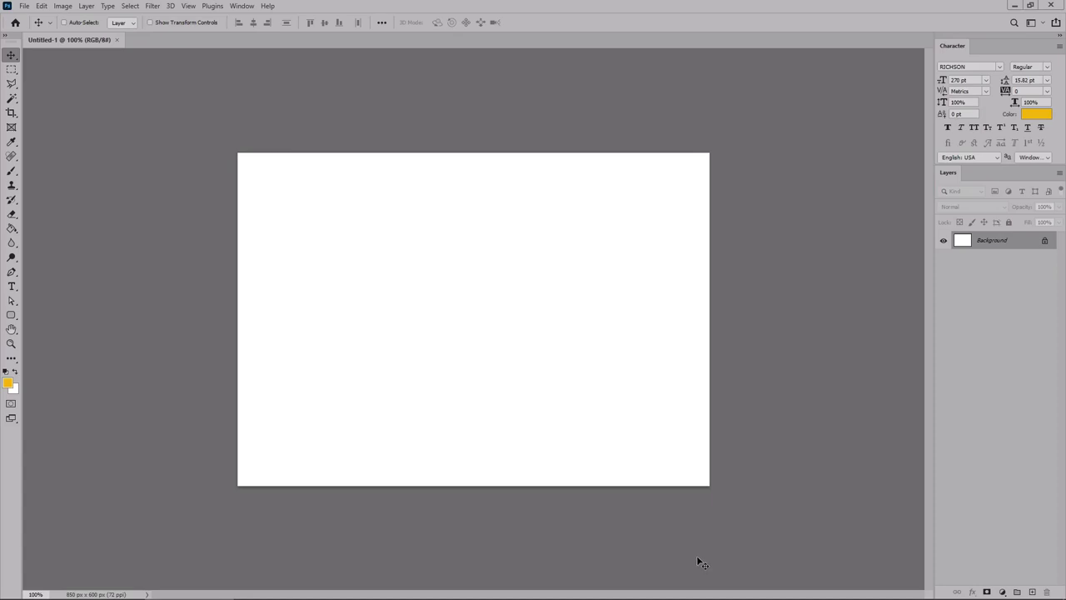
mouse_move(941, 286)
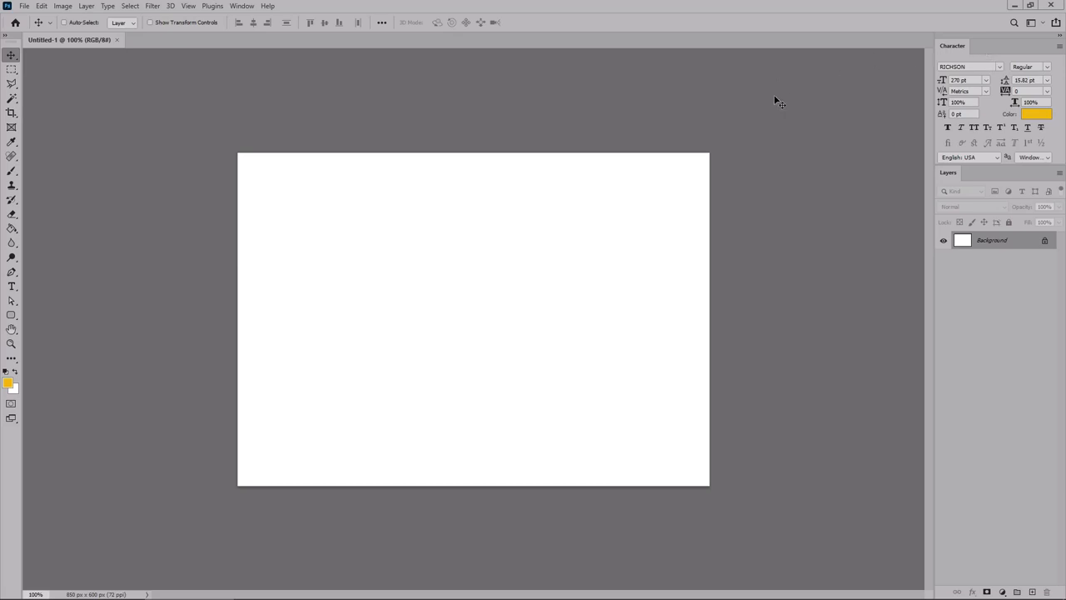
mouse_move(383, 51)
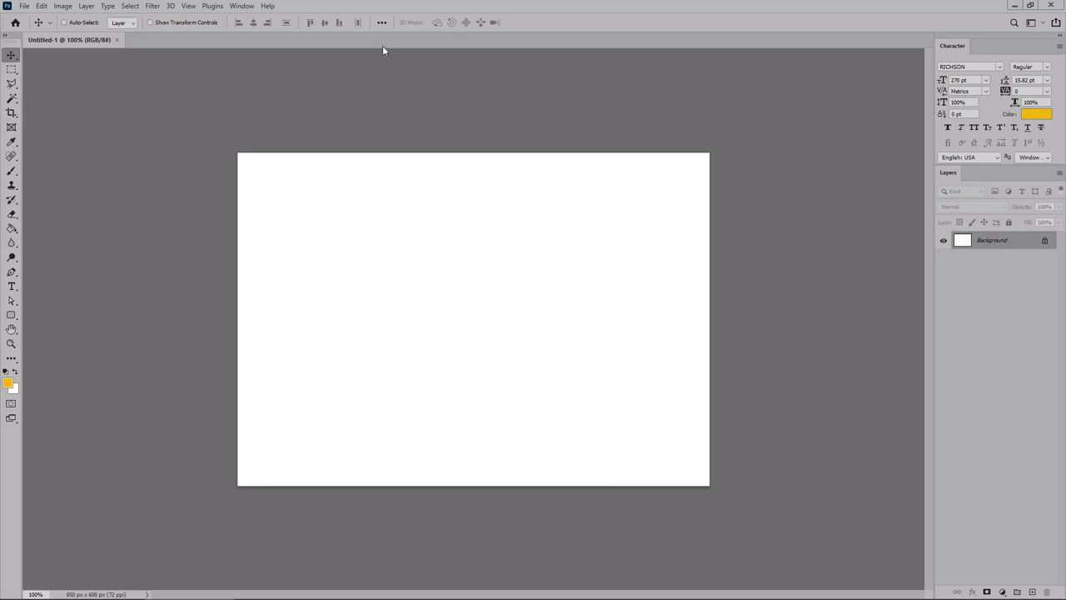
left_click(245, 7)
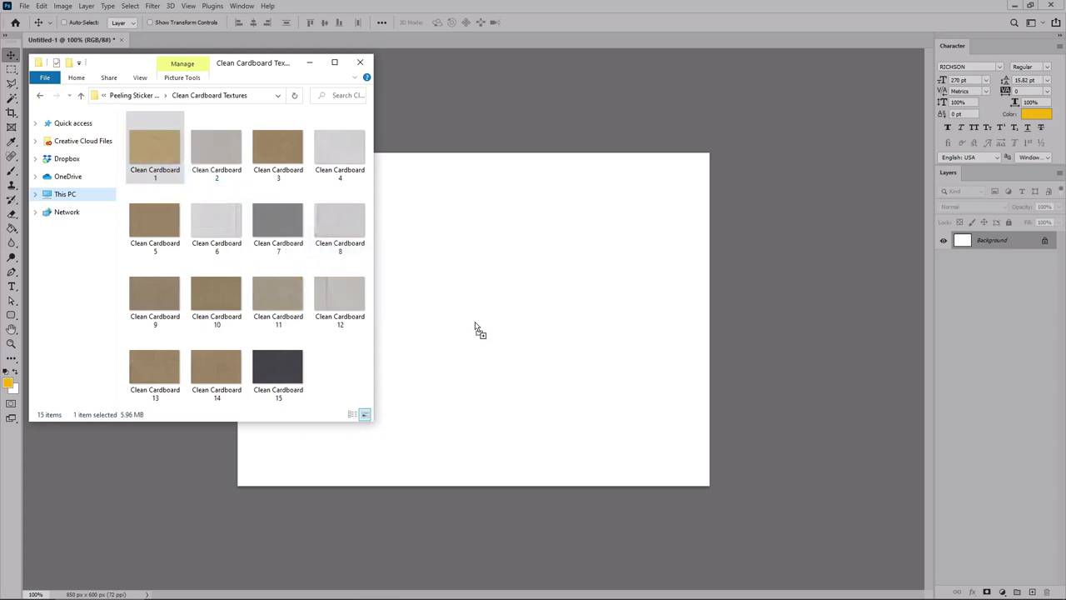
Step: Drag Clean Cardboard 1 from File Explorer onto the canvas as the backdrop layer
left_click_drag(153, 147, 473, 319)
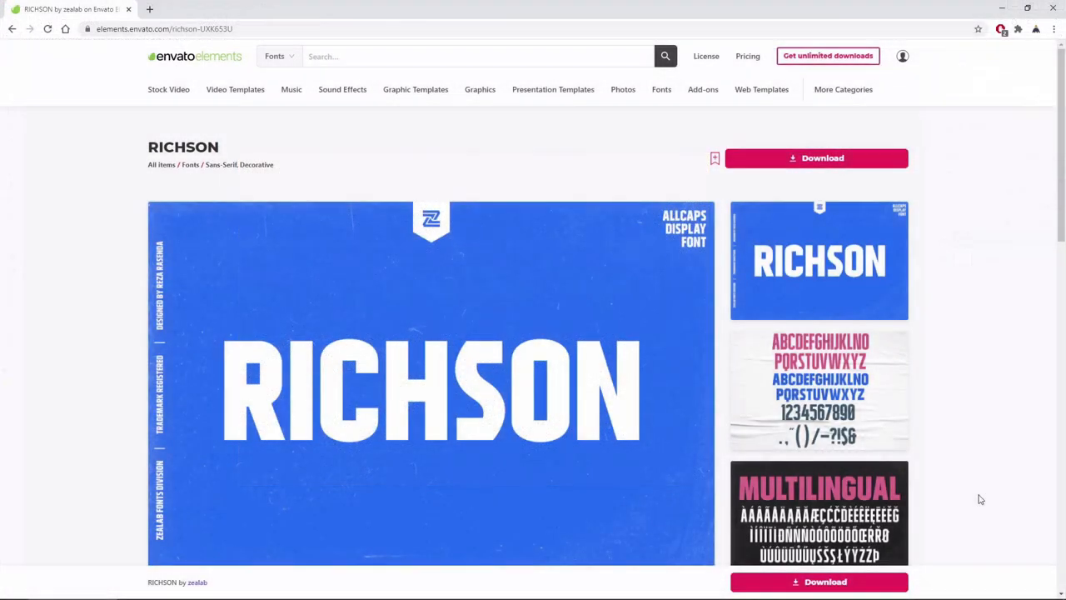
mouse_move(880, 581)
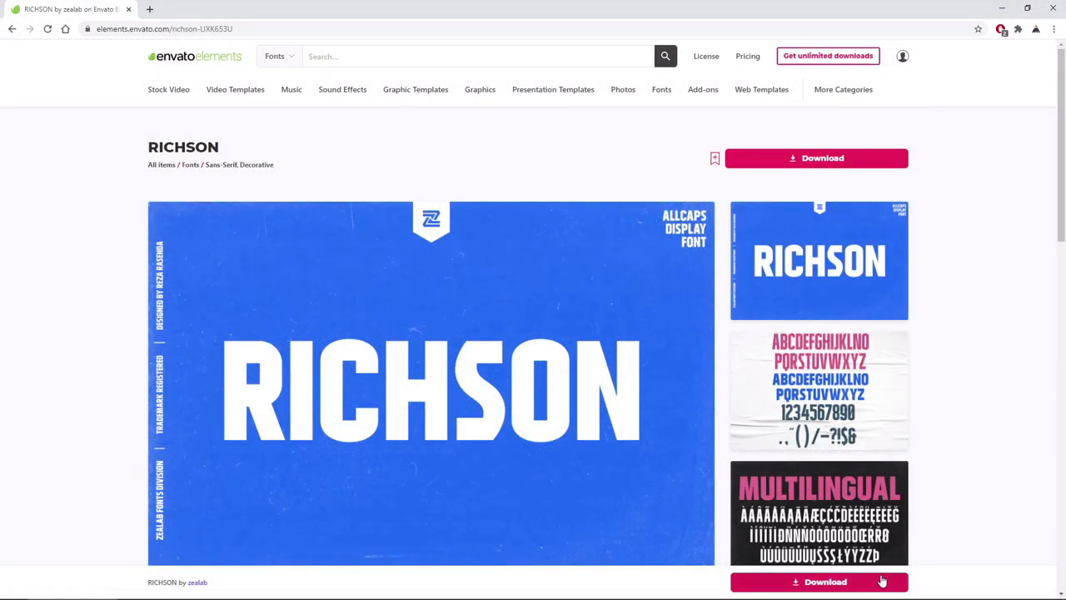
mouse_move(883, 580)
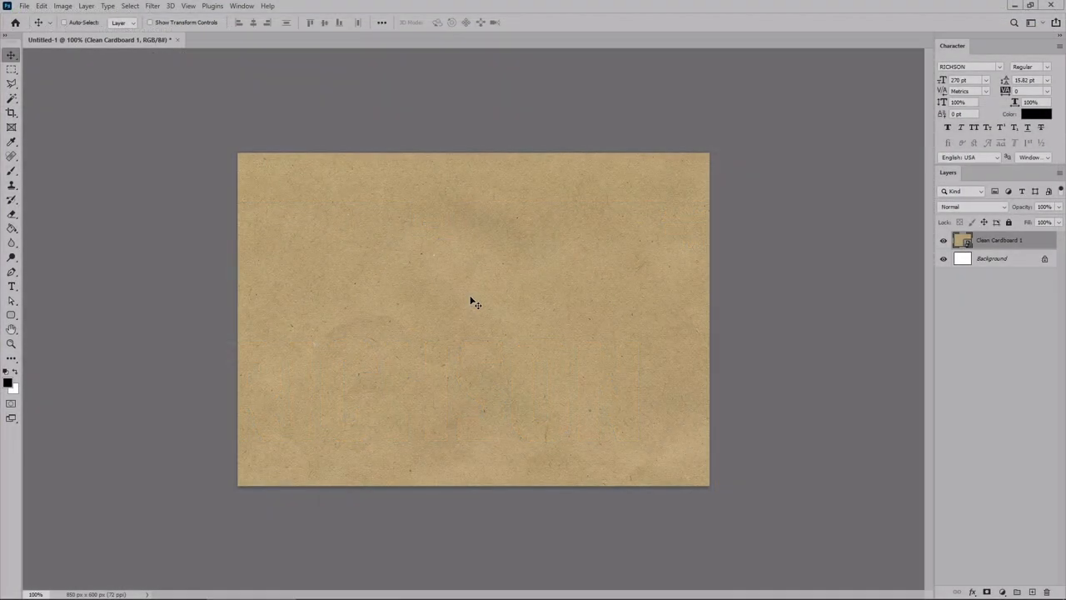
mouse_move(11, 287)
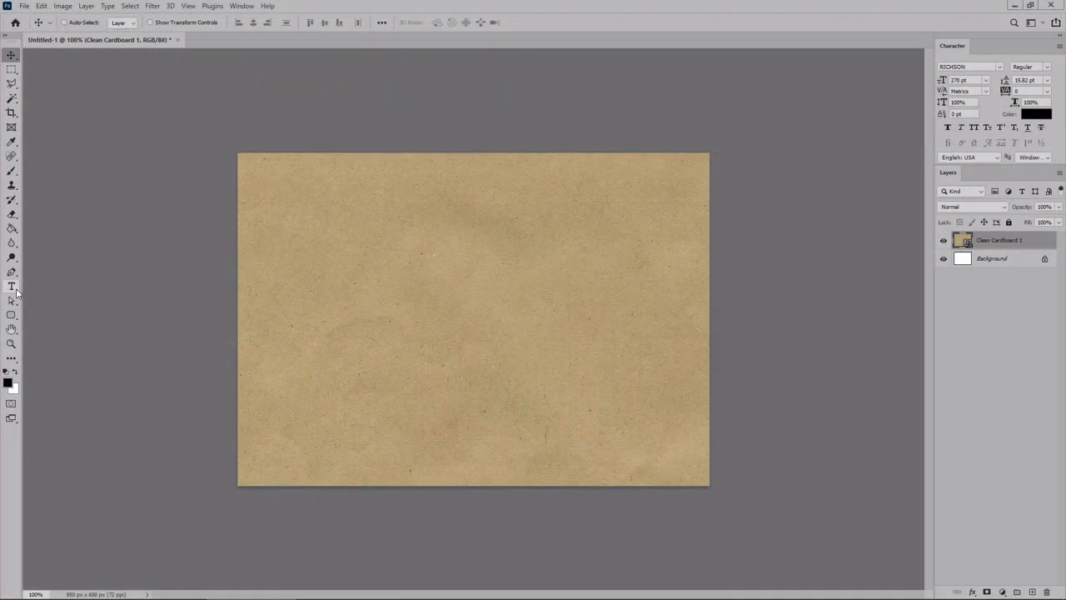
Step: Set up the Type tool with the RICHSON font at a large size and a yellow colour
left_click(11, 286)
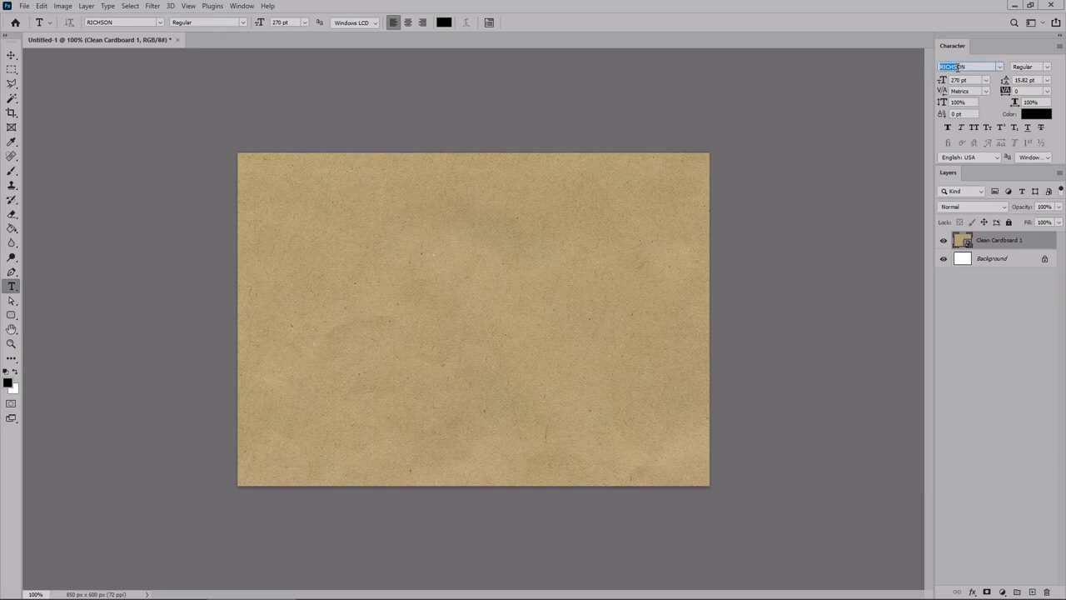
left_click(959, 80)
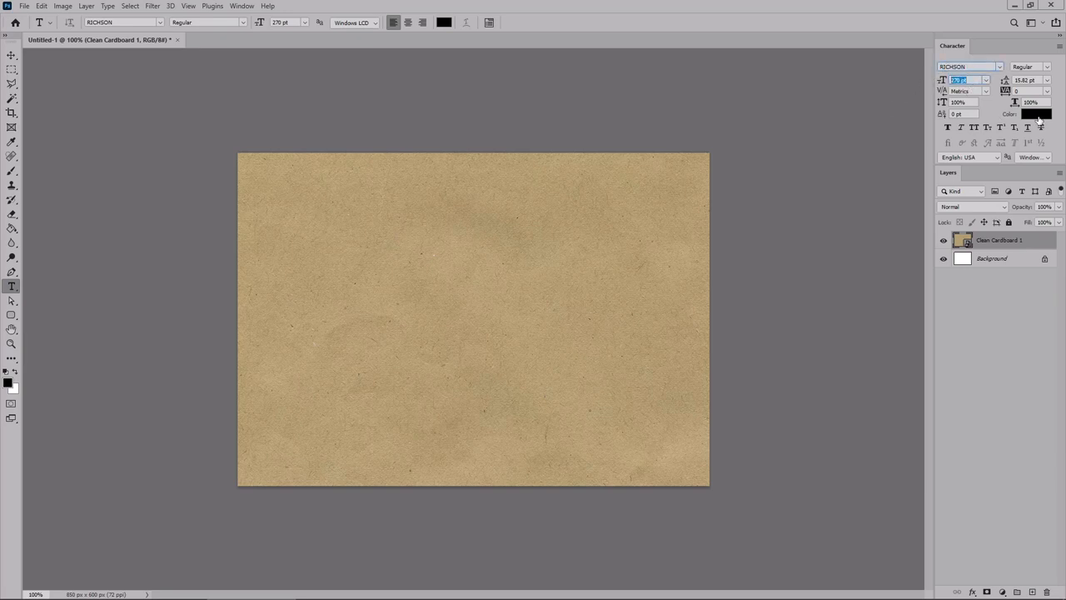
left_click(1029, 115)
type("255")
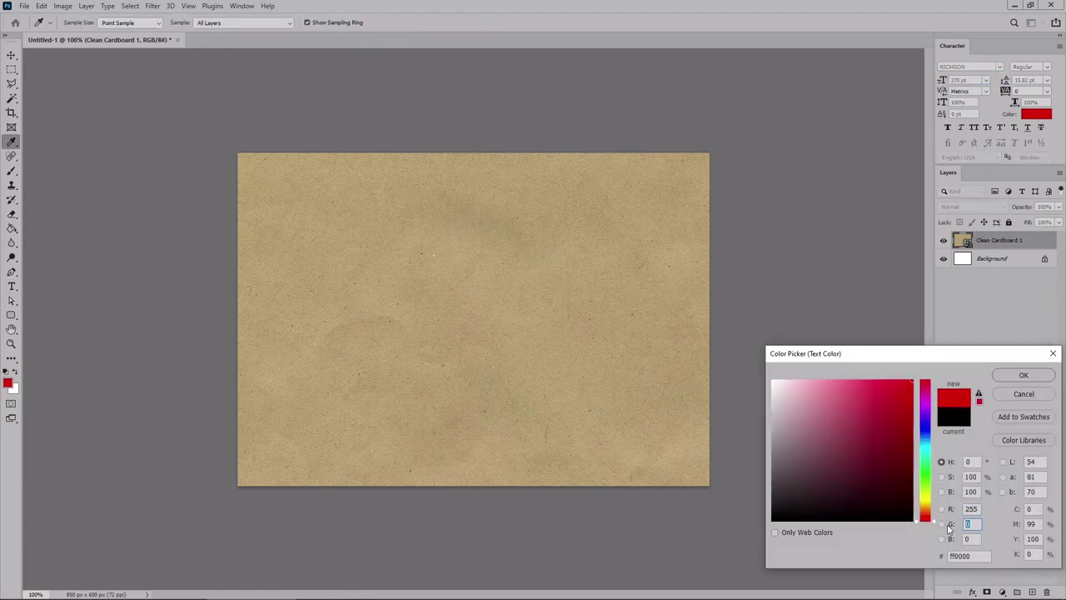
left_click(933, 400)
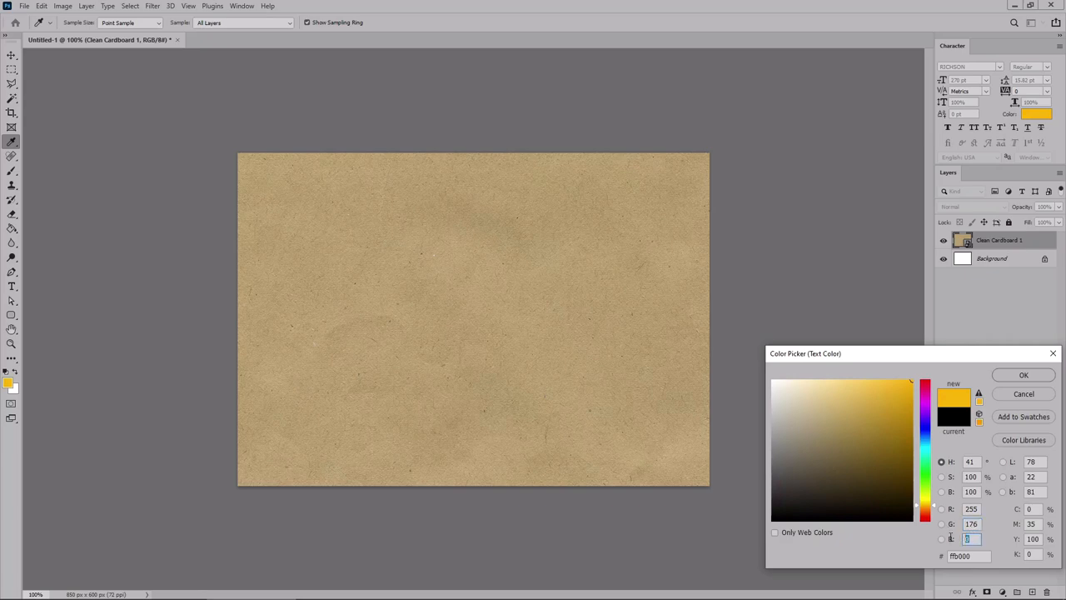
left_click(1023, 375)
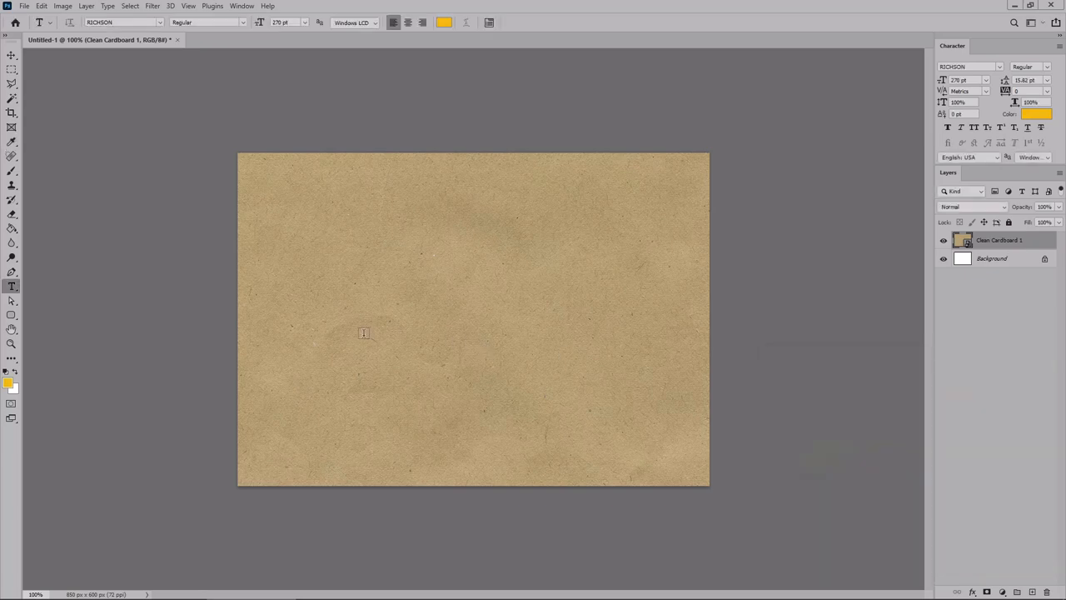
Step: Write the word STICKER across the cardboard
type("S")
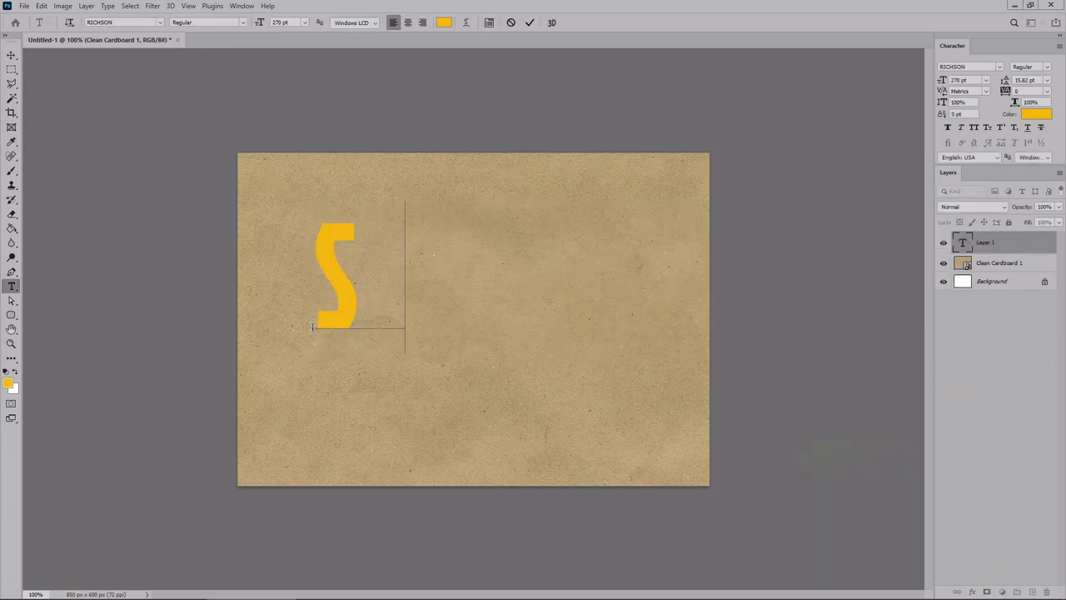
type("TICKER")
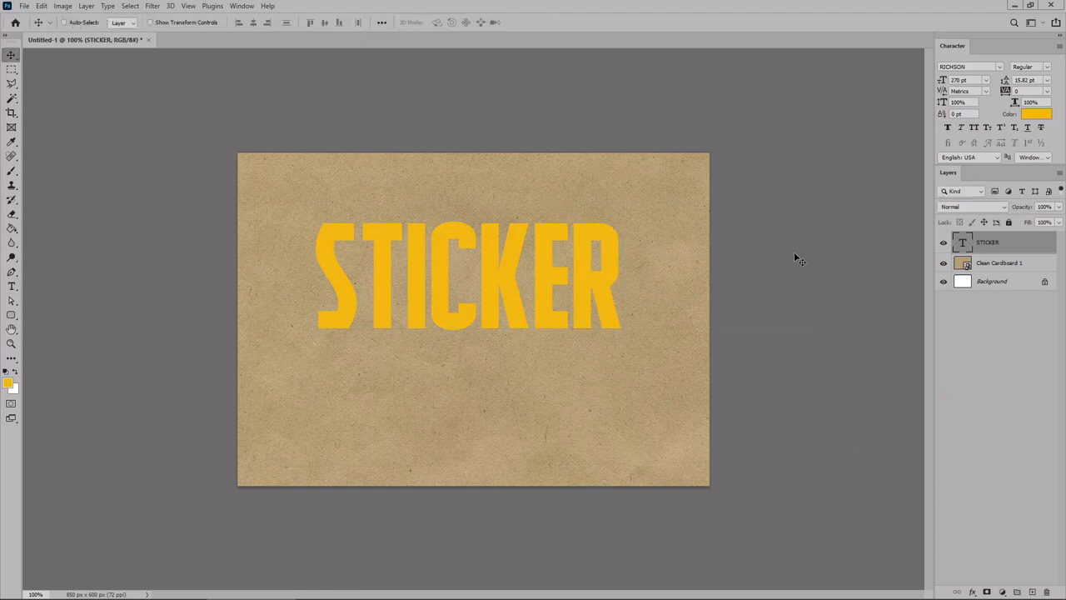
mouse_move(1023, 260)
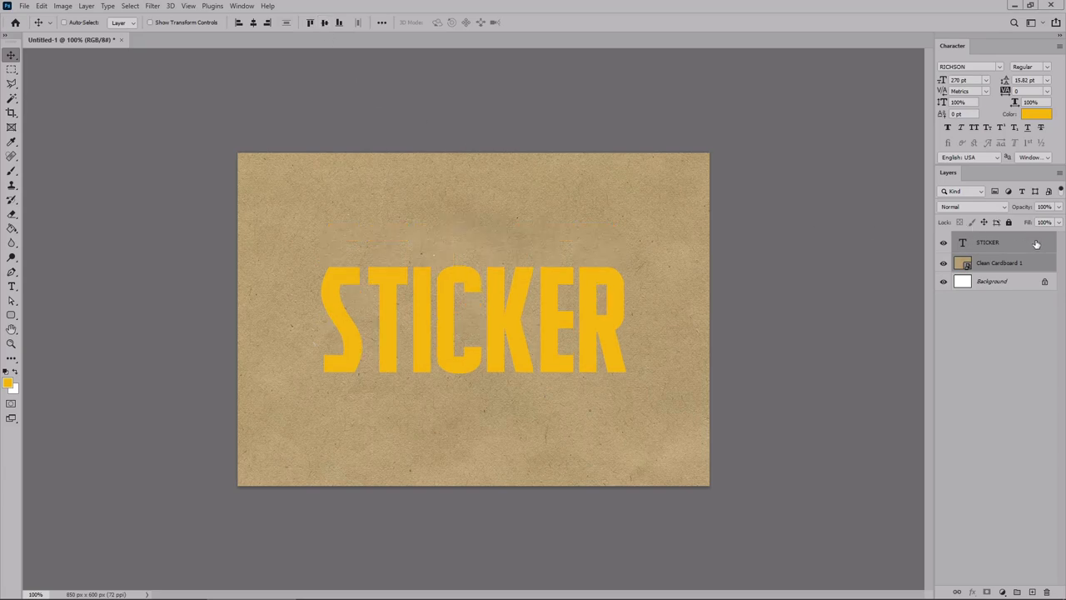
Step: Bring up the Layer Style dialog for the STICKER text layer
double_click(999, 243)
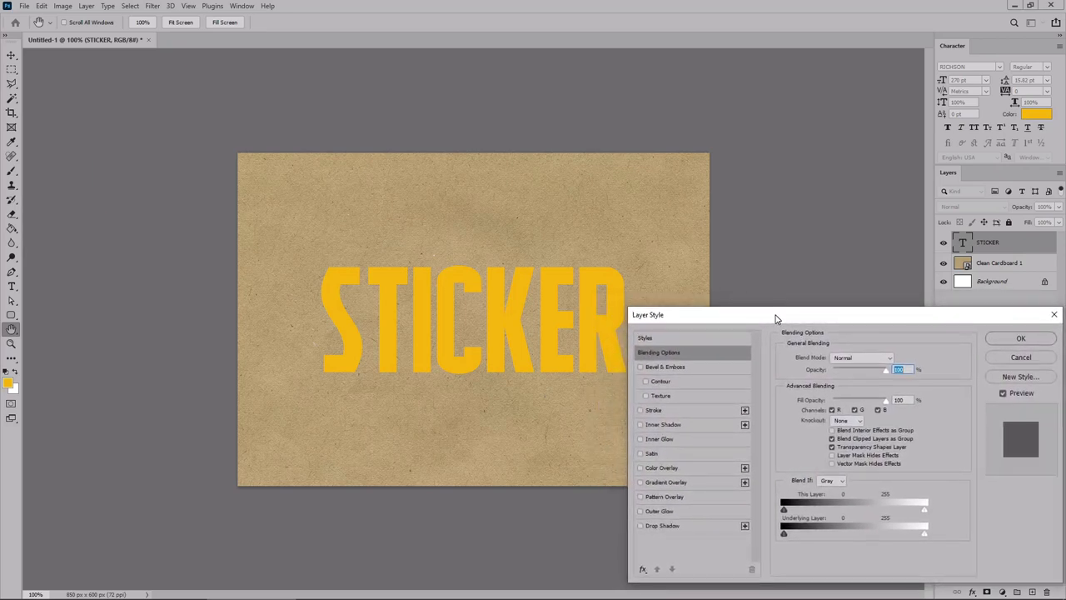
mouse_move(413, 372)
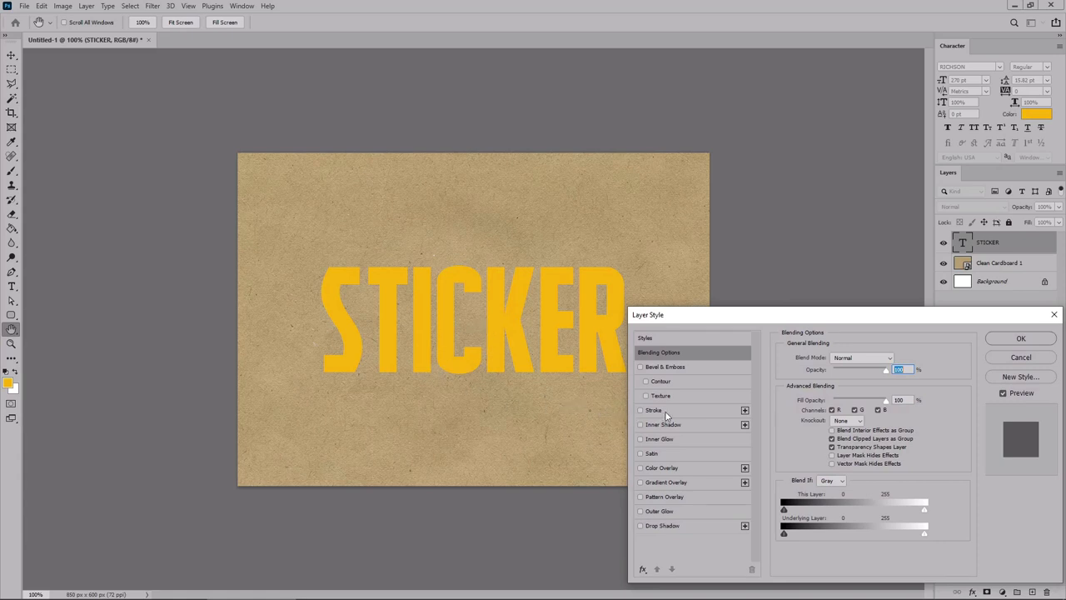
Step: Add a white outer stroke to the text and widen it
left_click(642, 410)
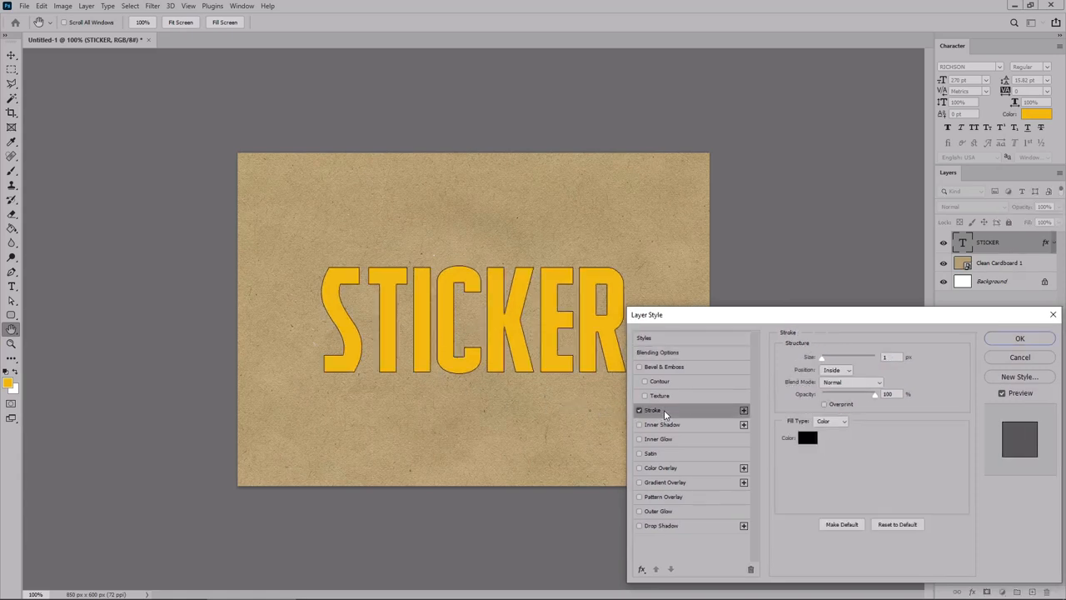
left_click(807, 436)
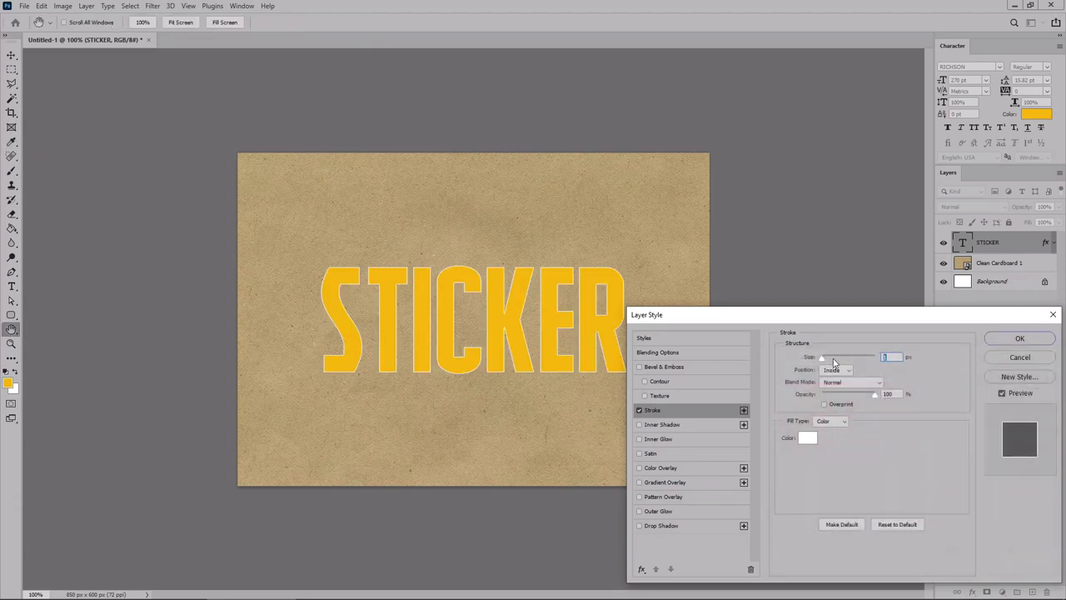
left_click(848, 369)
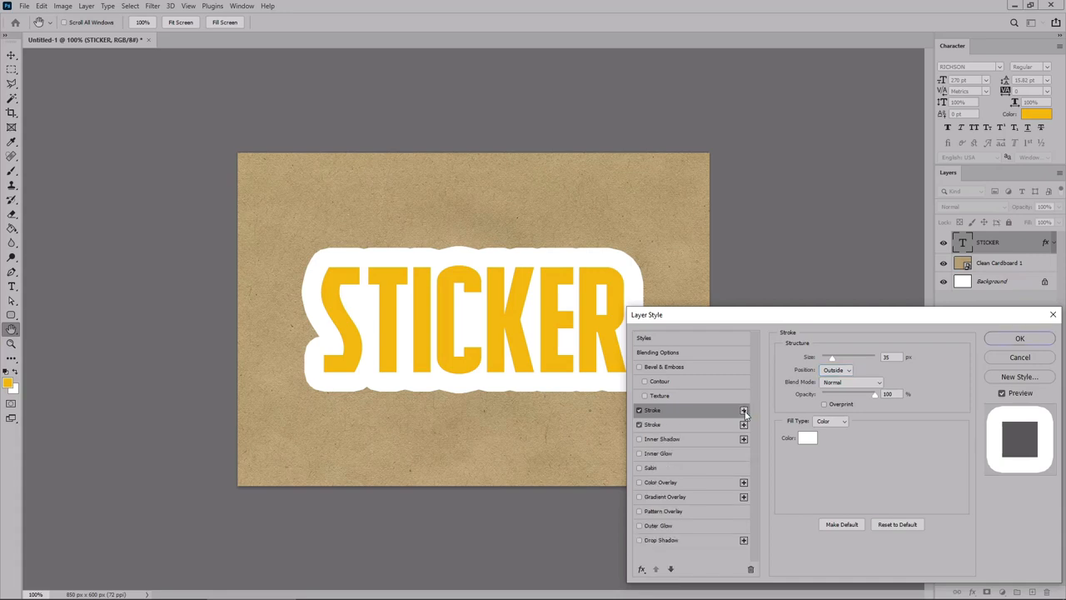
Step: Colour the second stroke dark red and apply both outlines to the text
left_click(807, 436)
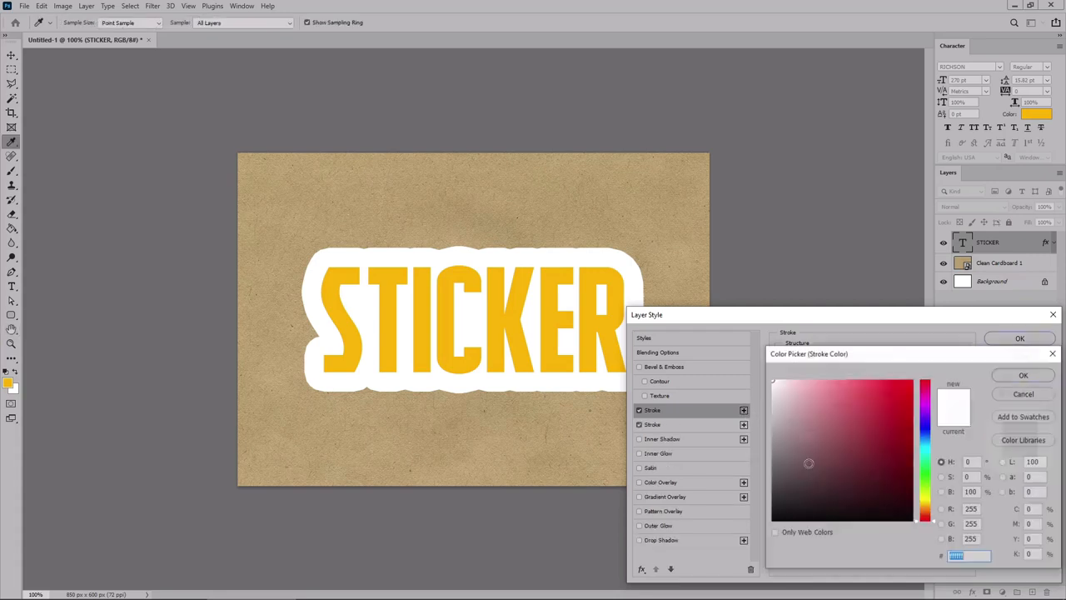
left_click(931, 450)
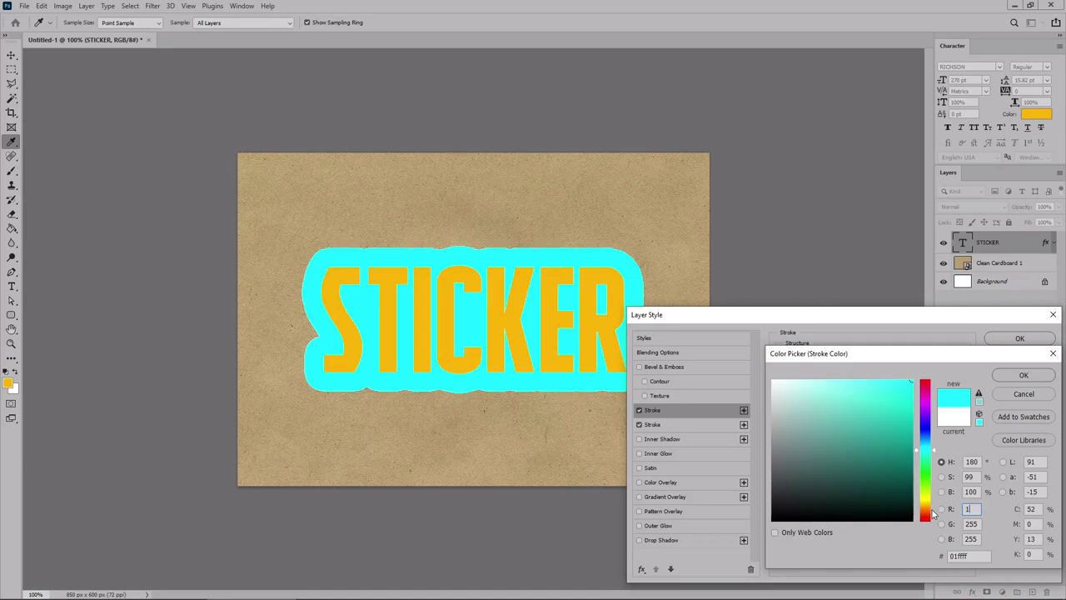
left_click(896, 383)
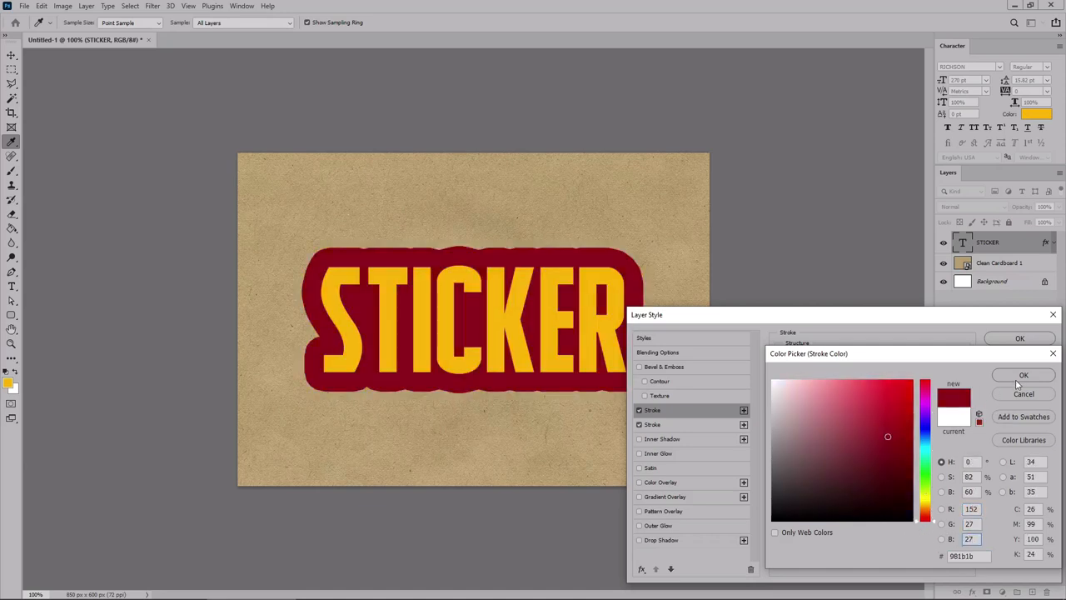
left_click(1023, 375)
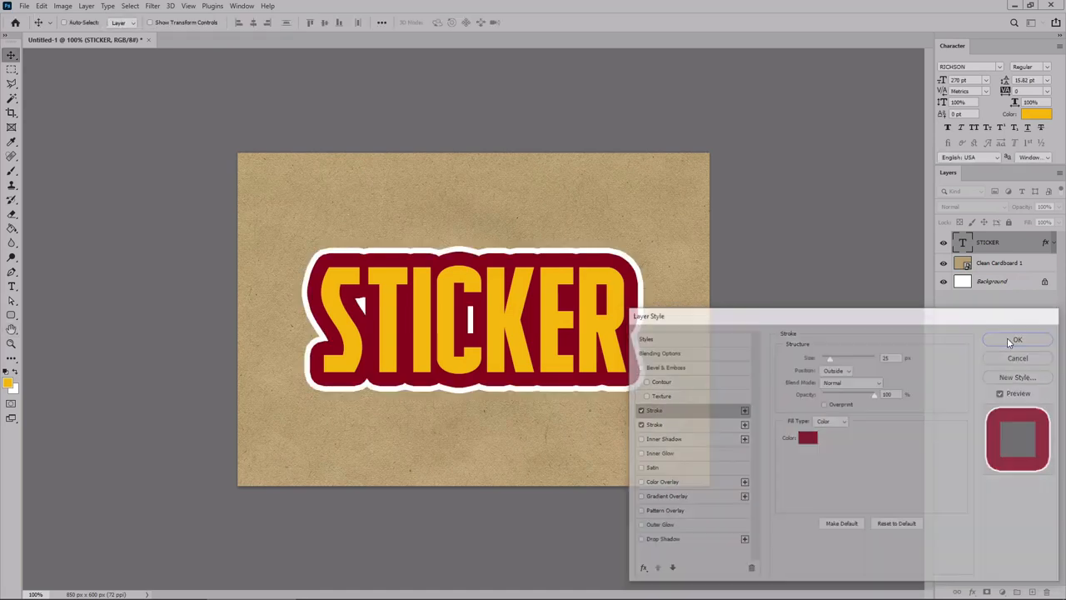
left_click(1014, 340)
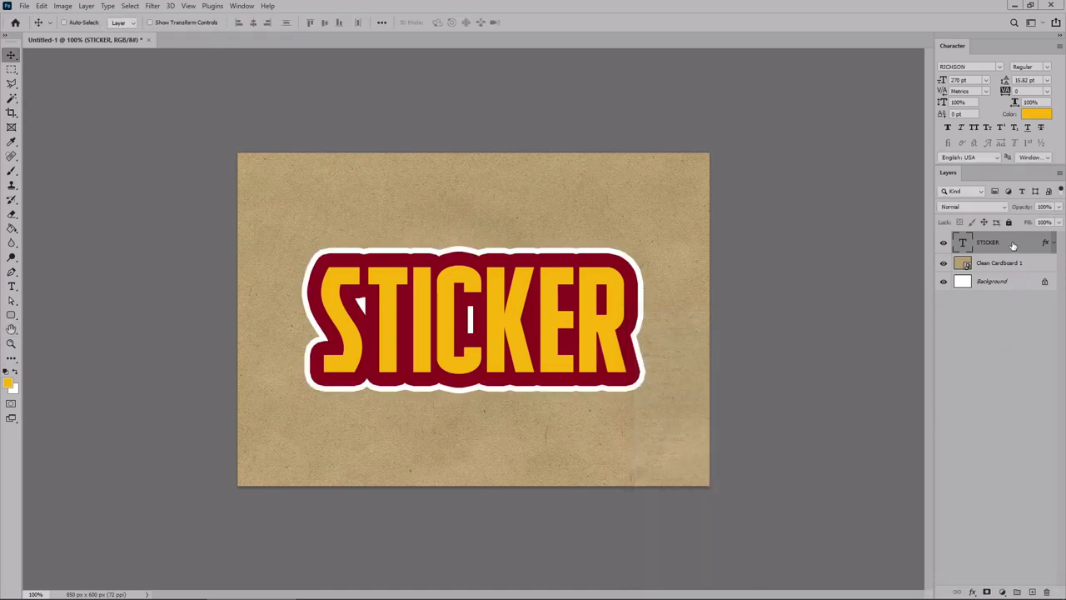
Step: Convert the STICKER layer to a smart object and tilt it slightly with Free Transform
right_click(988, 243)
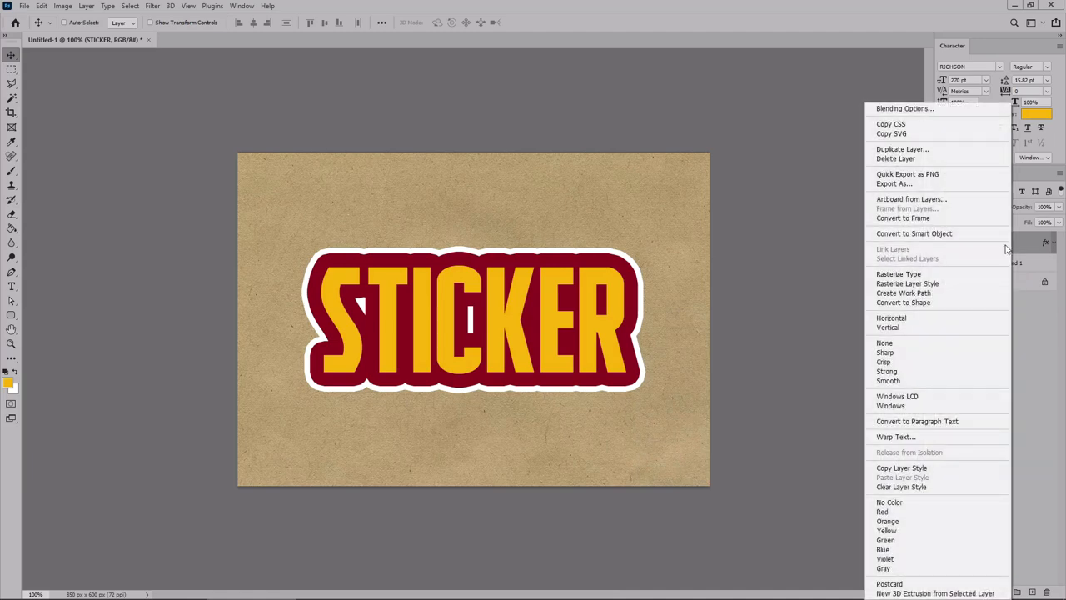
mouse_move(938, 233)
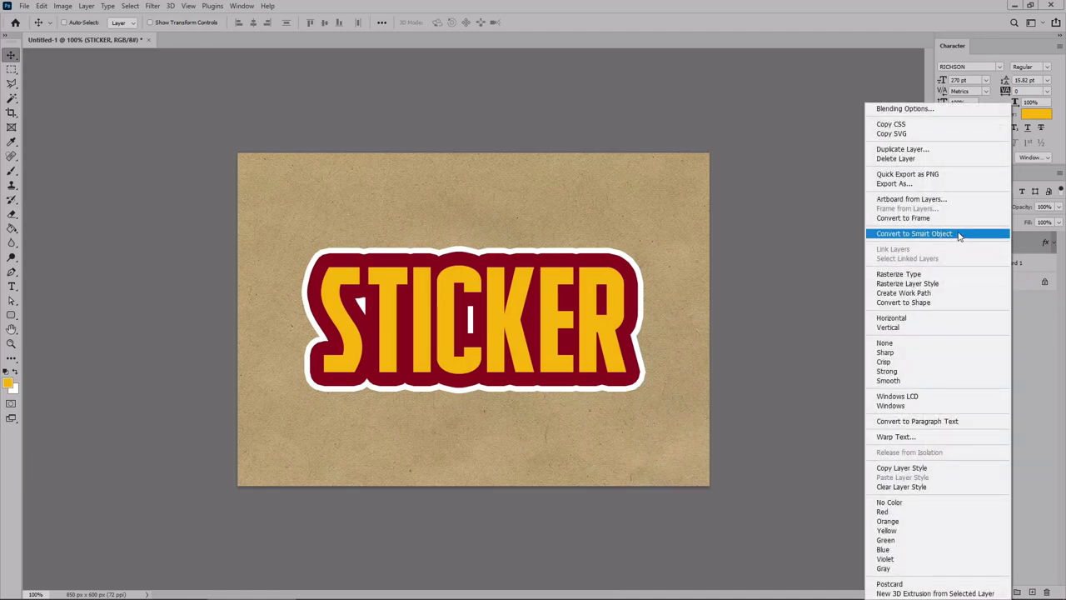
left_click(928, 234)
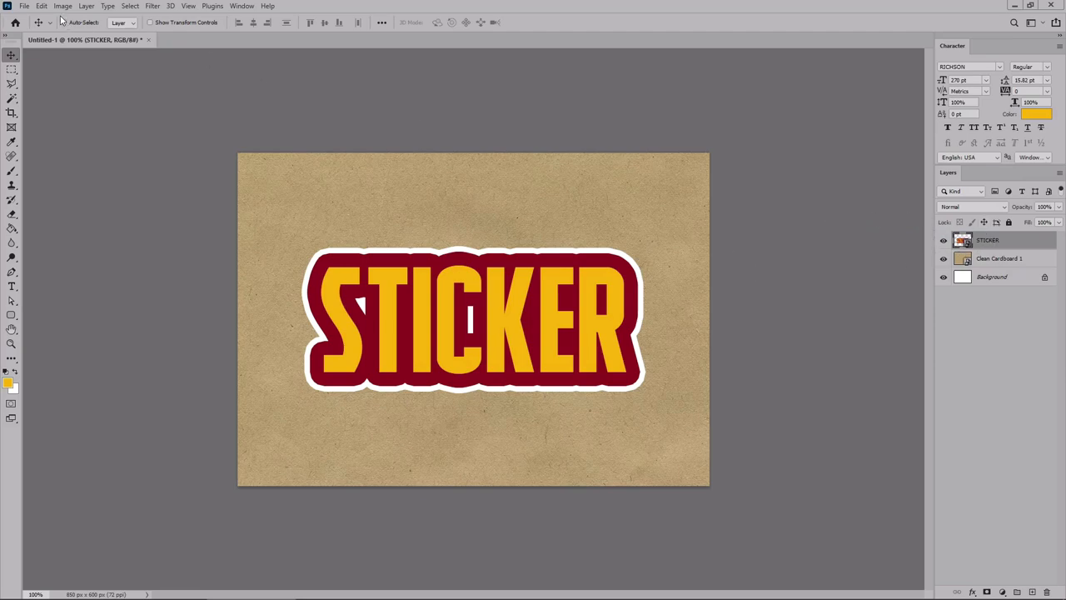
left_click(40, 5)
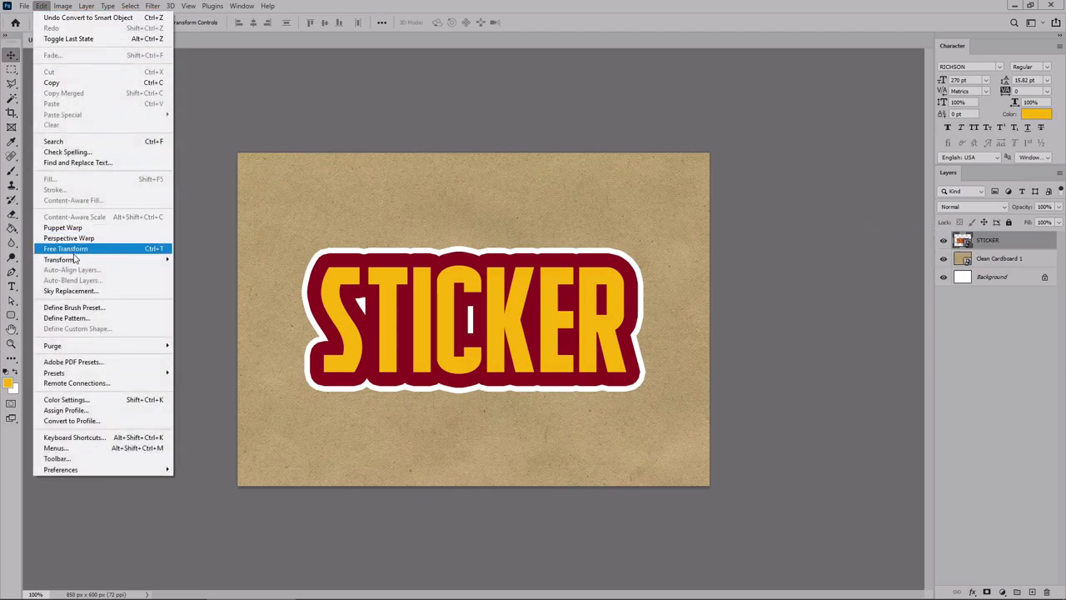
left_click(65, 248)
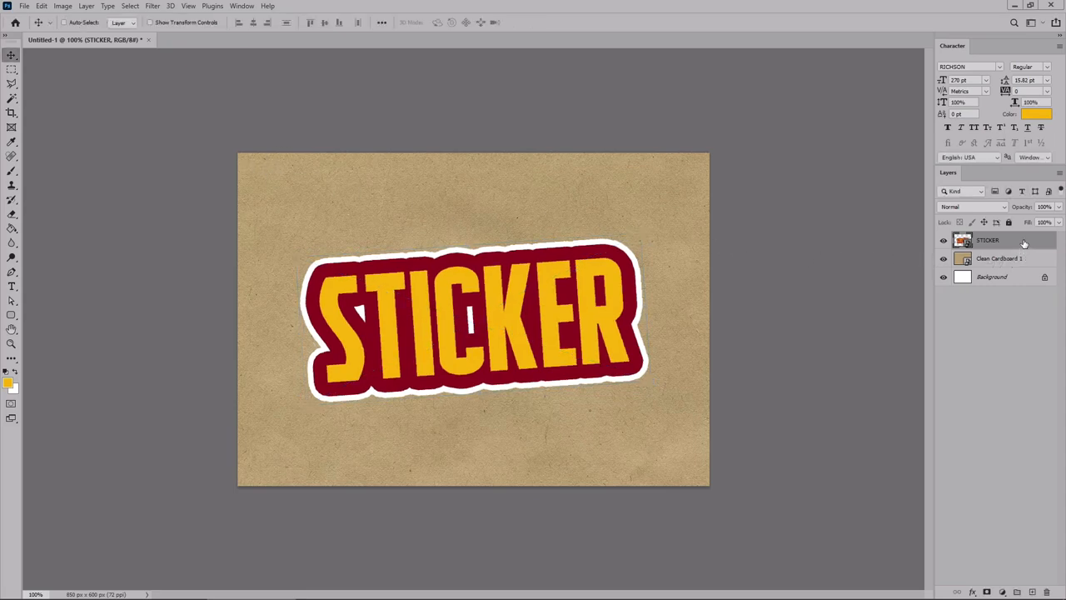
Step: Add a Pattern Overlay in Overlay blend mode and browse the pattern groups
double_click(989, 240)
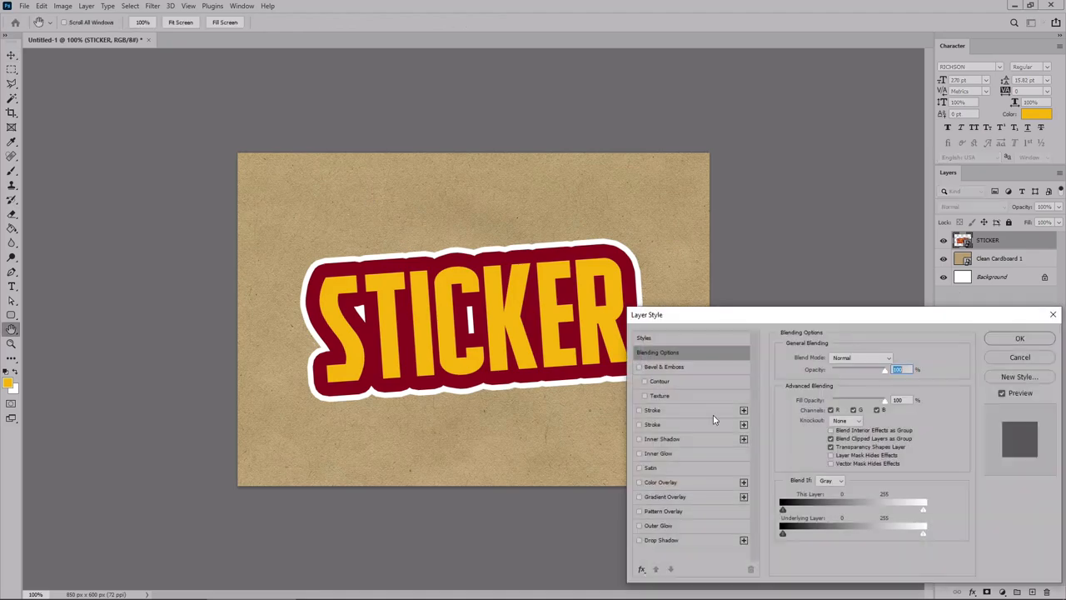
mouse_move(686, 510)
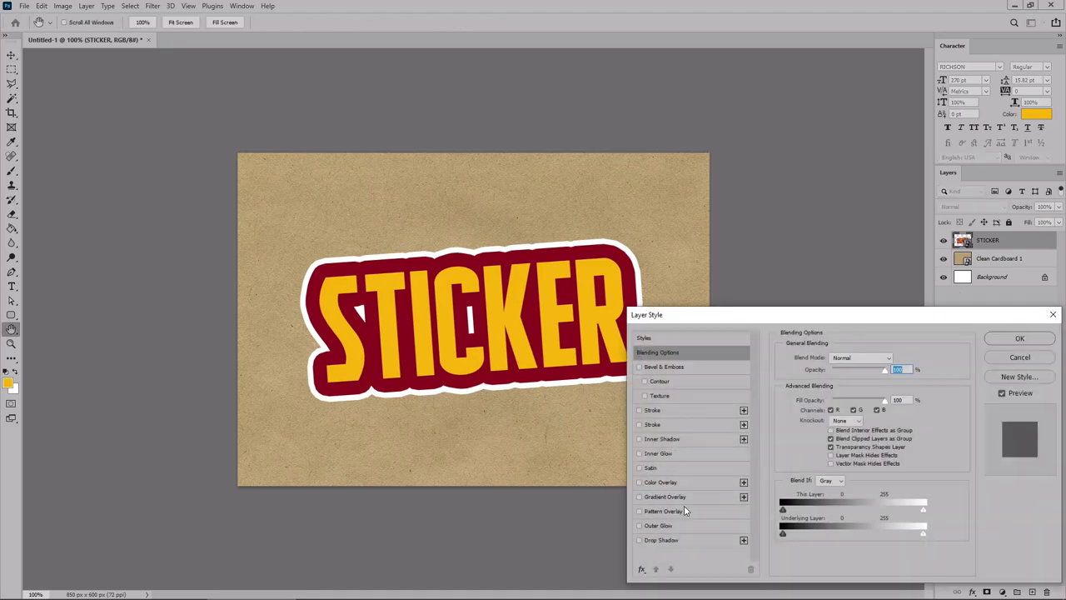
left_click(638, 509)
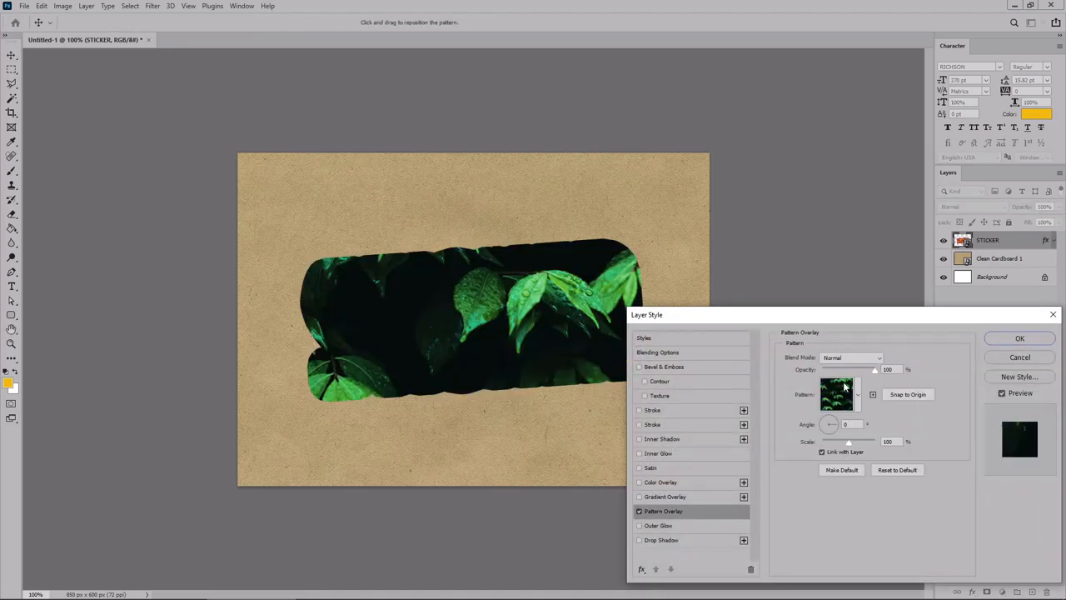
left_click(847, 356)
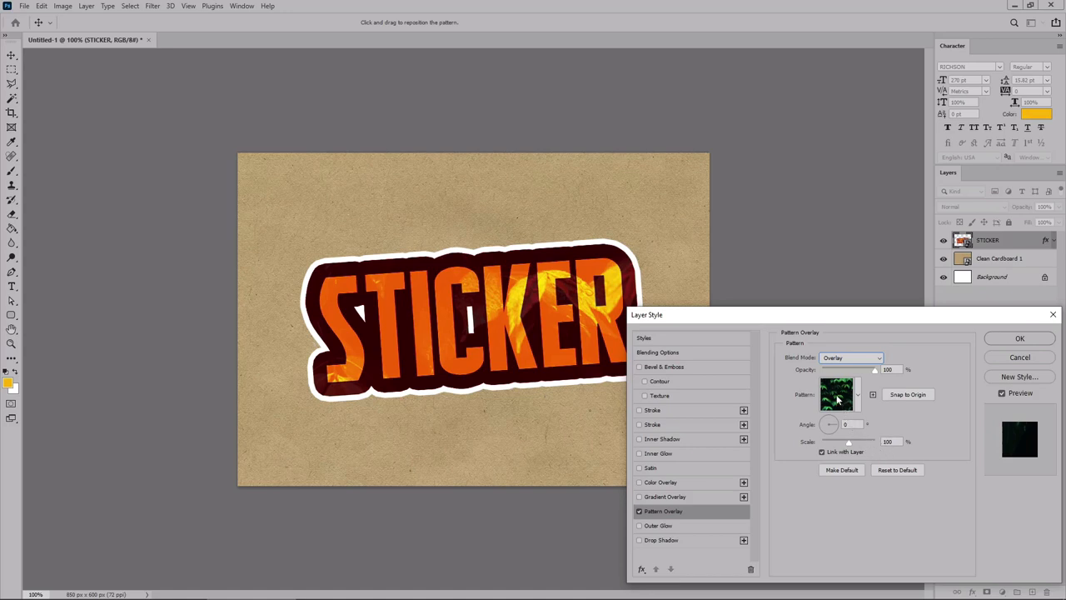
left_click(859, 394)
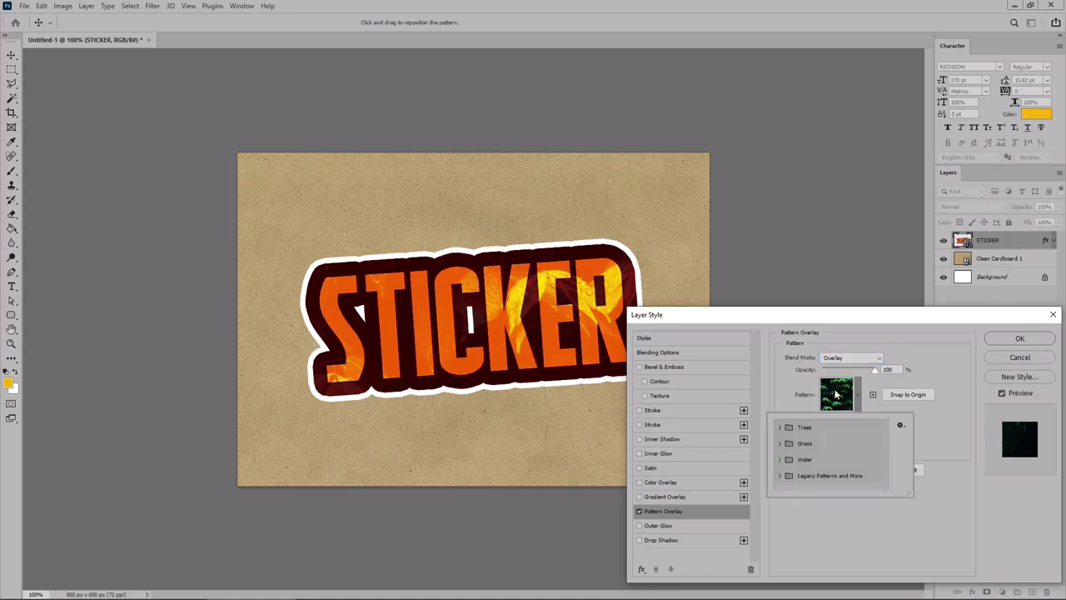
mouse_move(797, 477)
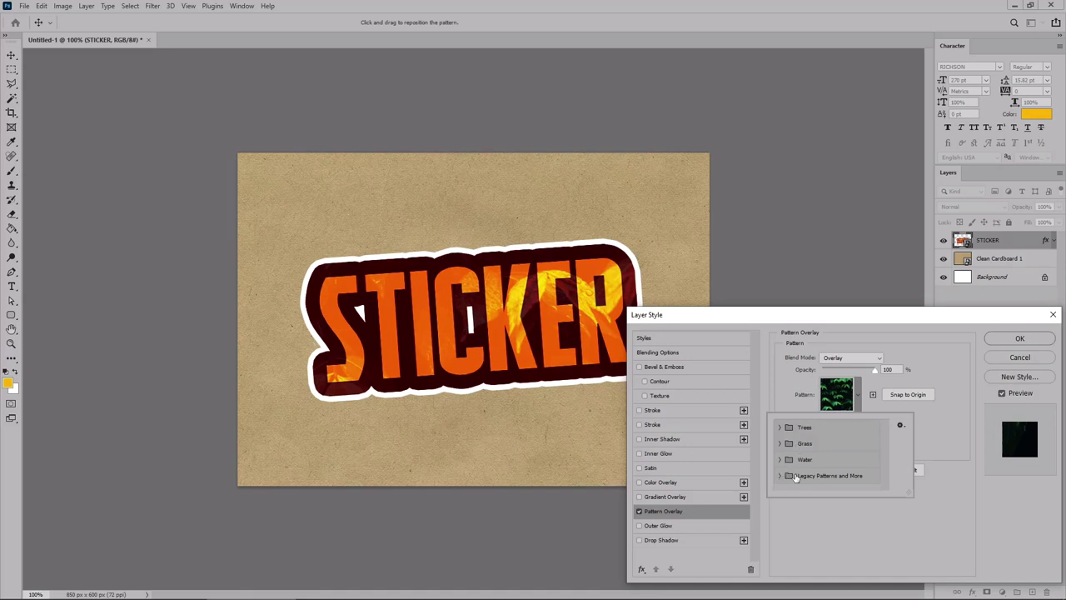
left_click(779, 476)
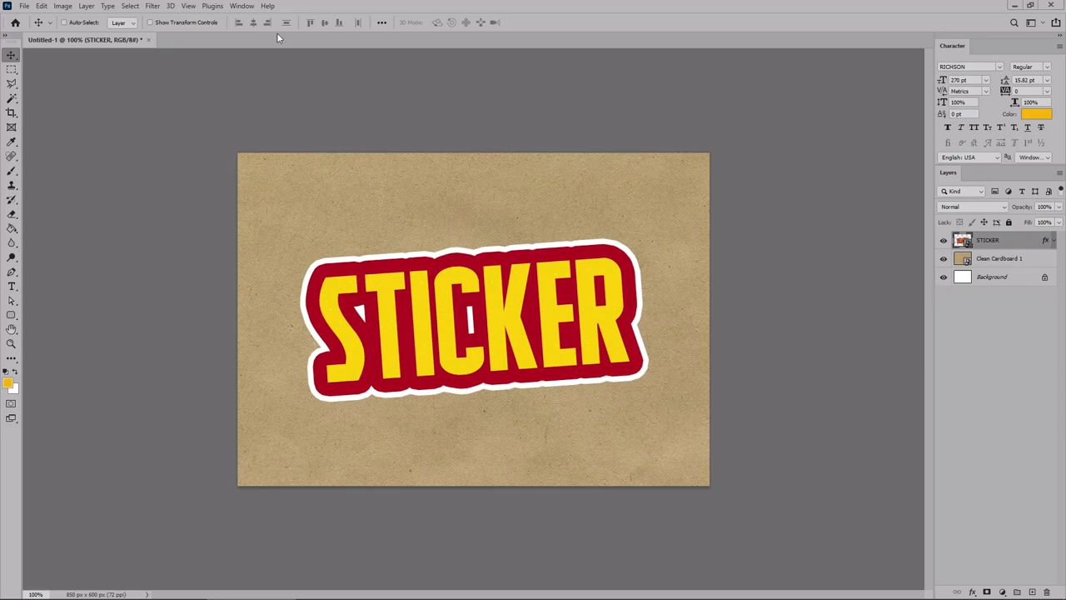
left_click(241, 7)
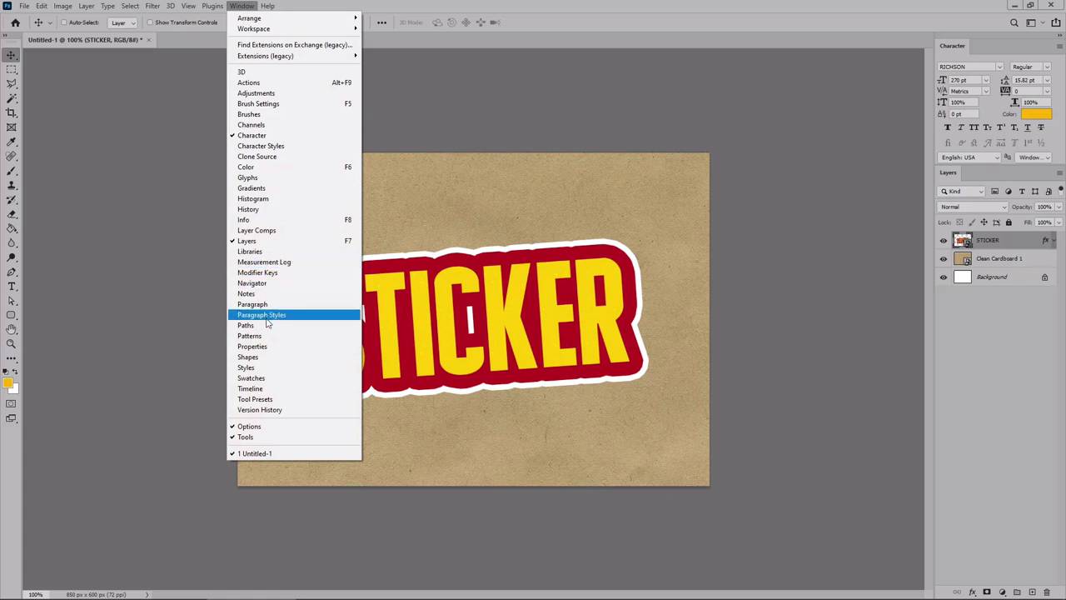
left_click(250, 337)
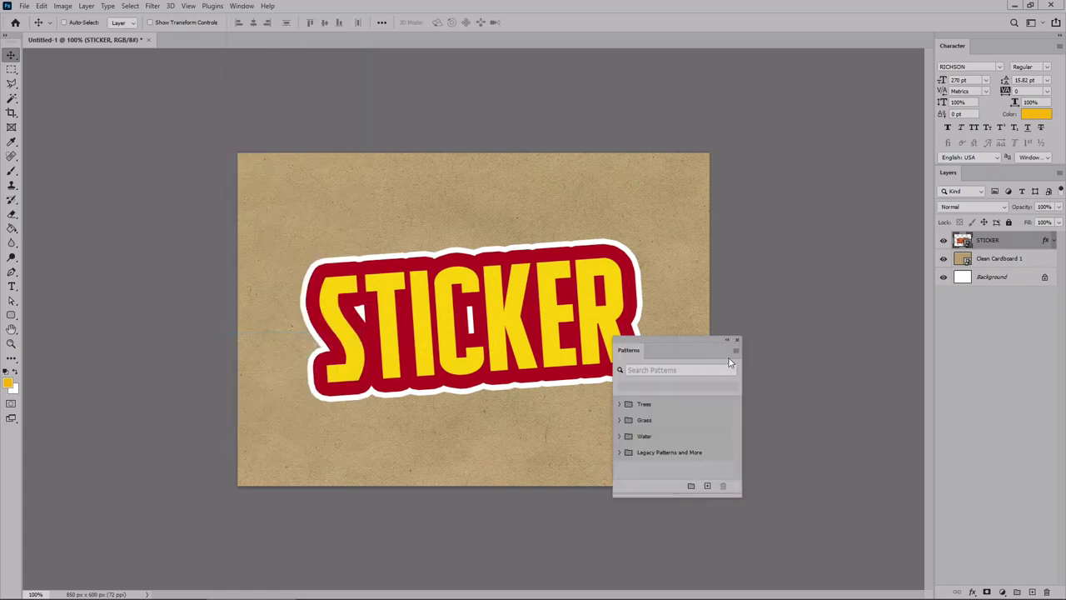
left_click(734, 350)
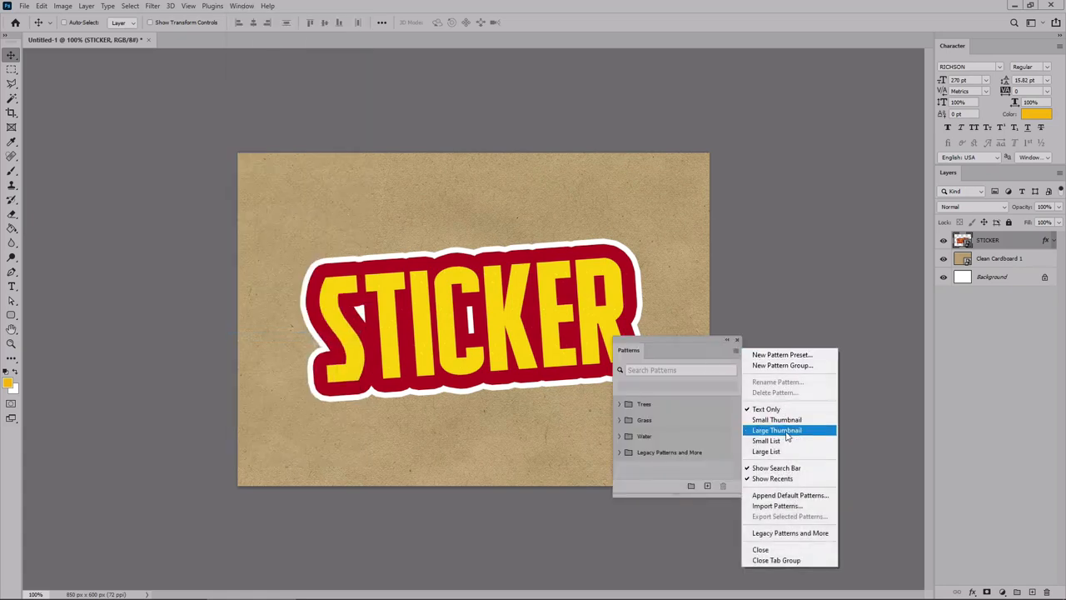
mouse_move(790, 533)
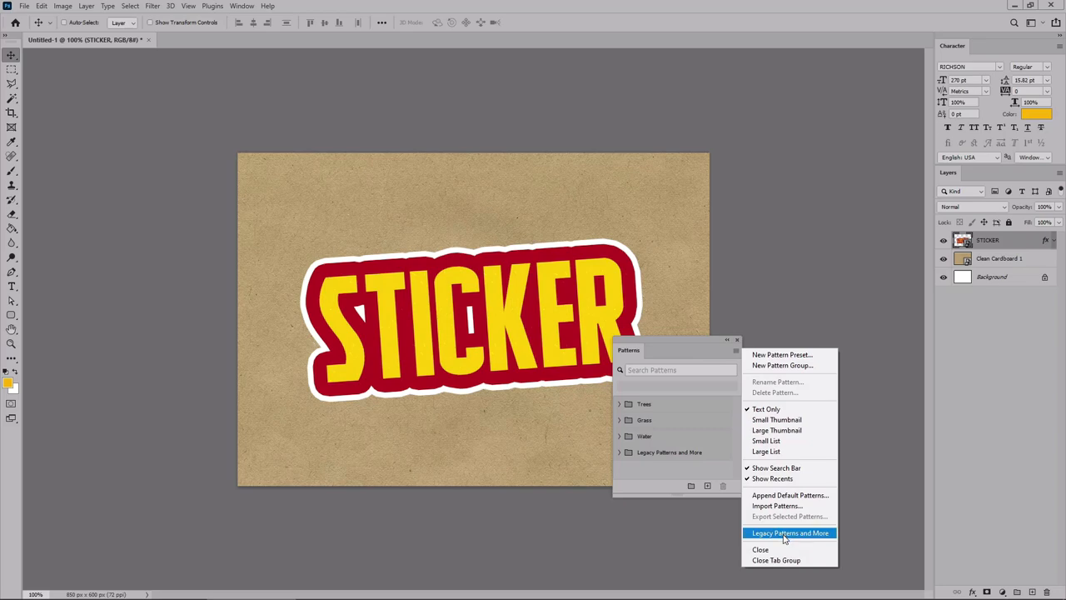
mouse_move(806, 541)
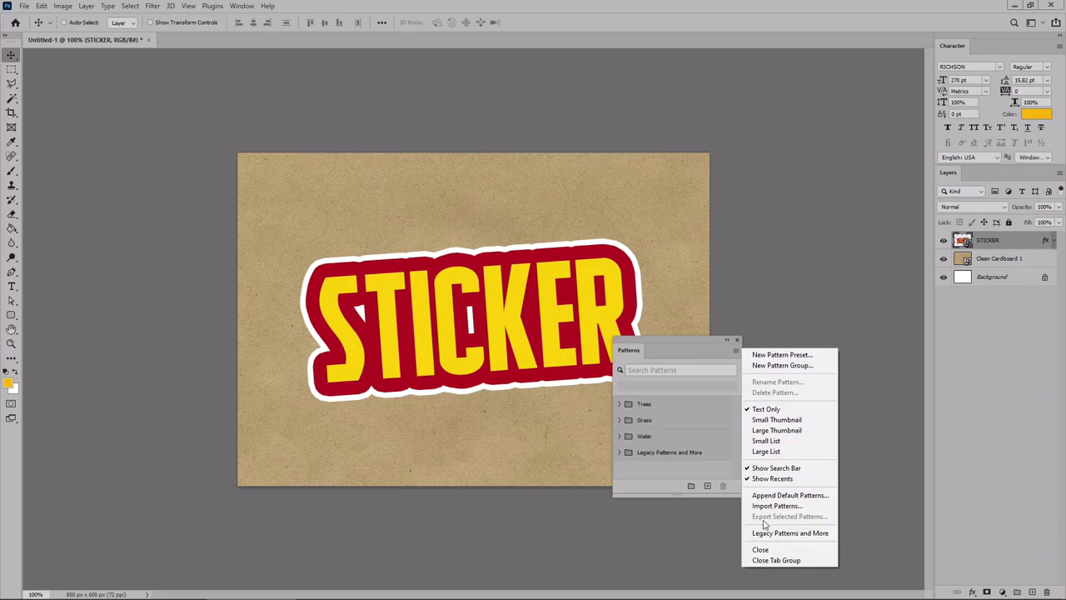
left_click(772, 549)
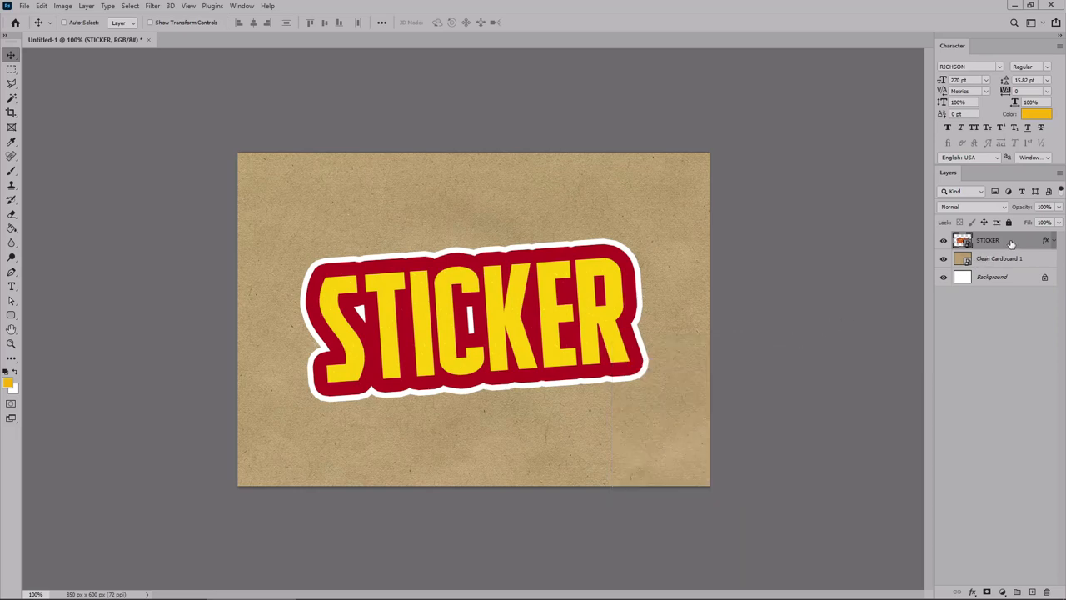
Step: Rasterize the STICKER layer's style, merging the effects into the artwork
right_click(1010, 243)
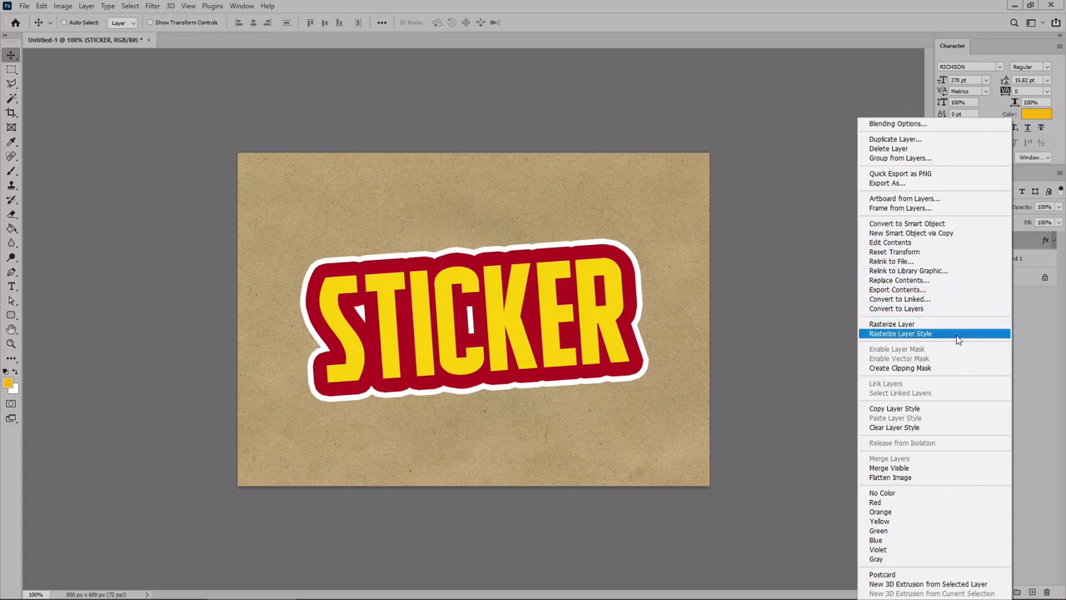
left_click(906, 333)
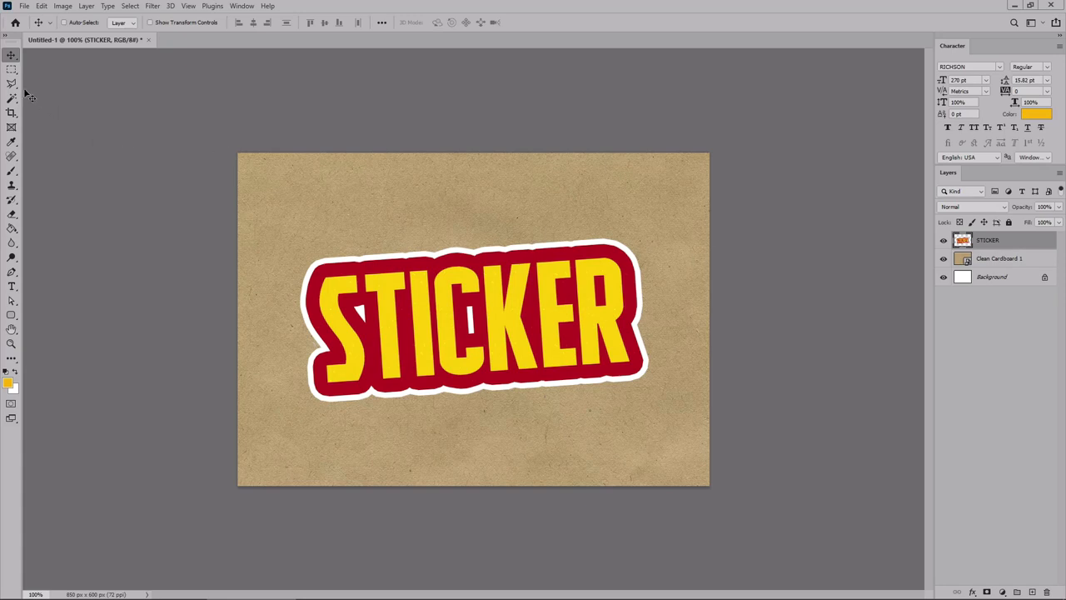
Step: Lasso the sticker's lower-right corner, copy it to a new layer and rename it FOLD
left_click(10, 83)
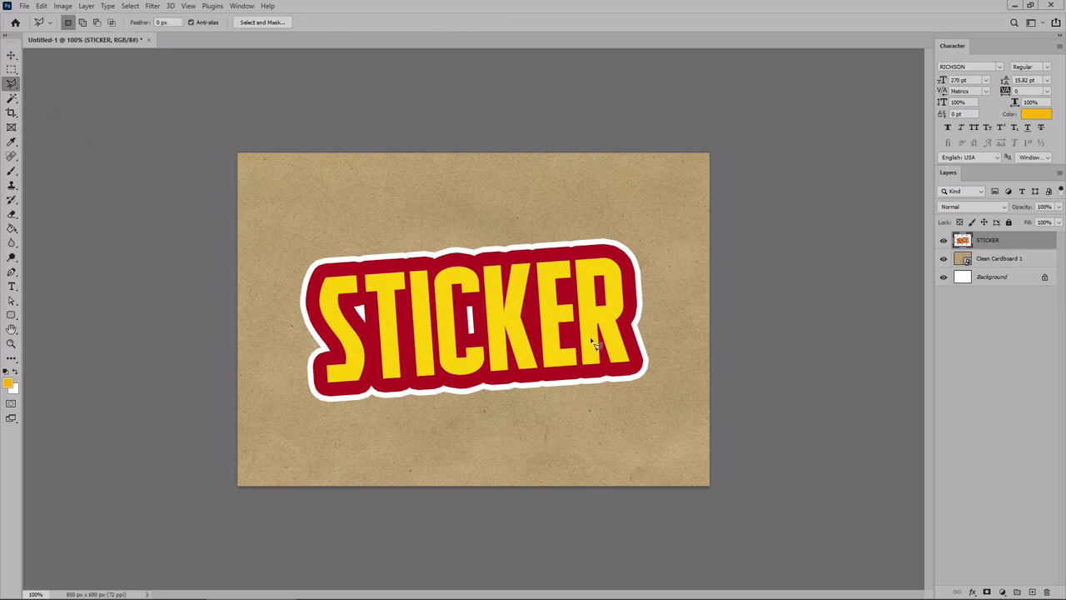
mouse_move(643, 330)
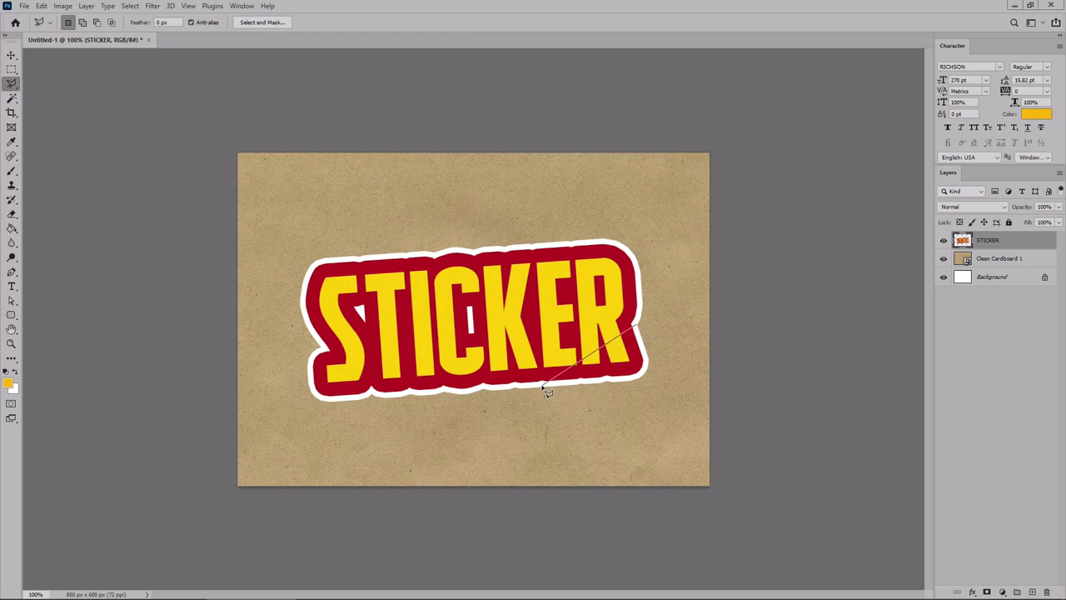
left_click_drag(547, 390, 625, 404)
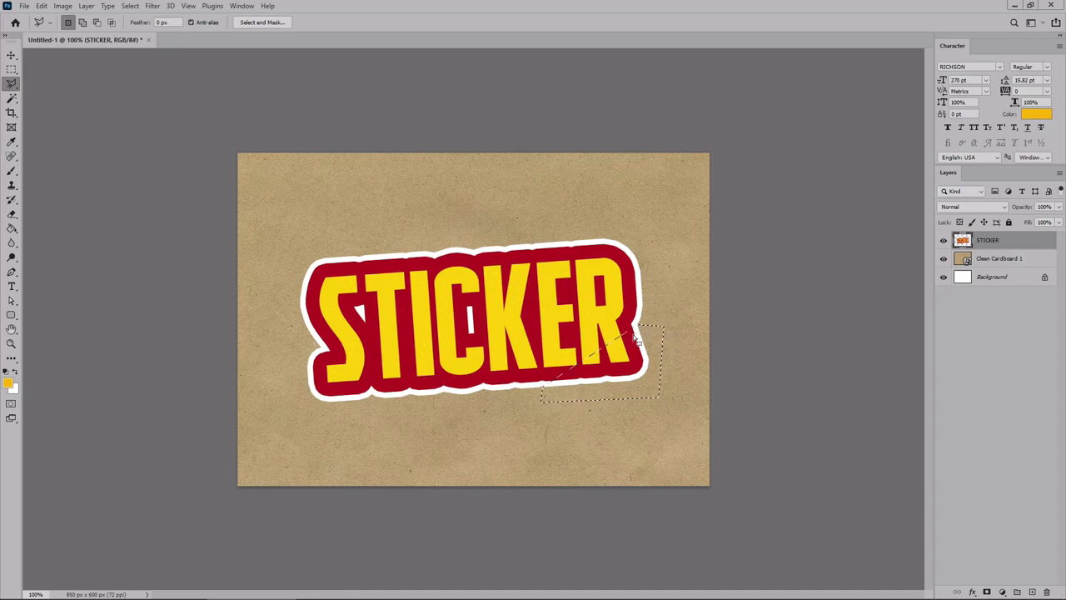
right_click(633, 350)
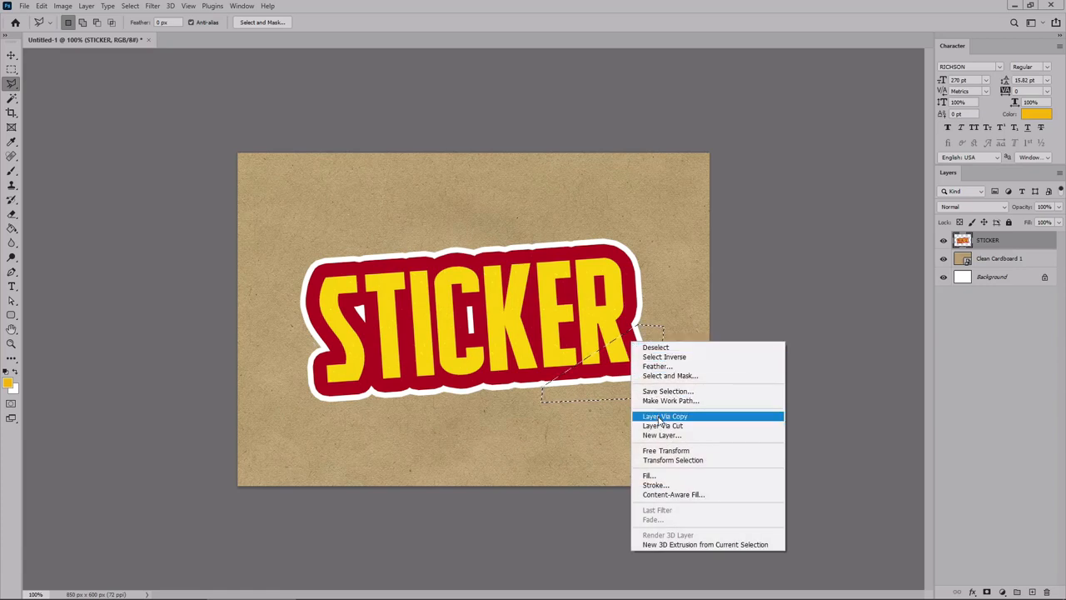
left_click(665, 416)
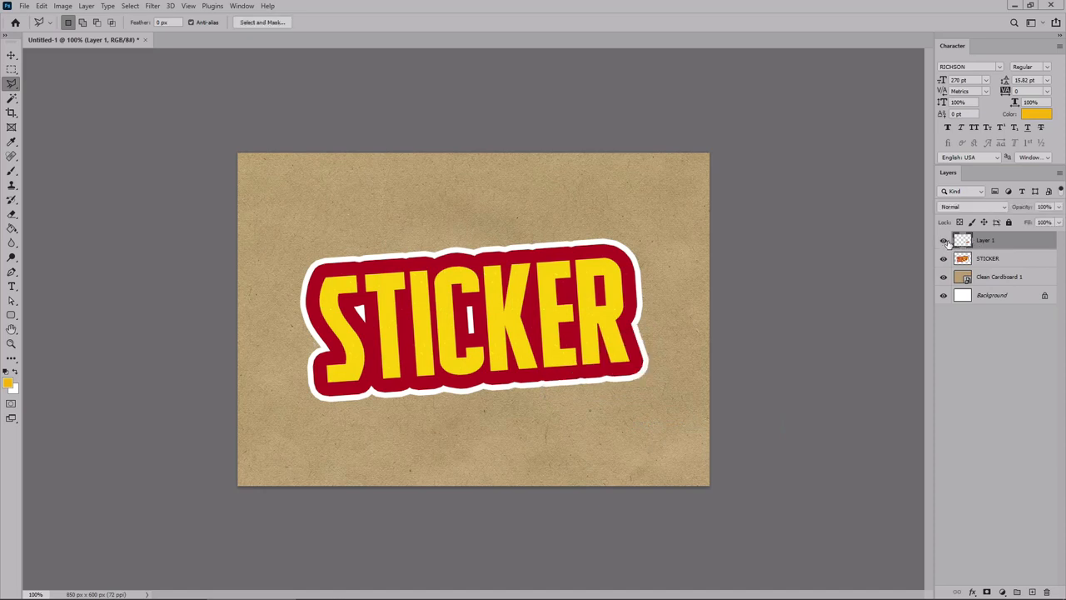
double_click(986, 240)
type("FOLD")
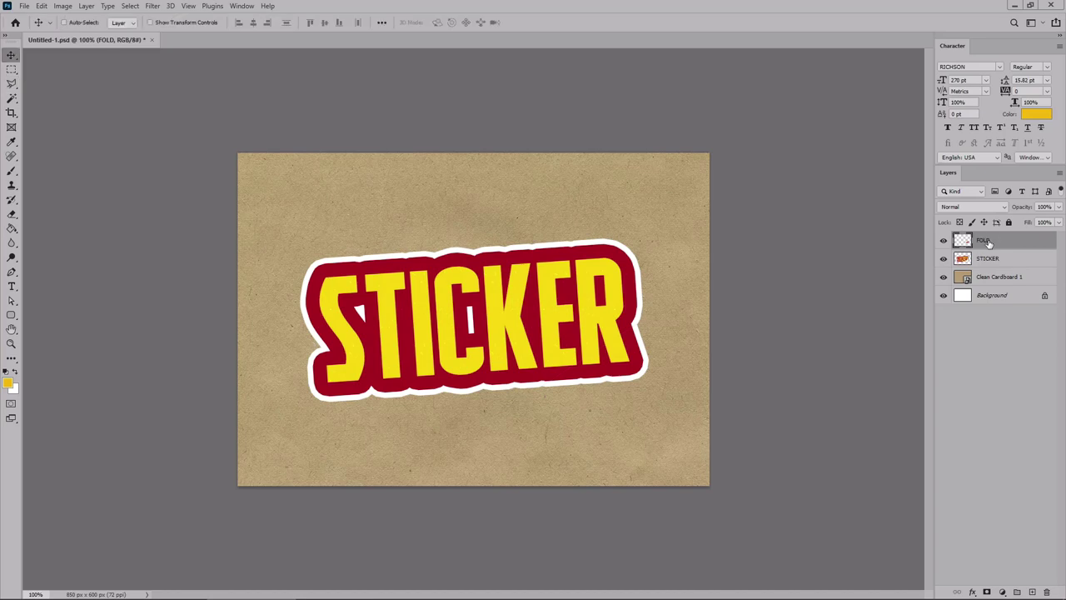
Step: Give the FOLD layer a black Color Overlay so the corner becomes a solid black shape
double_click(988, 240)
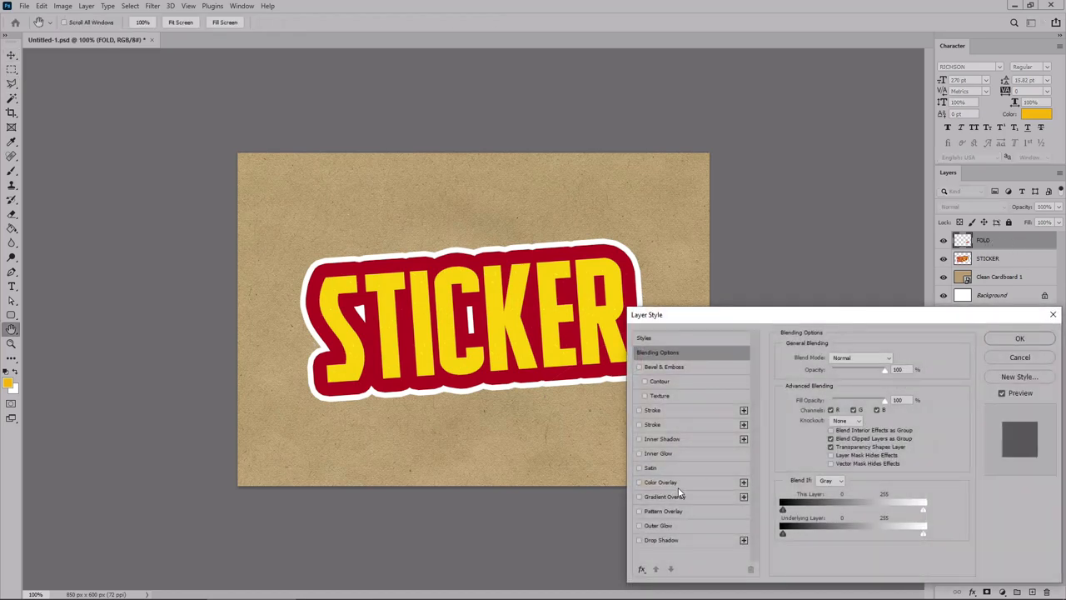
left_click(659, 483)
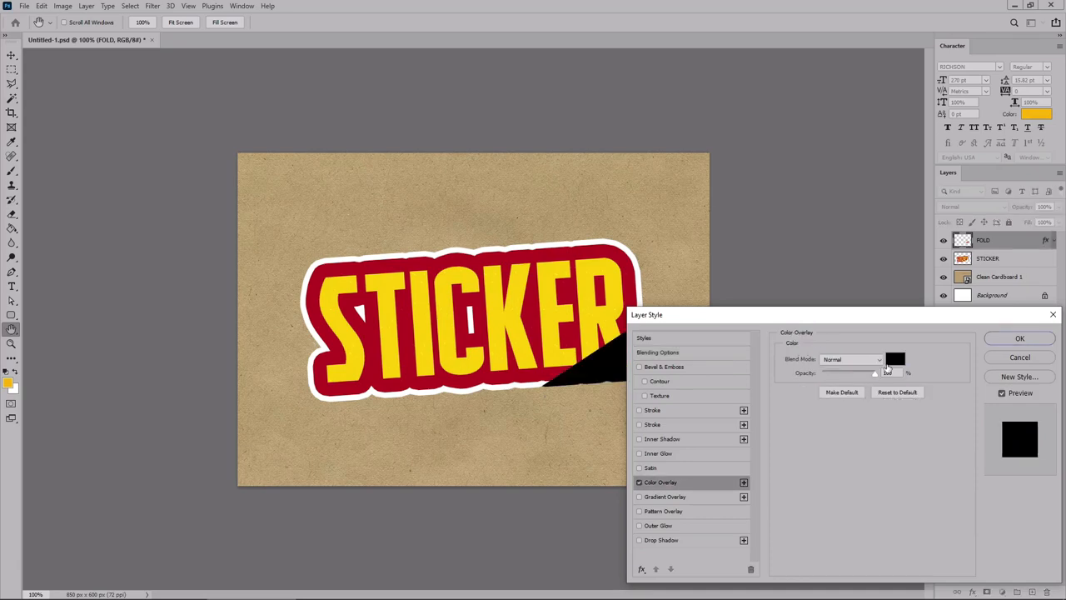
left_click(903, 360)
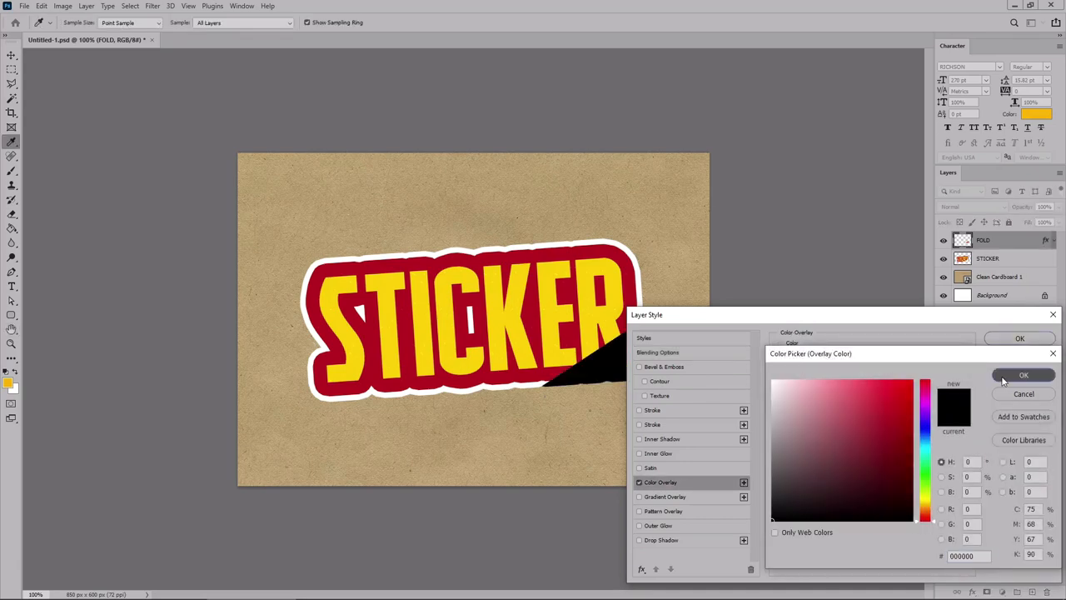
left_click(1024, 374)
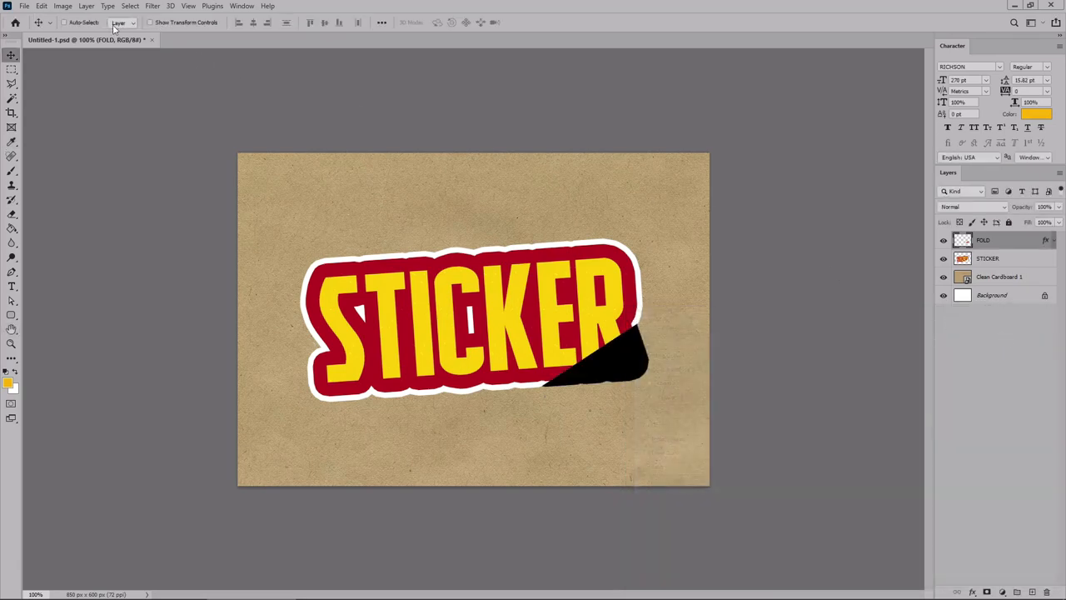
Step: Free Transform the FOLD piece to flip and rotate it over the sticker edge, then Warp it into a curl
left_click(41, 7)
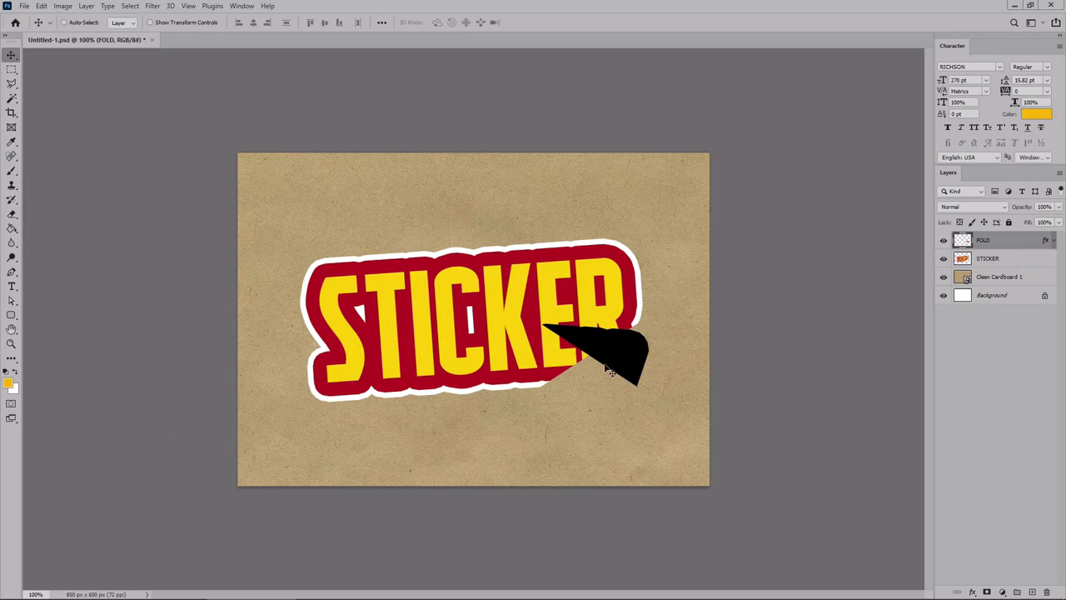
left_click(187, 5)
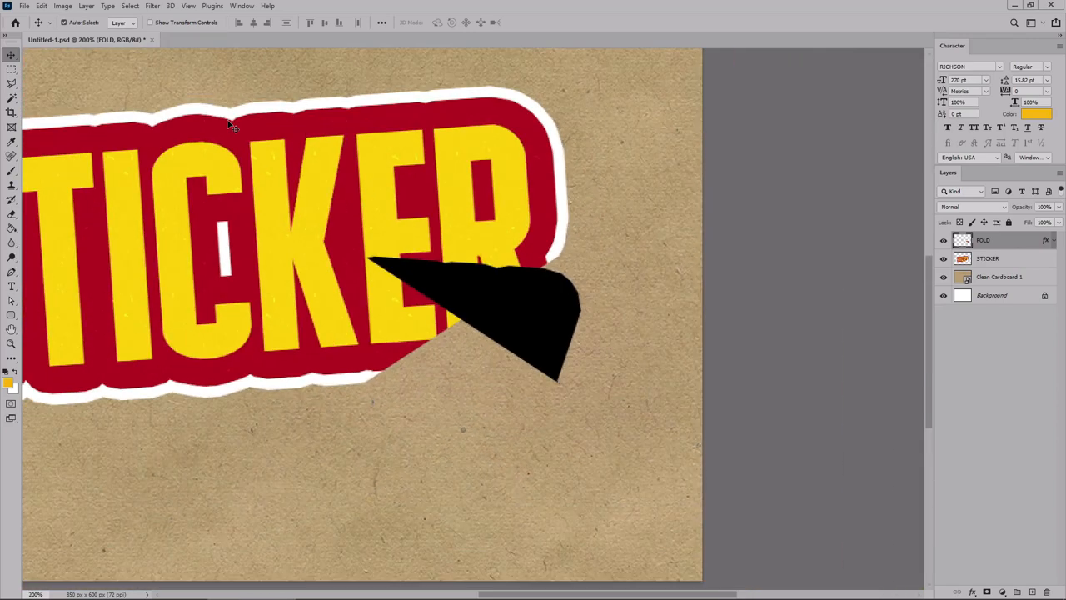
mouse_move(519, 313)
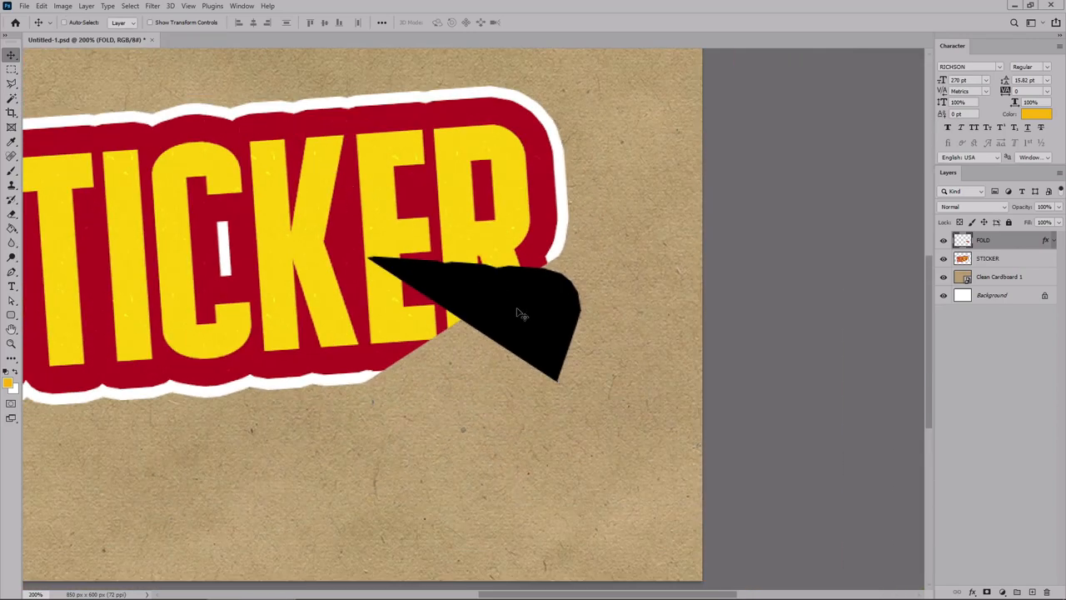
left_click_drag(517, 315, 553, 233)
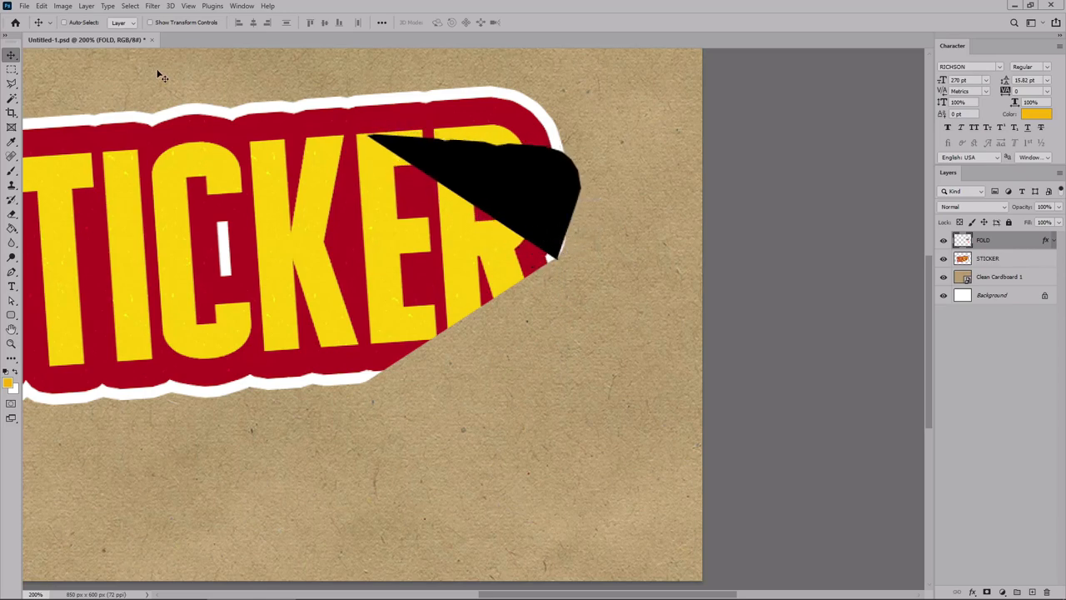
left_click(40, 6)
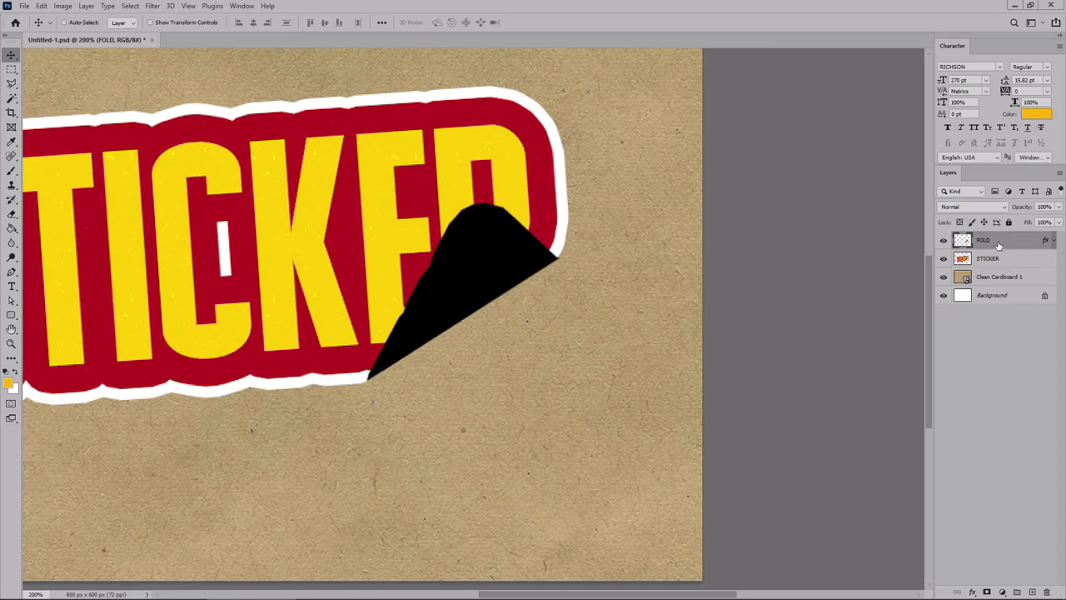
Step: Enable a Gradient Overlay on FOLD and set its dark stop to grey in the Gradient Editor
double_click(983, 240)
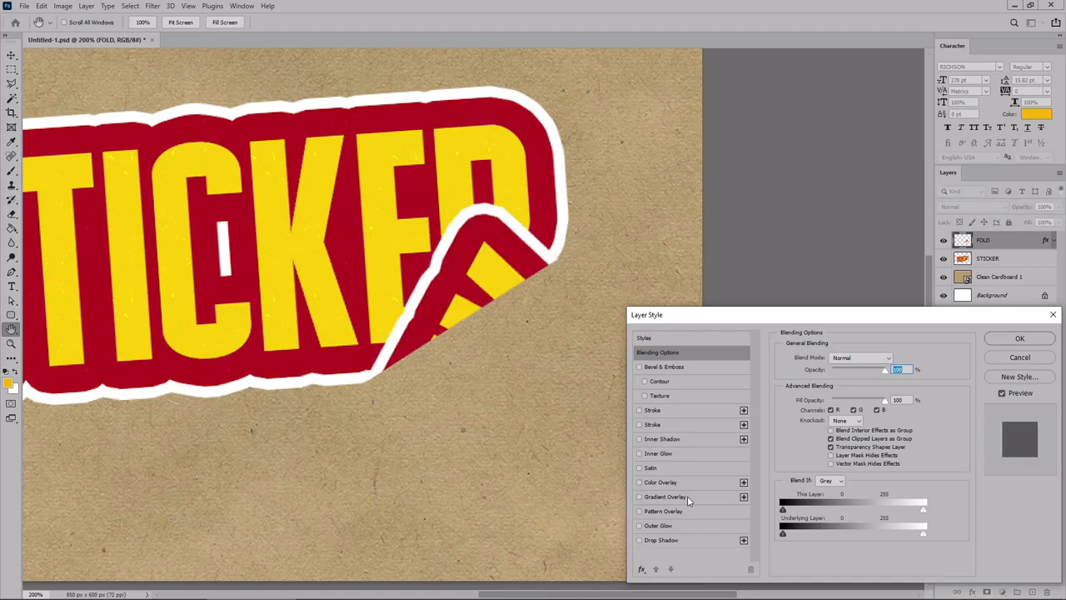
left_click(669, 496)
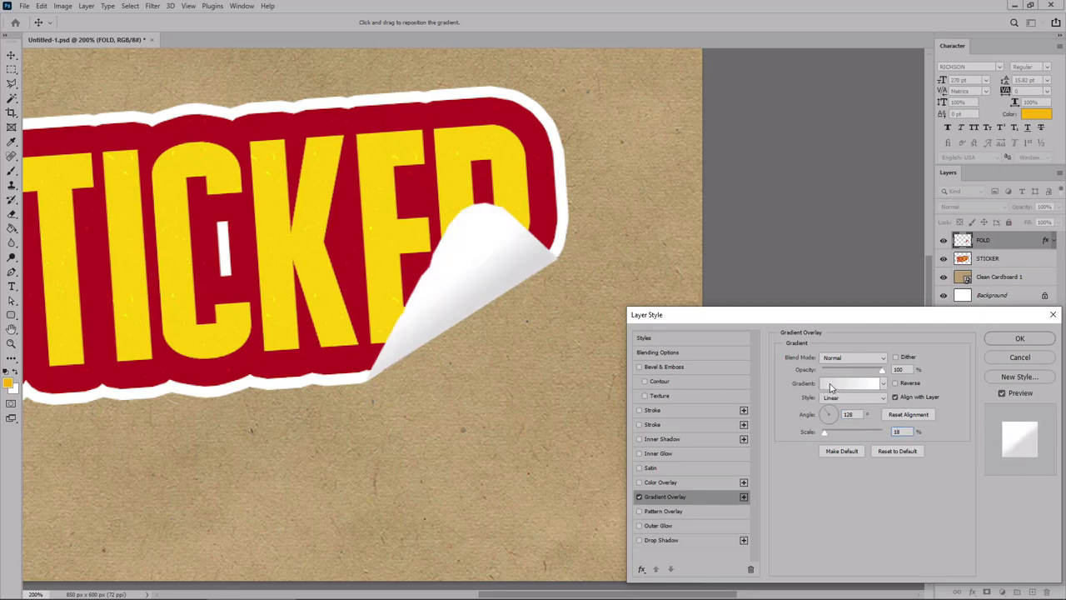
left_click(846, 383)
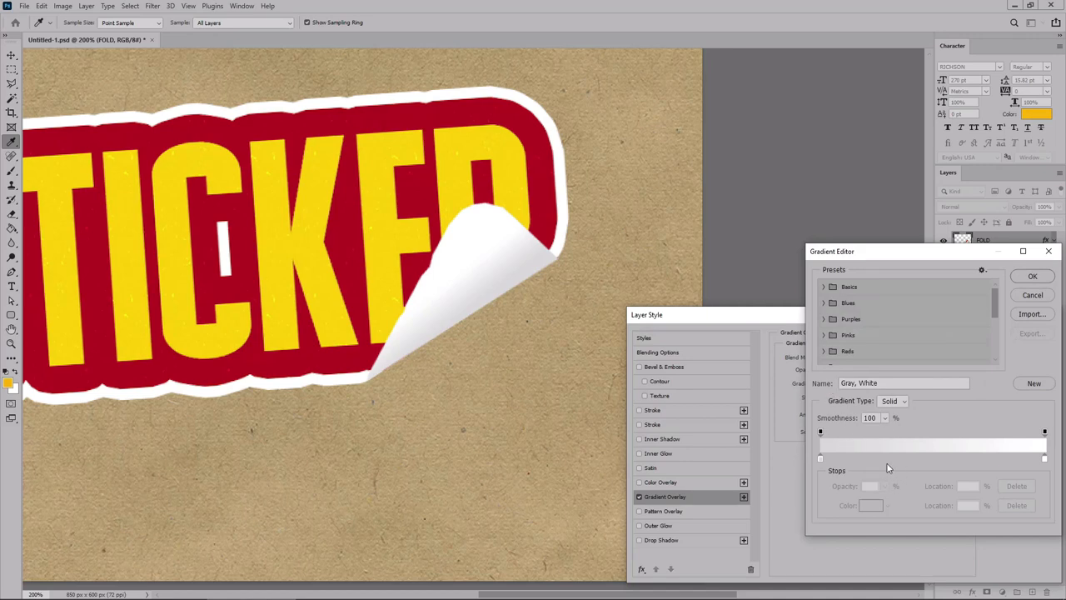
left_click(820, 458)
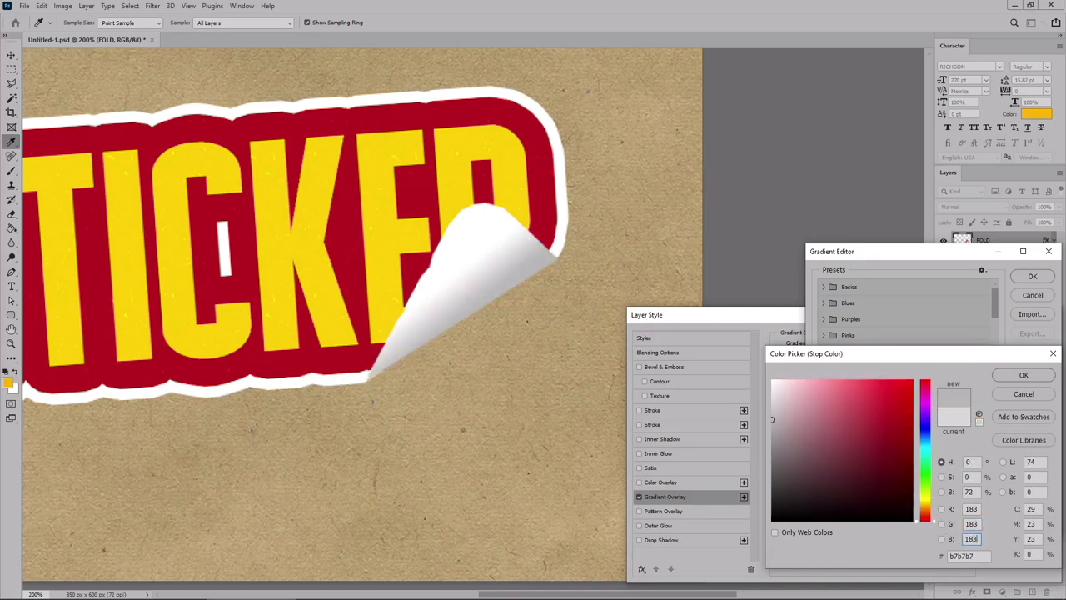
left_click(1031, 374)
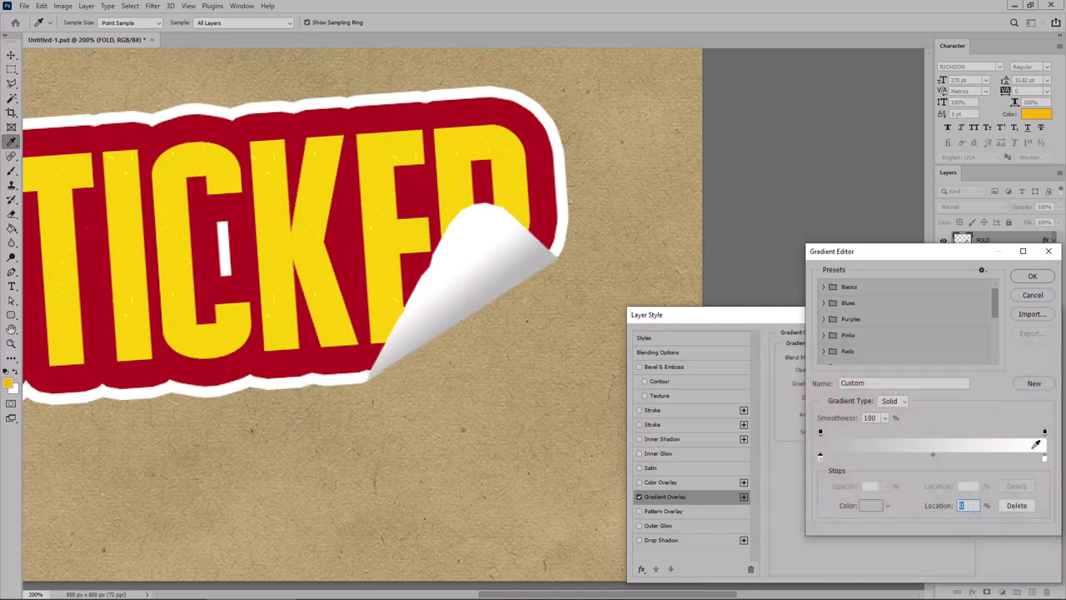
Step: Slide the gradient stops inward so the grey fades softly into white across the flap
left_click(1040, 451)
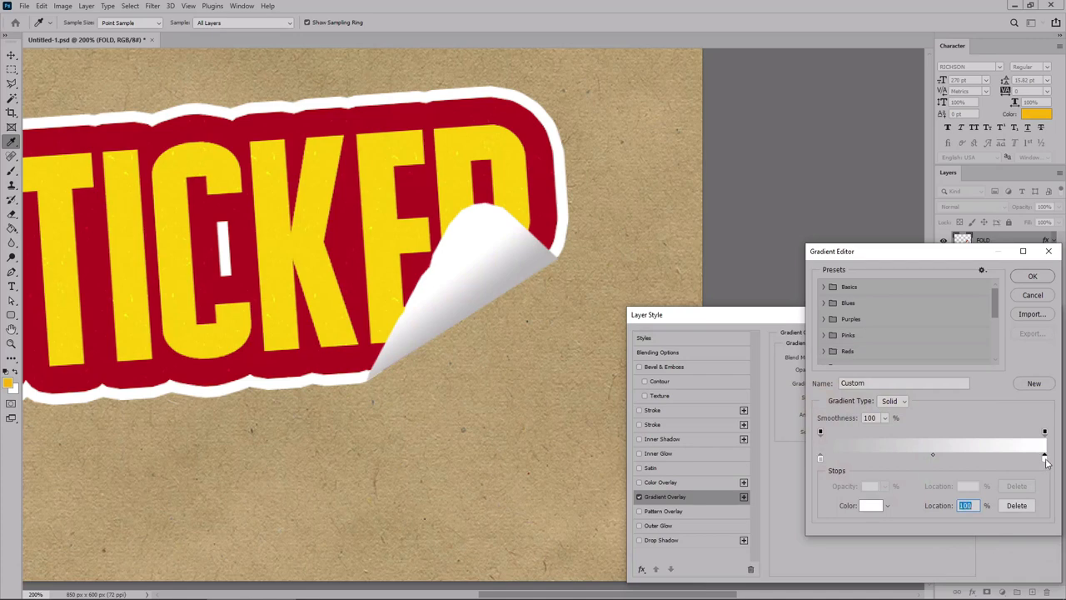
left_click_drag(1045, 455, 924, 455)
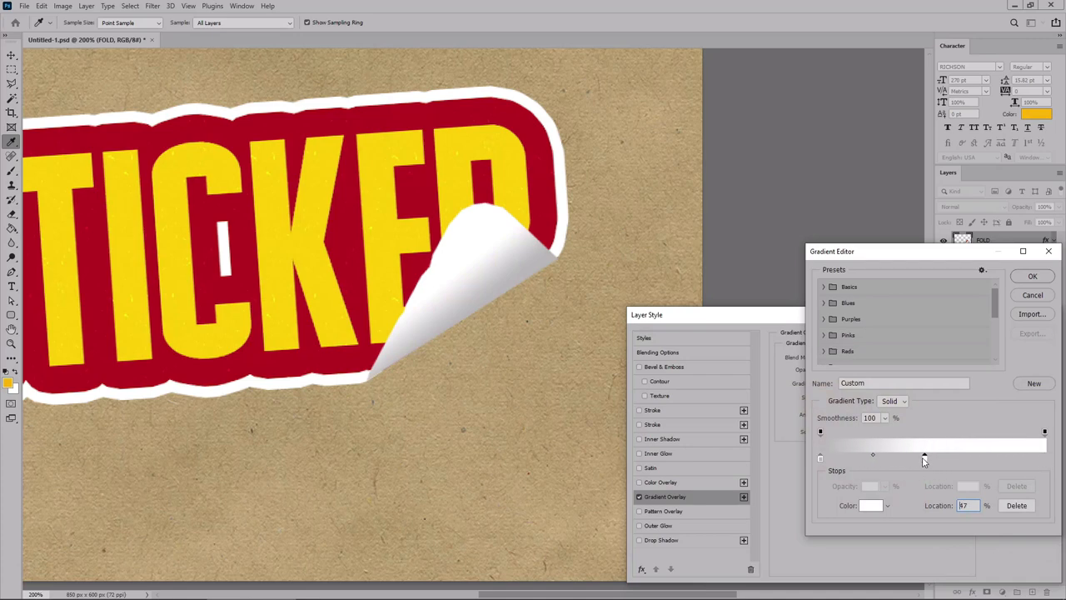
left_click_drag(922, 455, 870, 455)
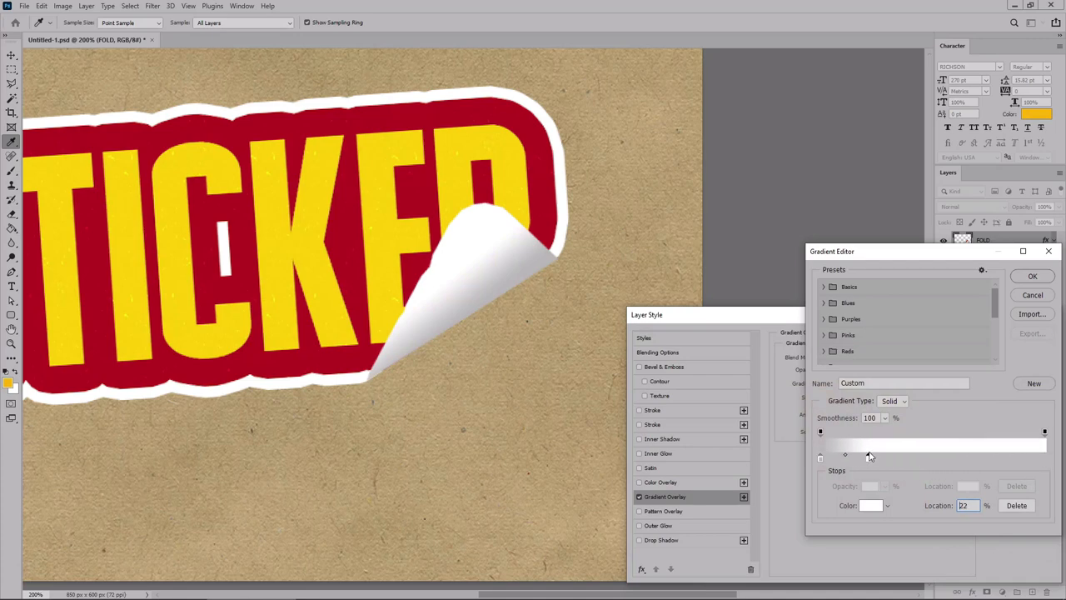
left_click_drag(870, 455, 865, 454)
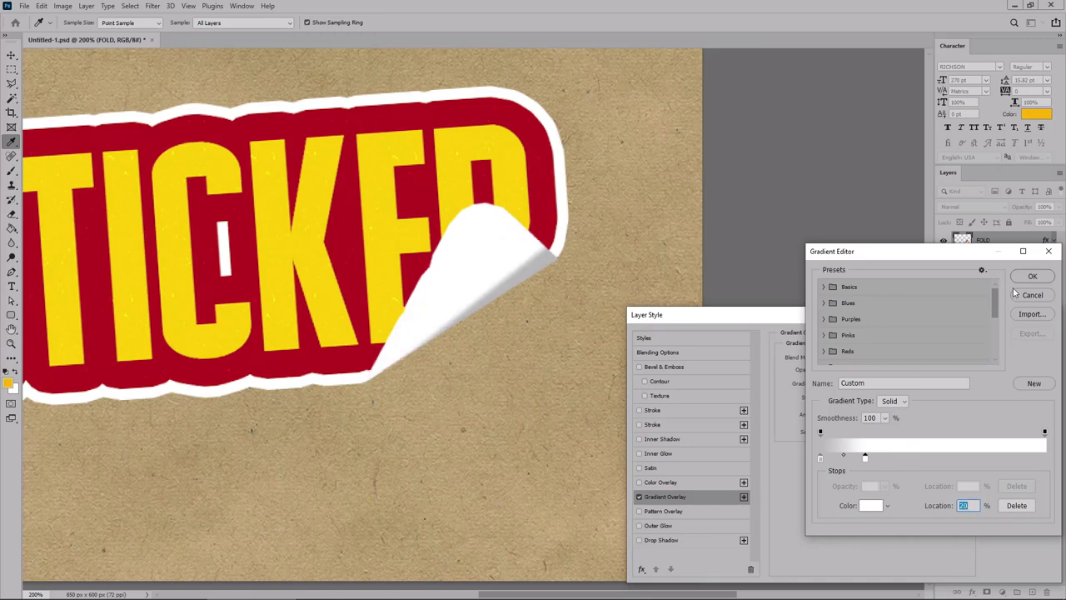
Step: Confirm the gradient, then add a dark Inner Shadow and set its angle to round the curl
left_click(1033, 277)
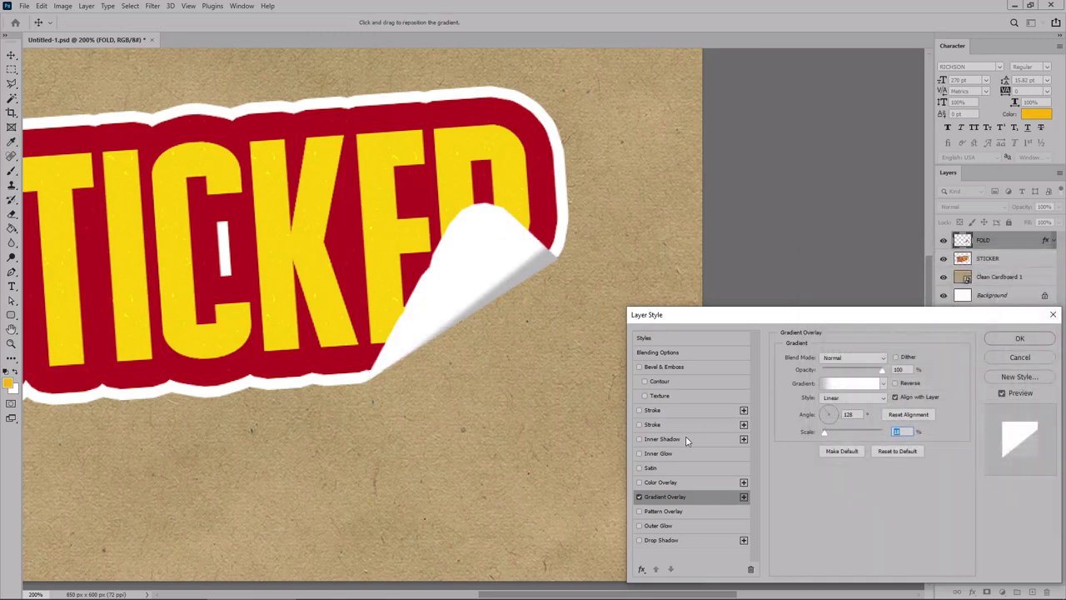
left_click(662, 440)
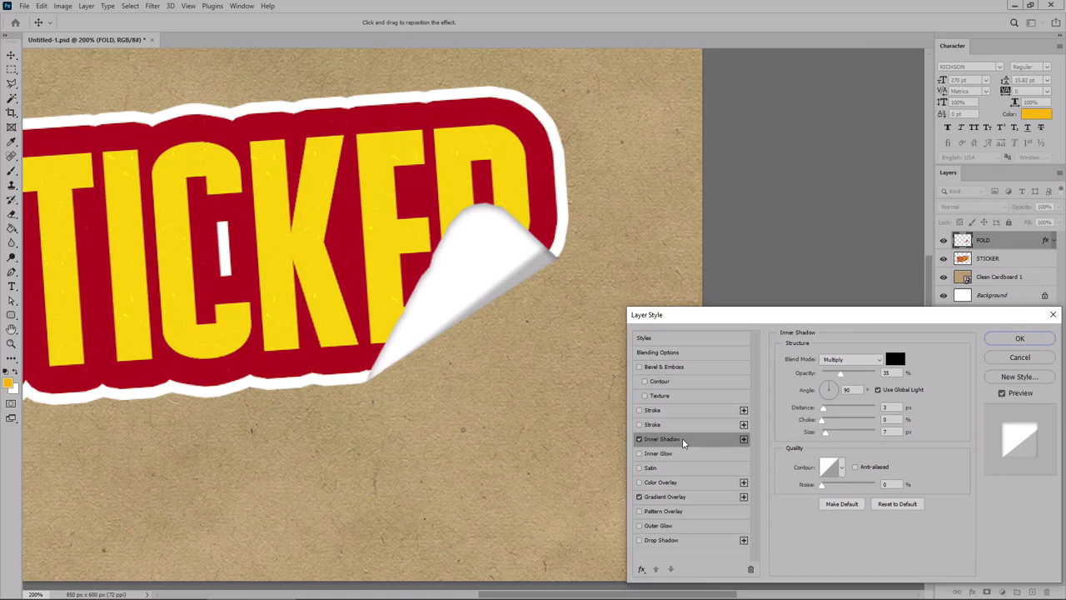
mouse_move(843, 362)
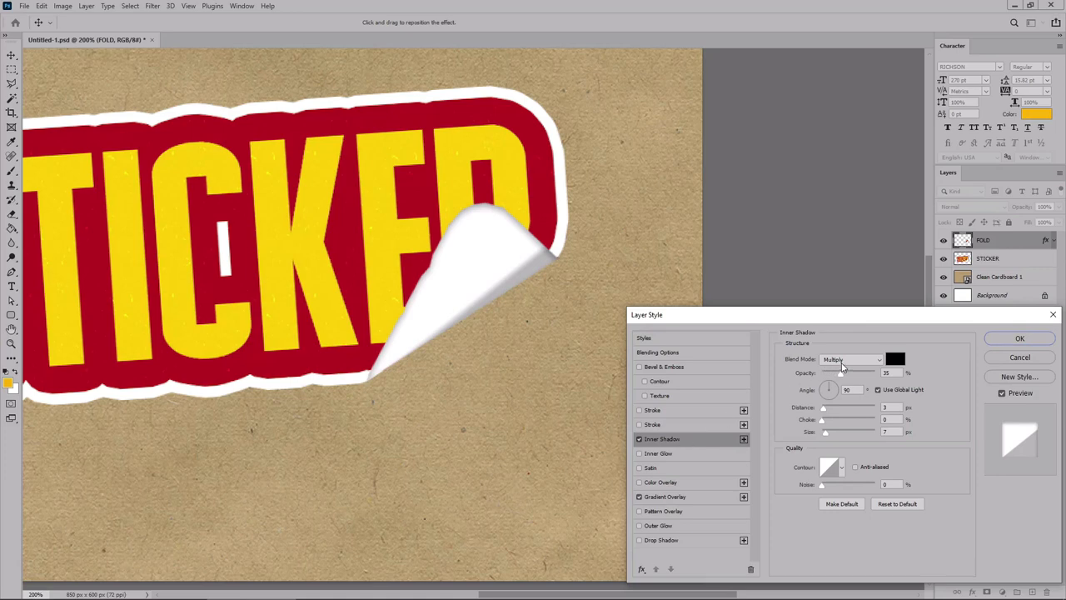
left_click(896, 360)
type("30")
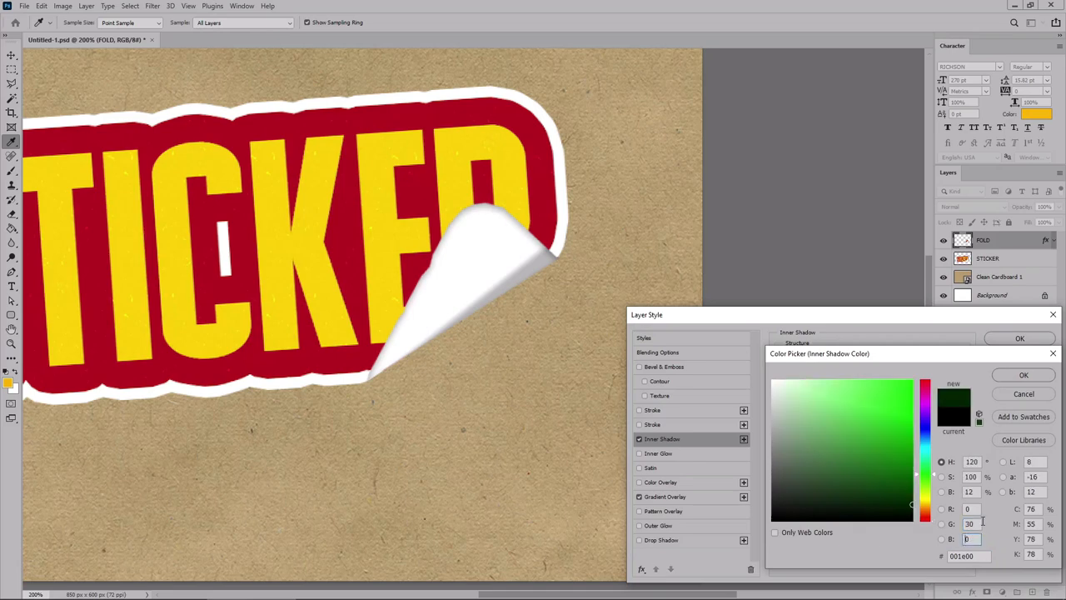
left_click(1038, 374)
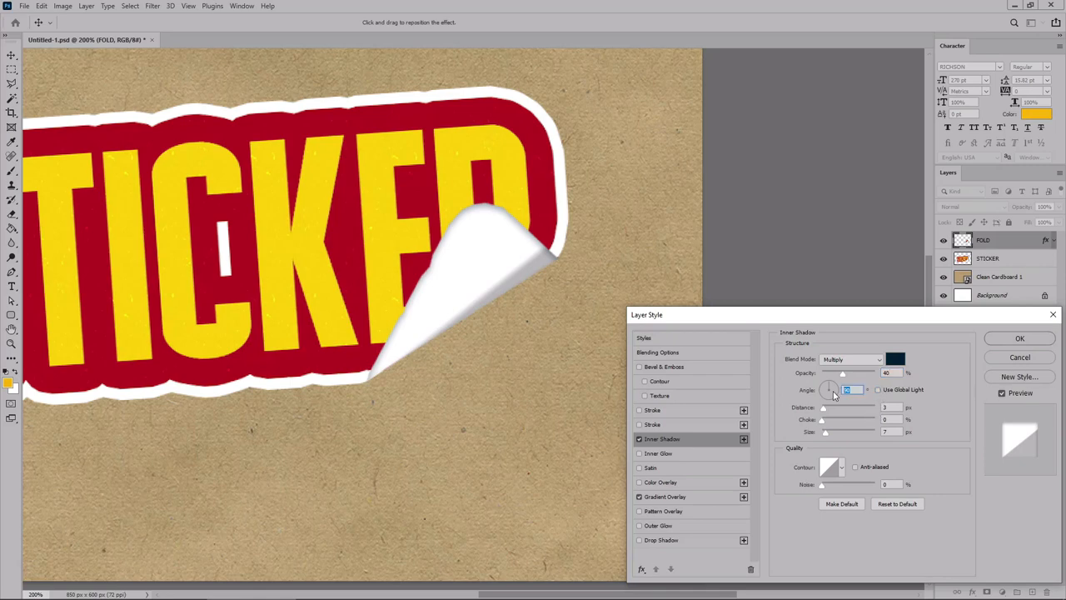
left_click_drag(833, 390, 830, 391)
type("30")
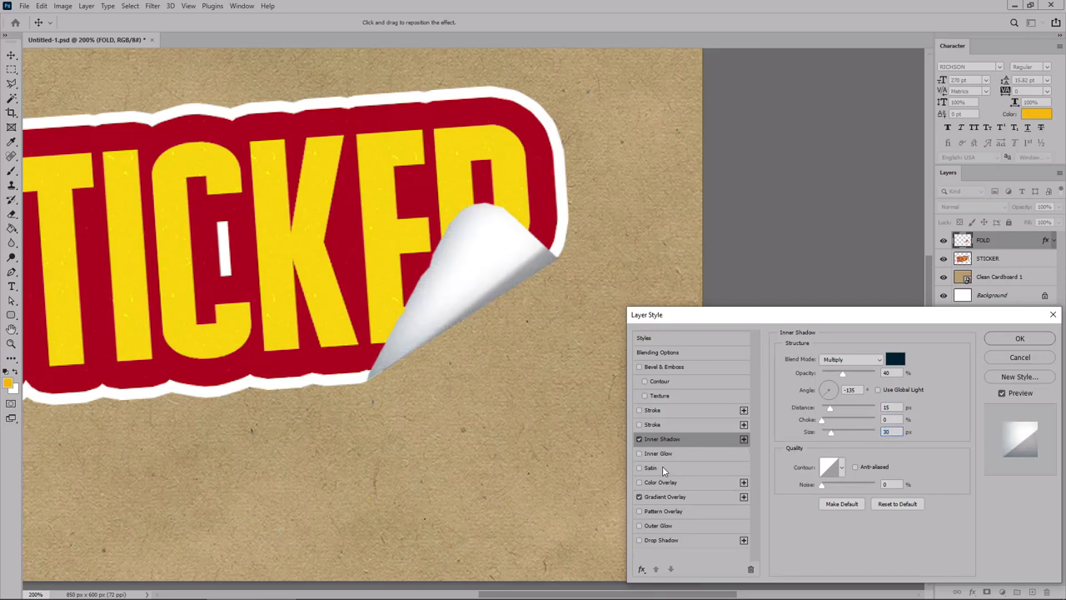
Step: Add a Multiply Satin effect with a dark colour and Invert turned off for a glossy sheen
left_click(651, 466)
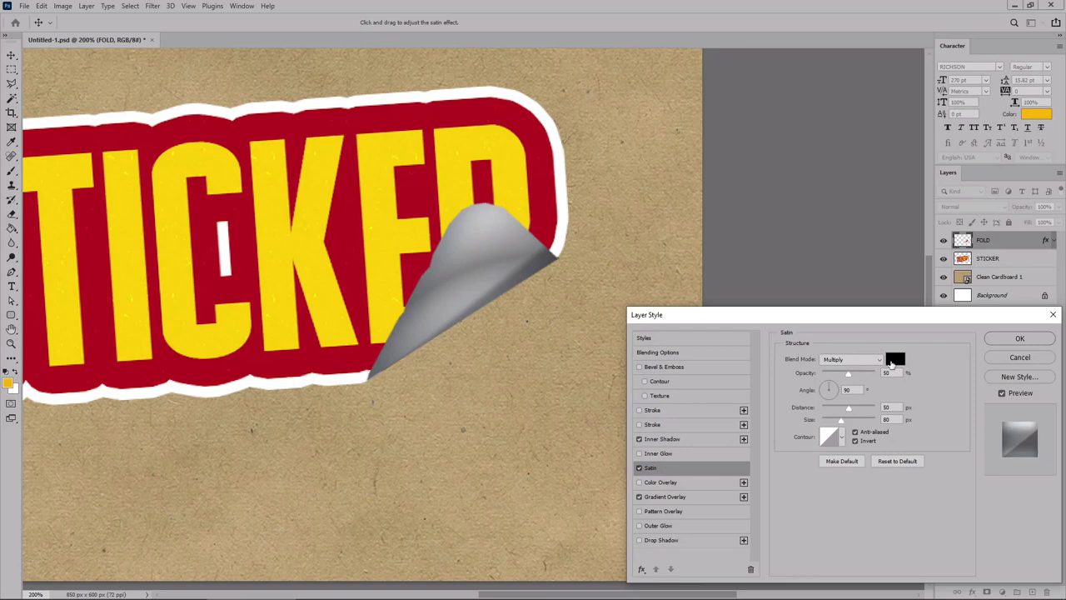
left_click(899, 360)
type("40")
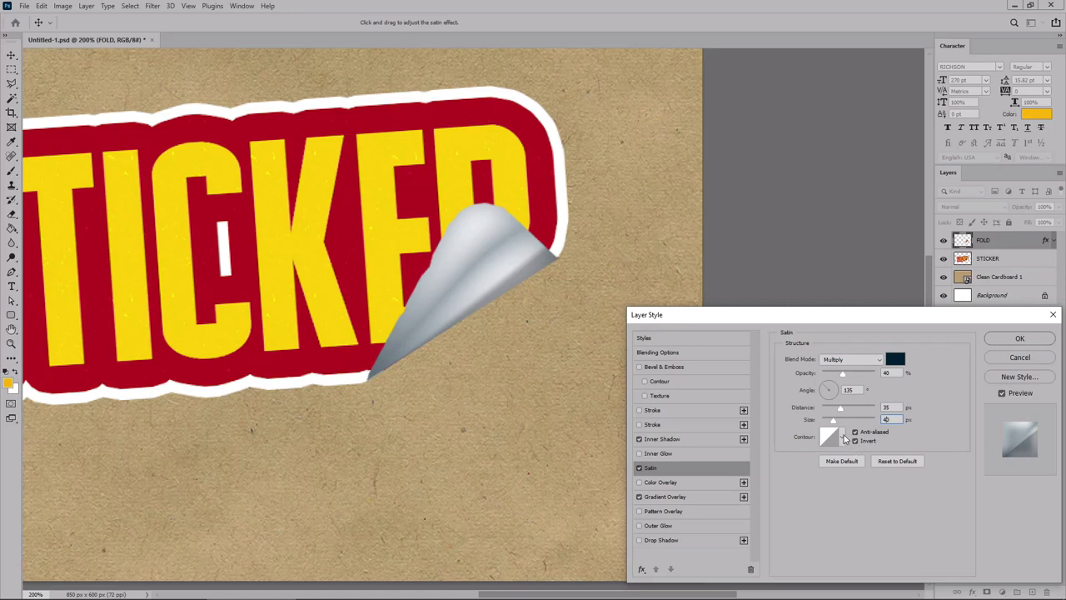
left_click(840, 434)
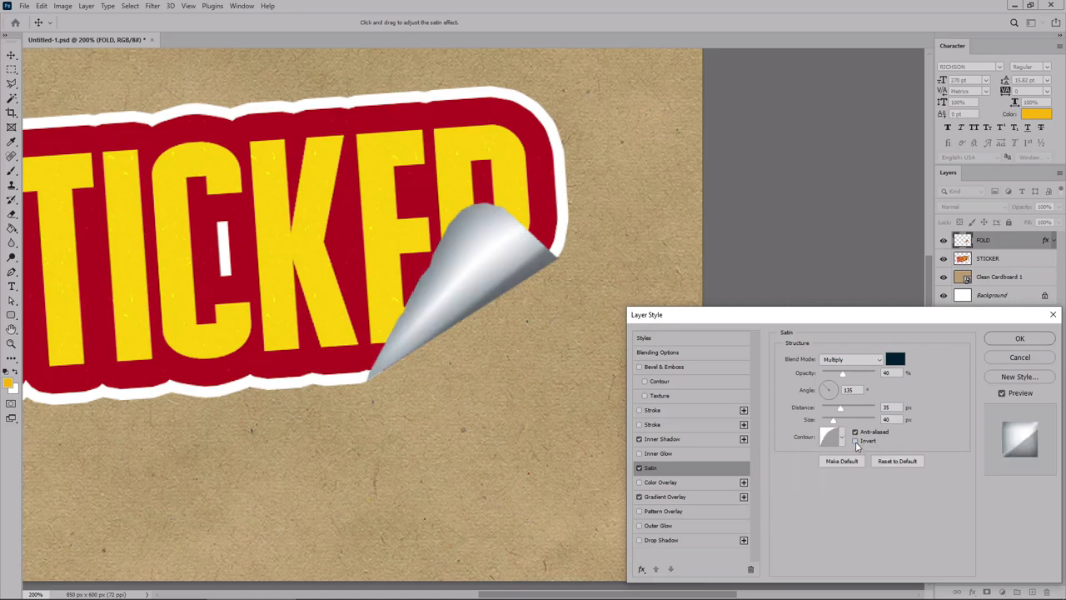
left_click(853, 441)
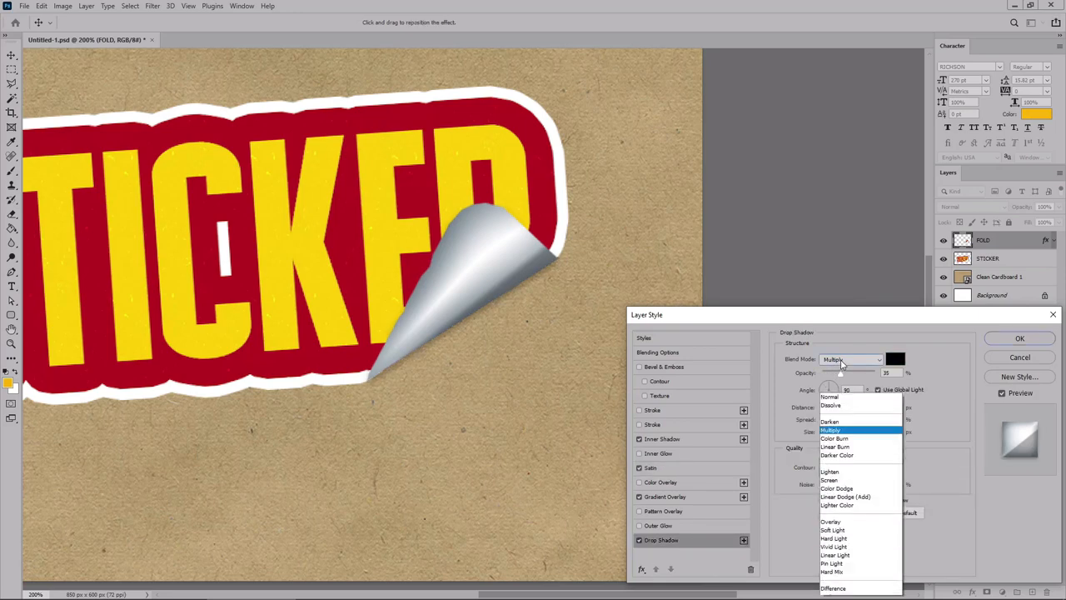
Step: Set the Drop Shadow blend mode for the FOLD flap and commit its layer style
left_click(895, 360)
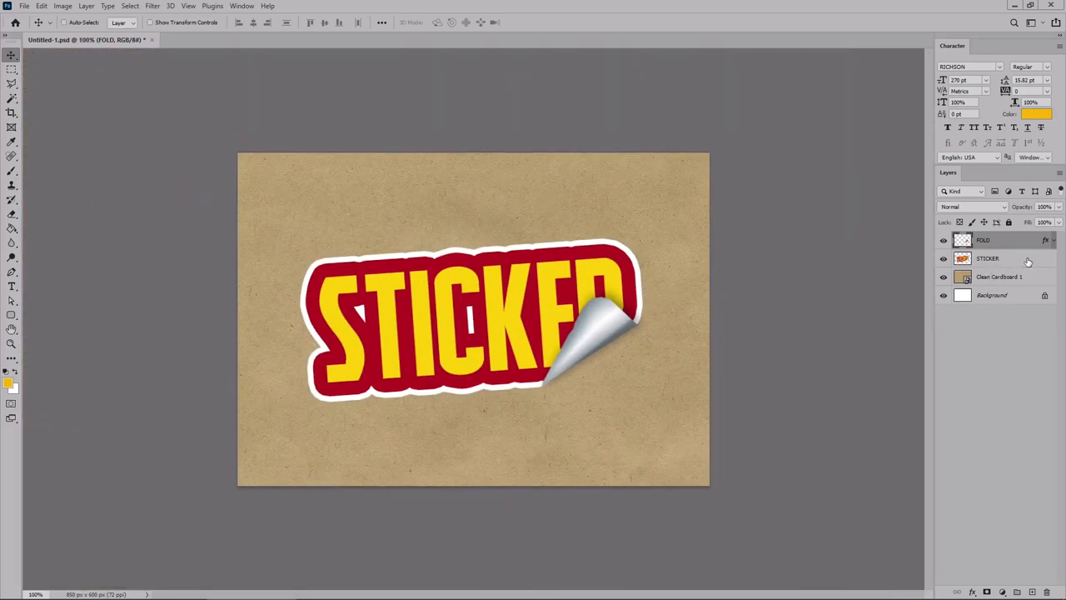
Step: Enable a Gradient Overlay on the STICKER layer blended with Screen
double_click(1002, 258)
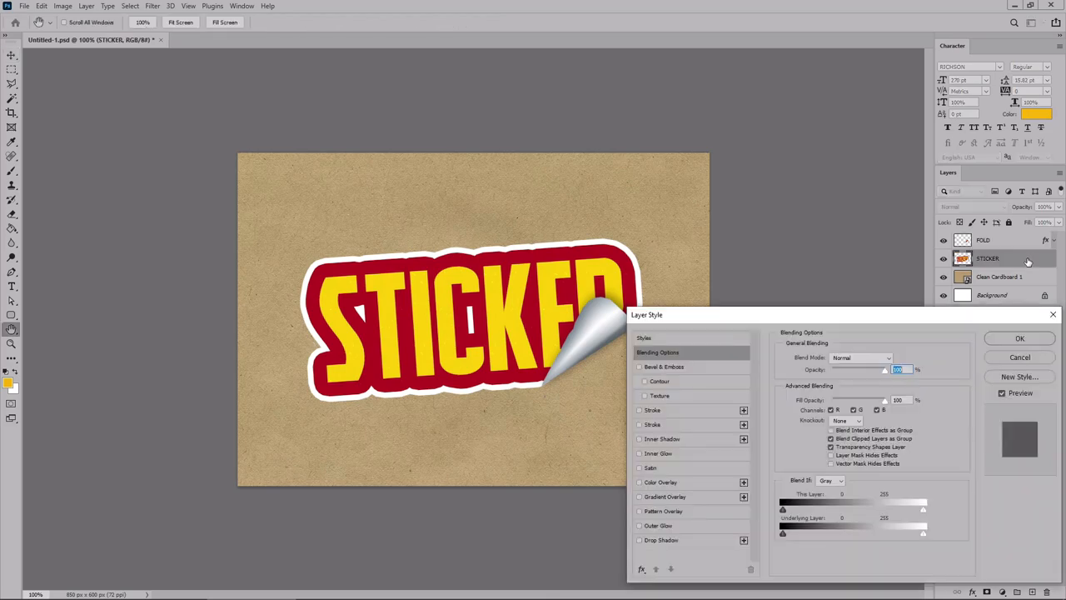
mouse_move(1047, 257)
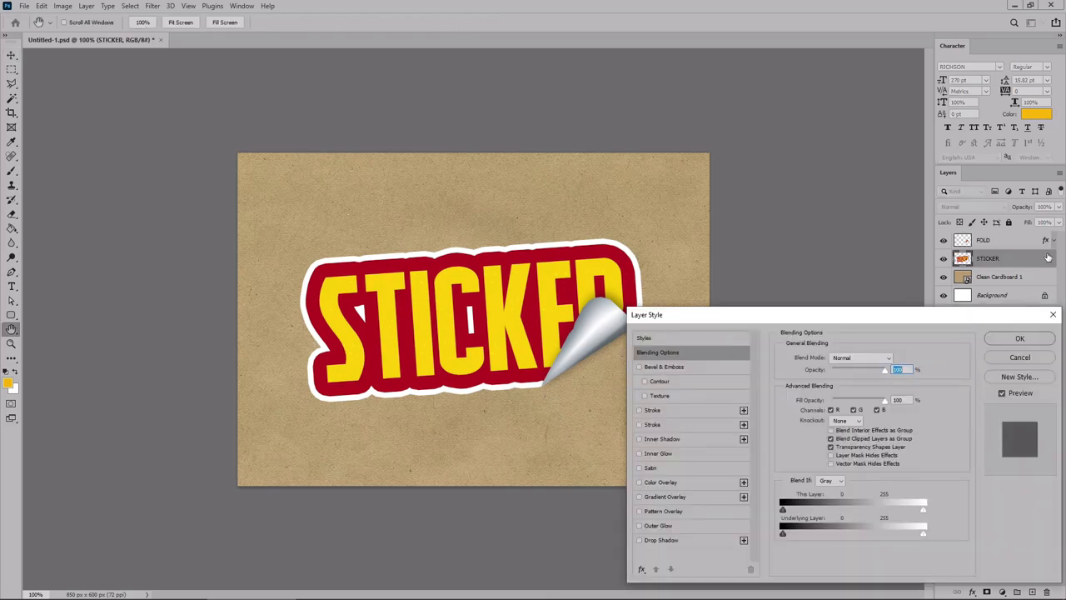
left_click(663, 496)
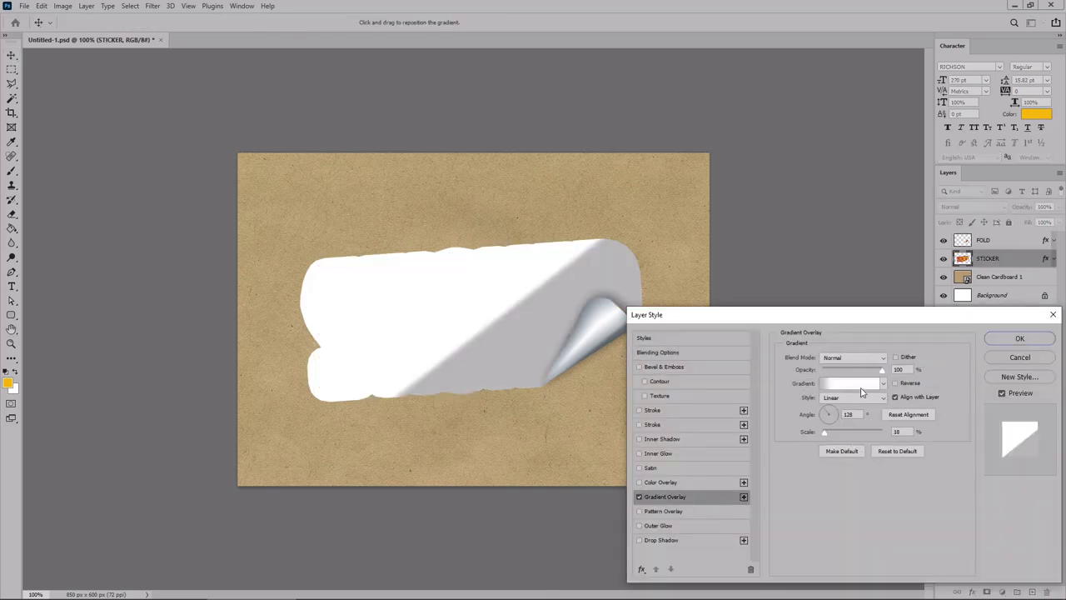
left_click(852, 356)
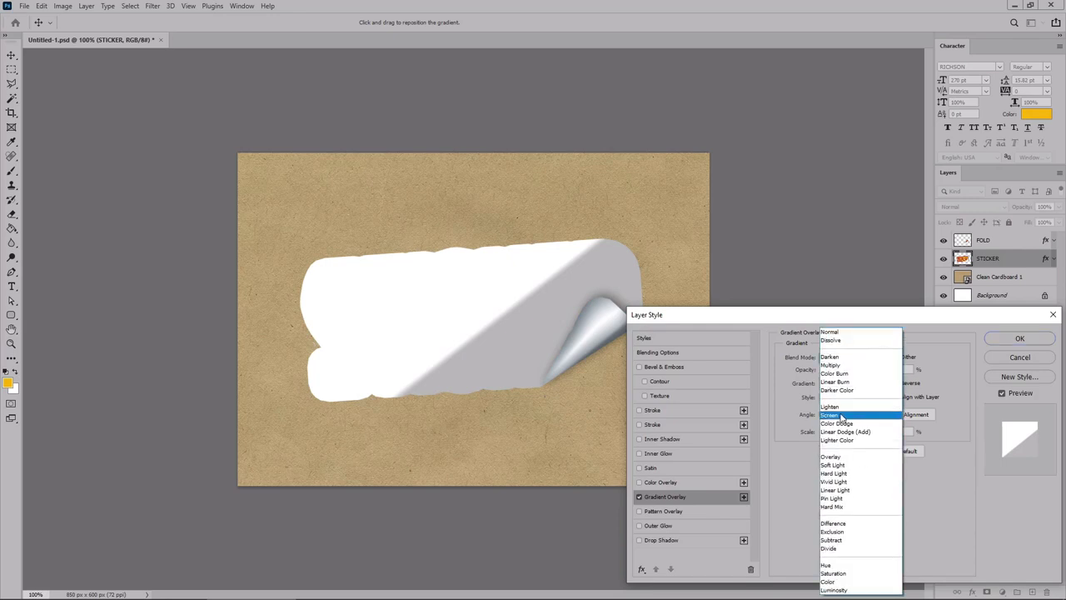
left_click(831, 413)
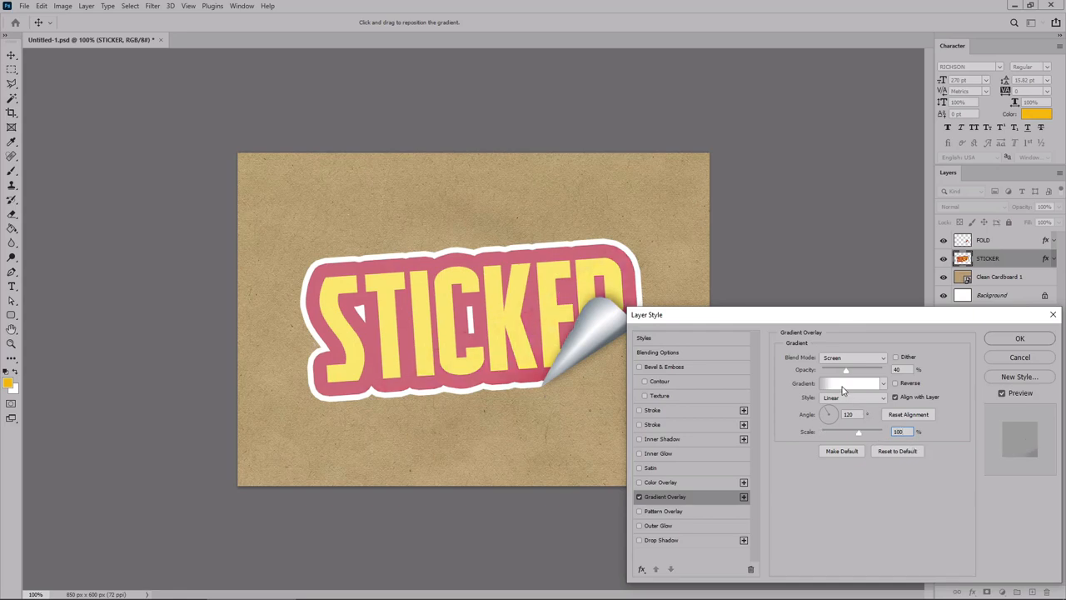
Step: Edit the overlay gradient into multi-stop black-and-grey bands, recolouring and repositioning stops, and apply it
left_click(843, 383)
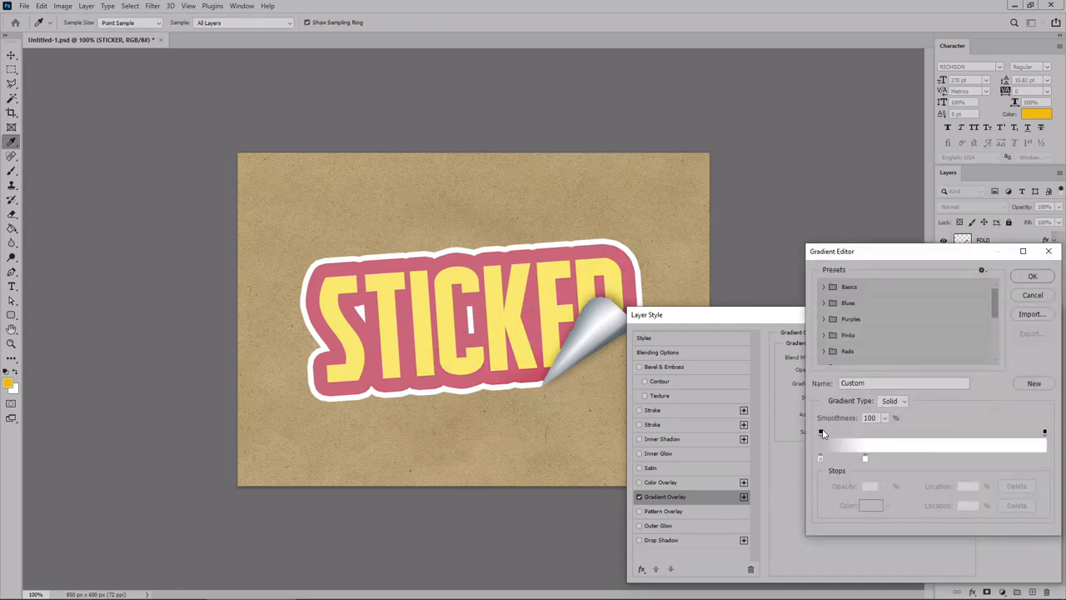
left_click(820, 433)
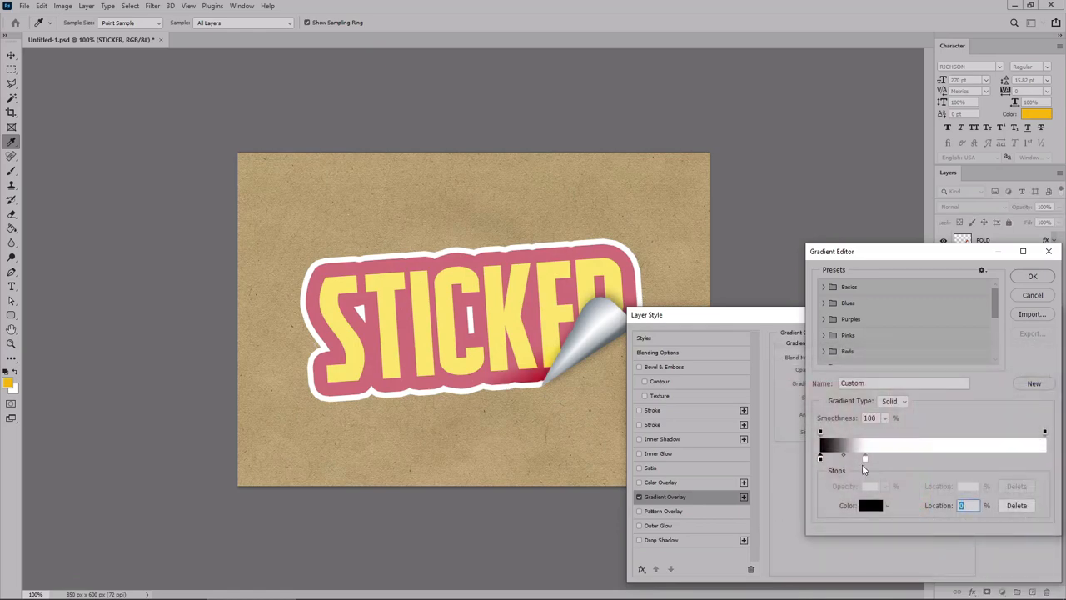
left_click(846, 506)
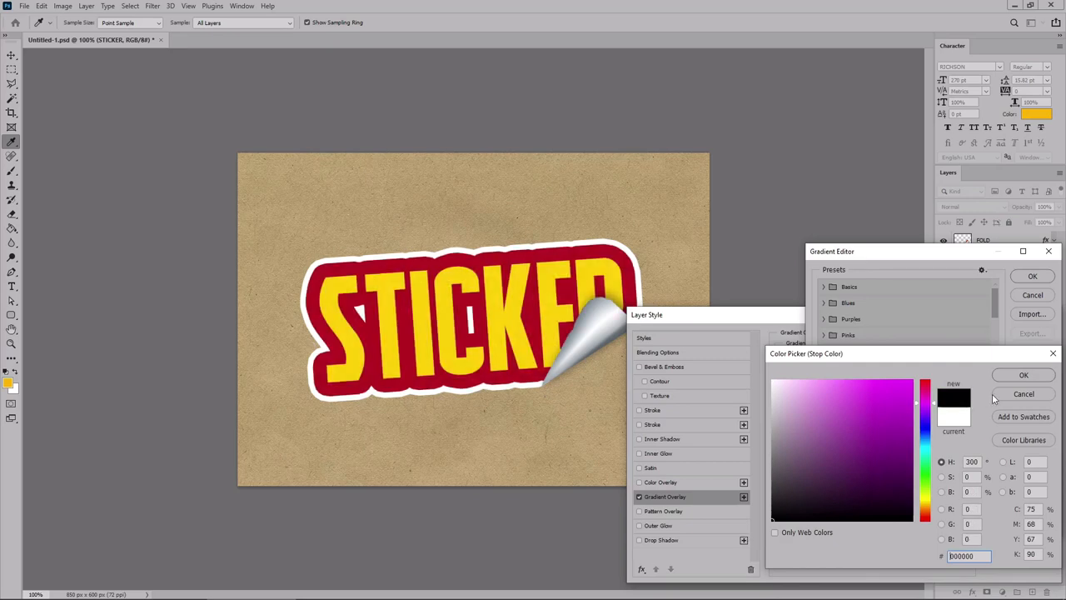
left_click(1022, 375)
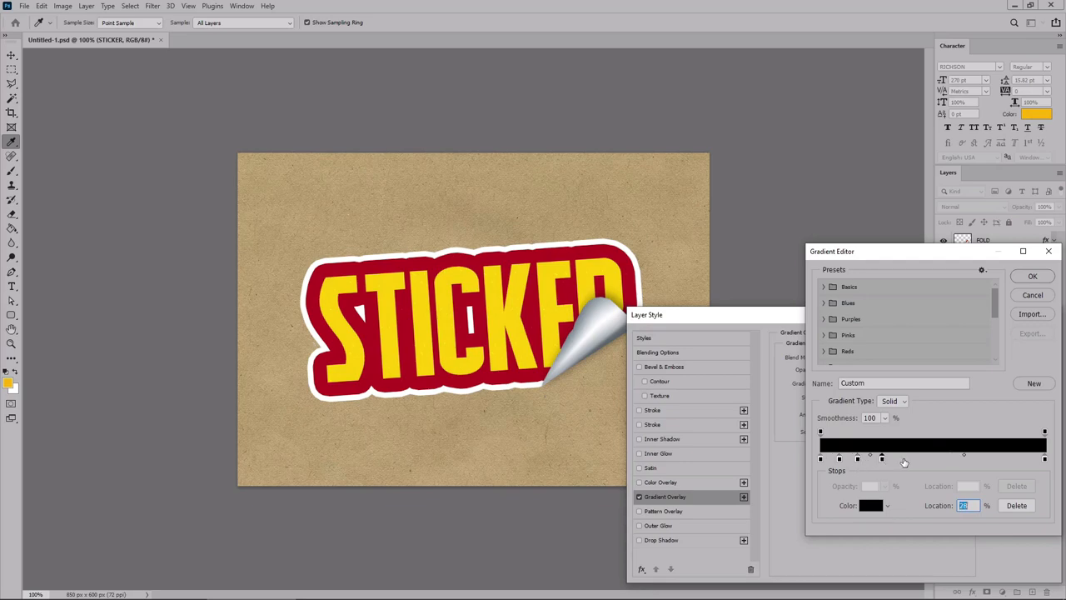
left_click_drag(882, 456, 902, 456)
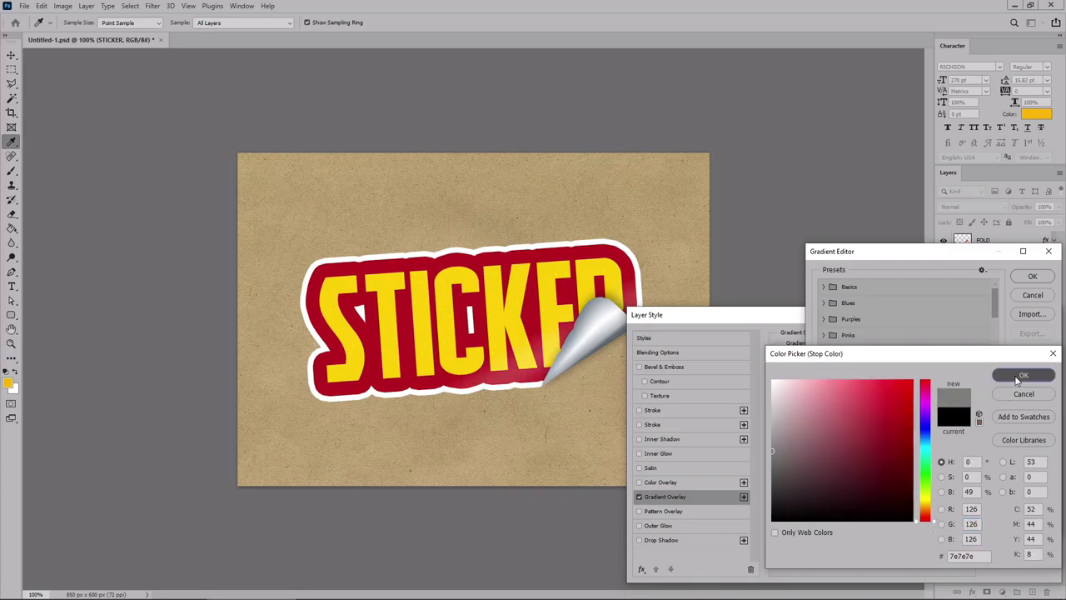
left_click(1022, 375)
type("222")
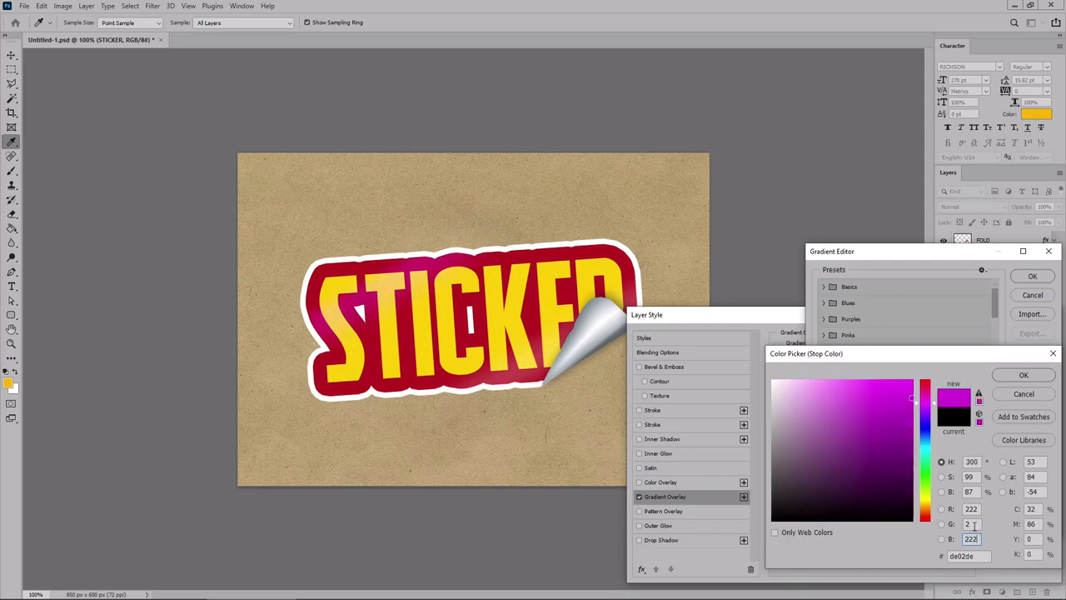
left_click(1025, 374)
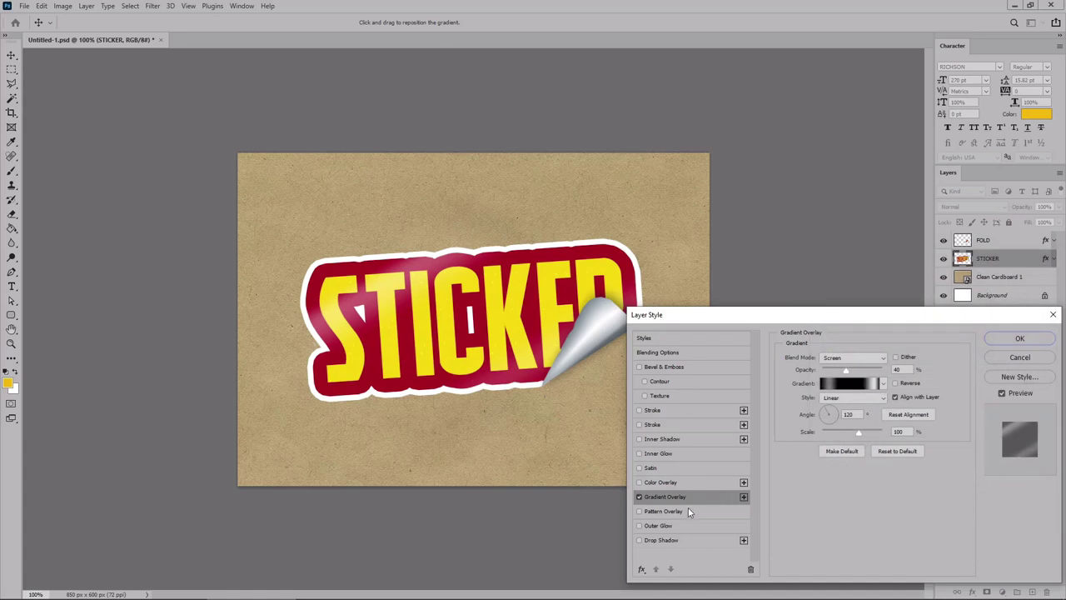
Step: Enable a Pattern Overlay on STICKER blended with Multiply for the cardboard texture
left_click(668, 511)
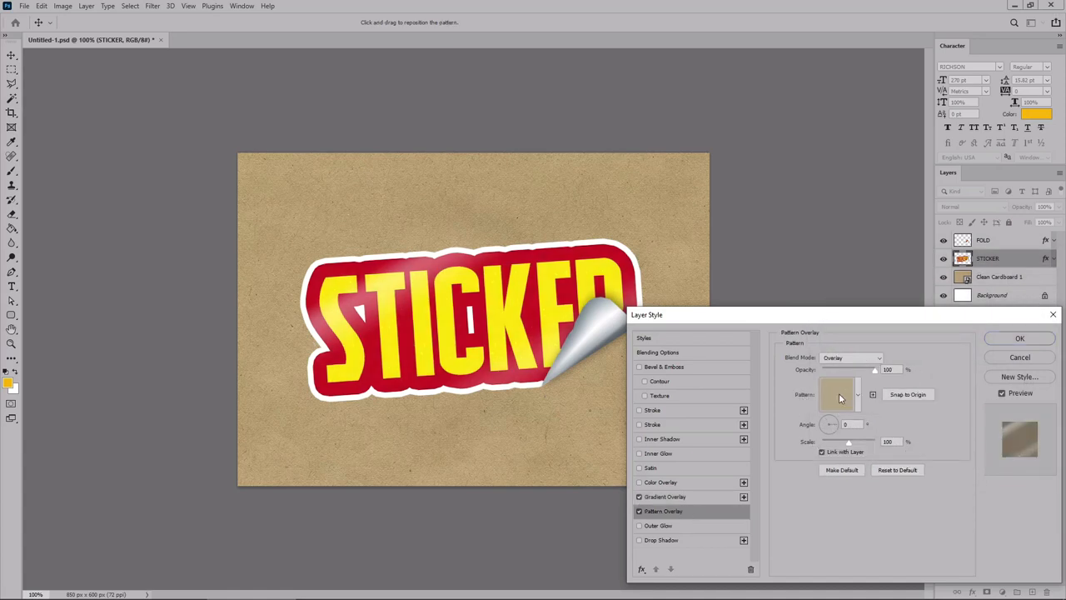
left_click(849, 357)
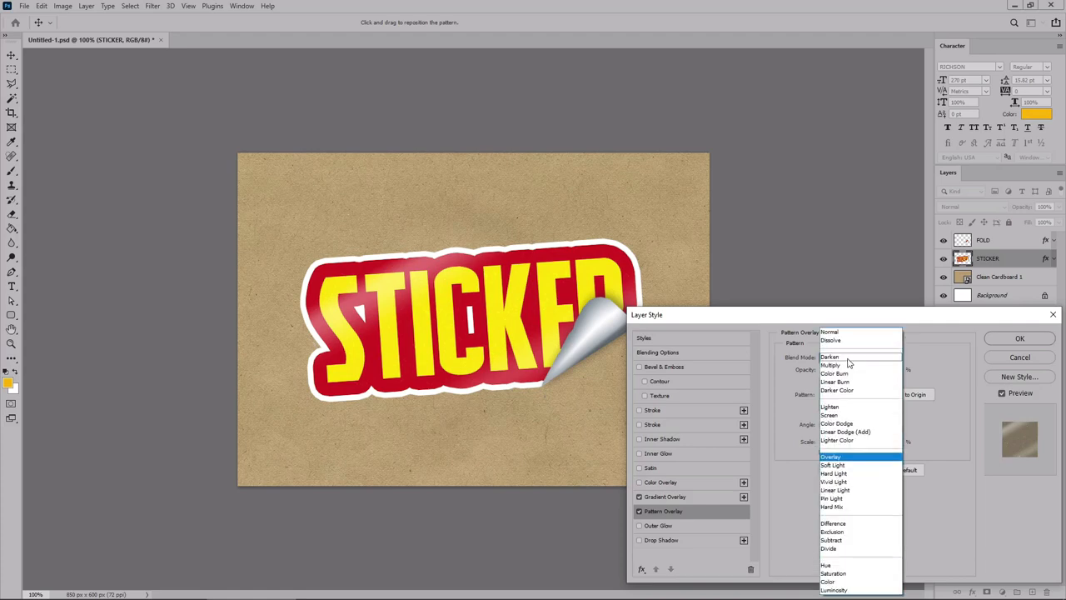
left_click(830, 363)
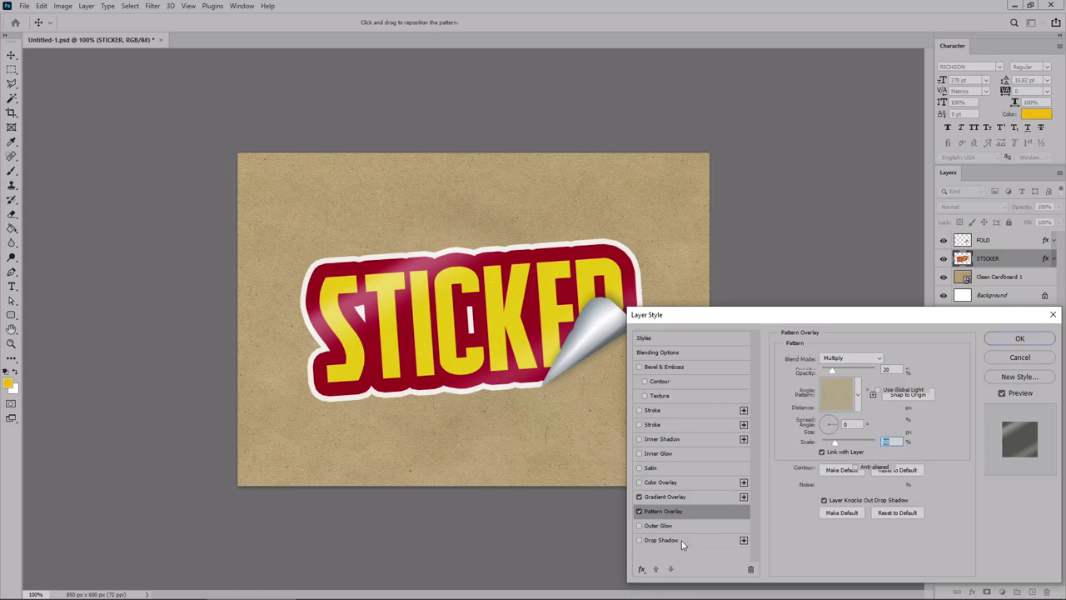
Step: Add a Drop Shadow to STICKER and commit all its layer effects
left_click(660, 540)
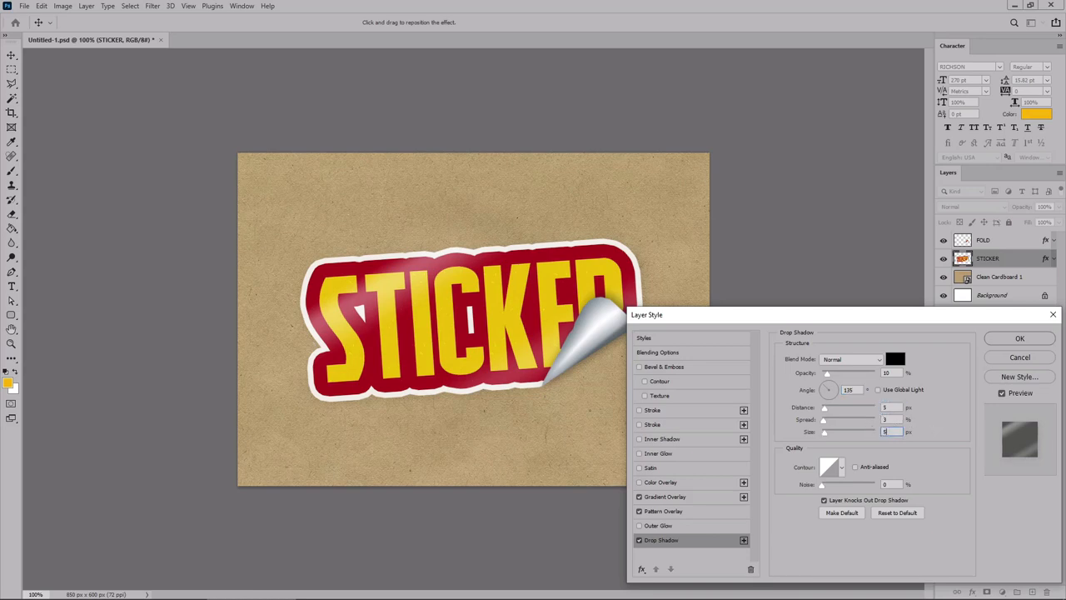
left_click(1020, 336)
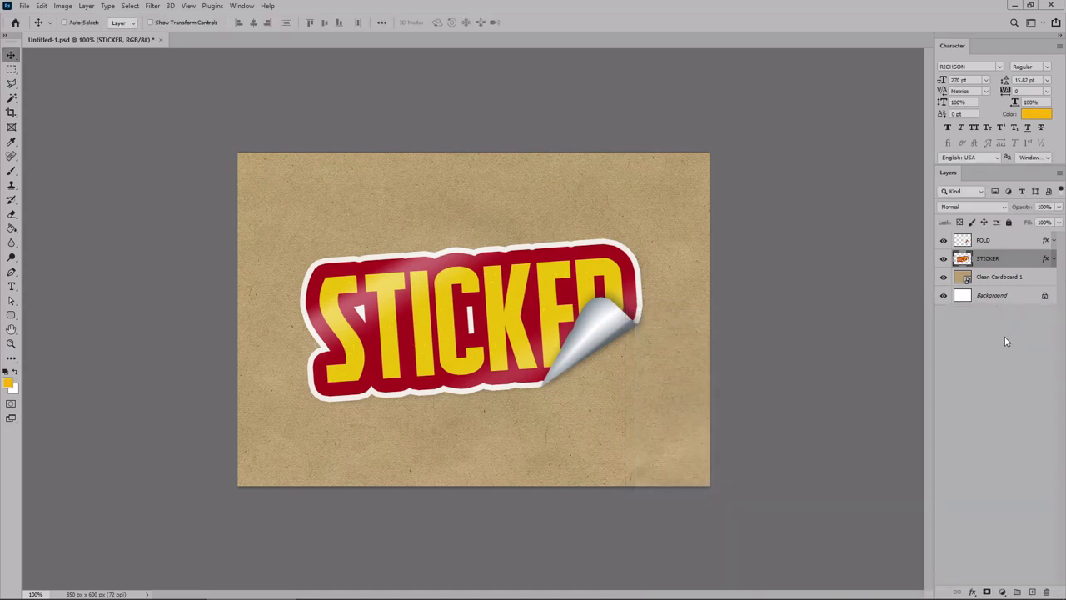
mouse_move(942, 313)
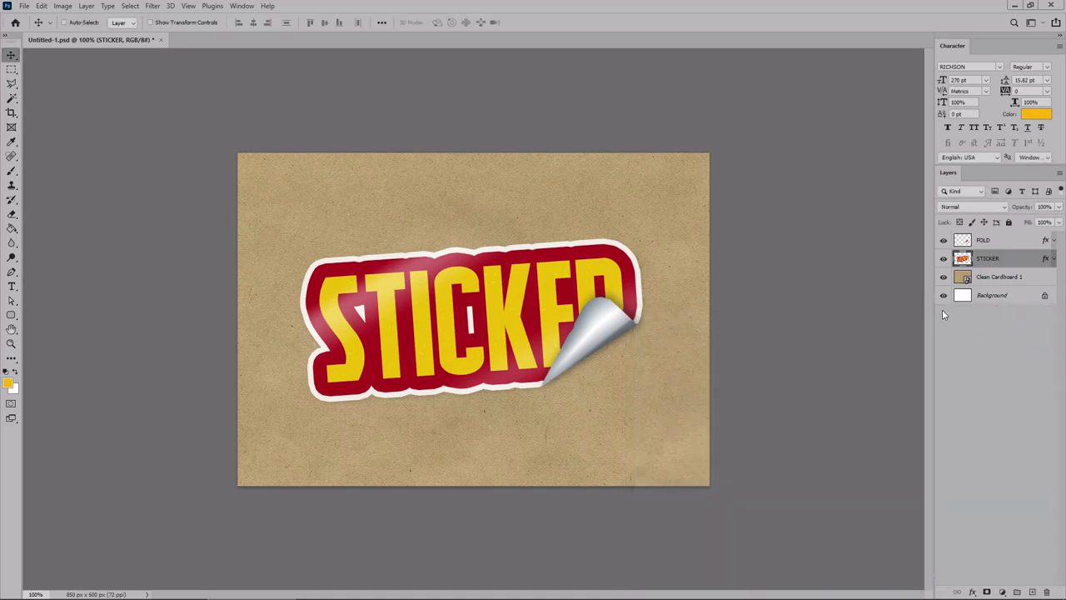